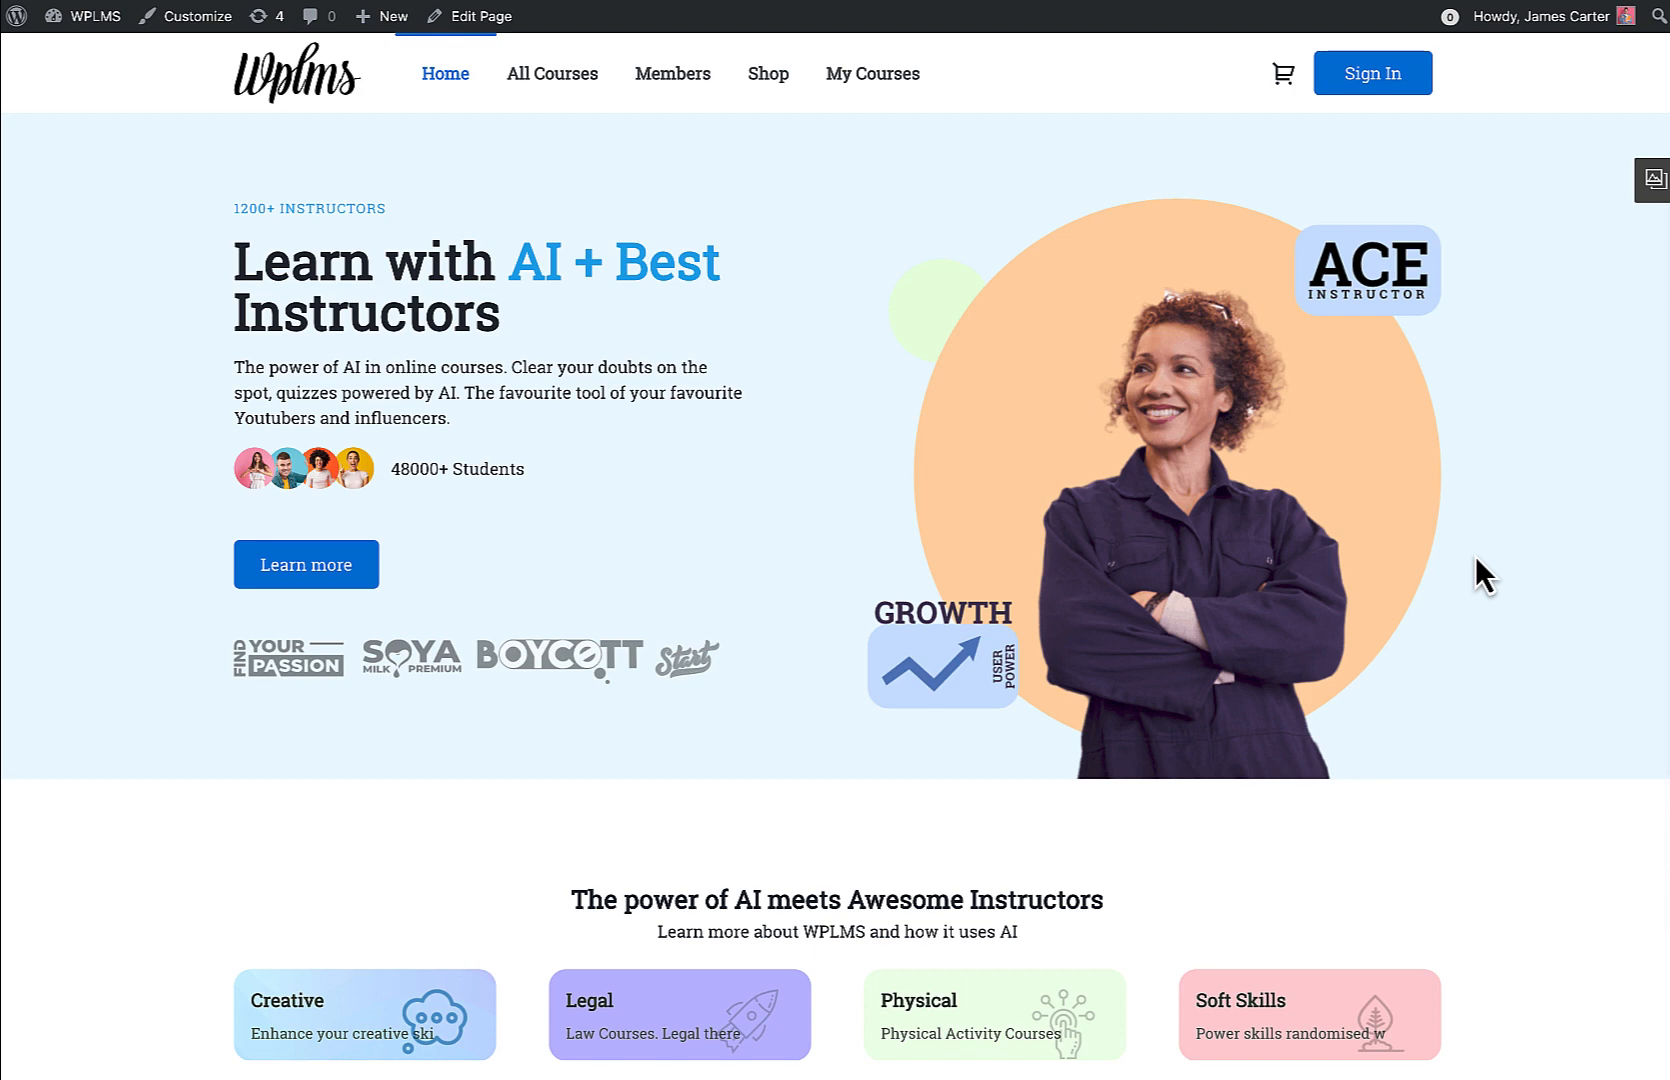
{"action": "mouse_move", "coordinate": [1257, 530]}
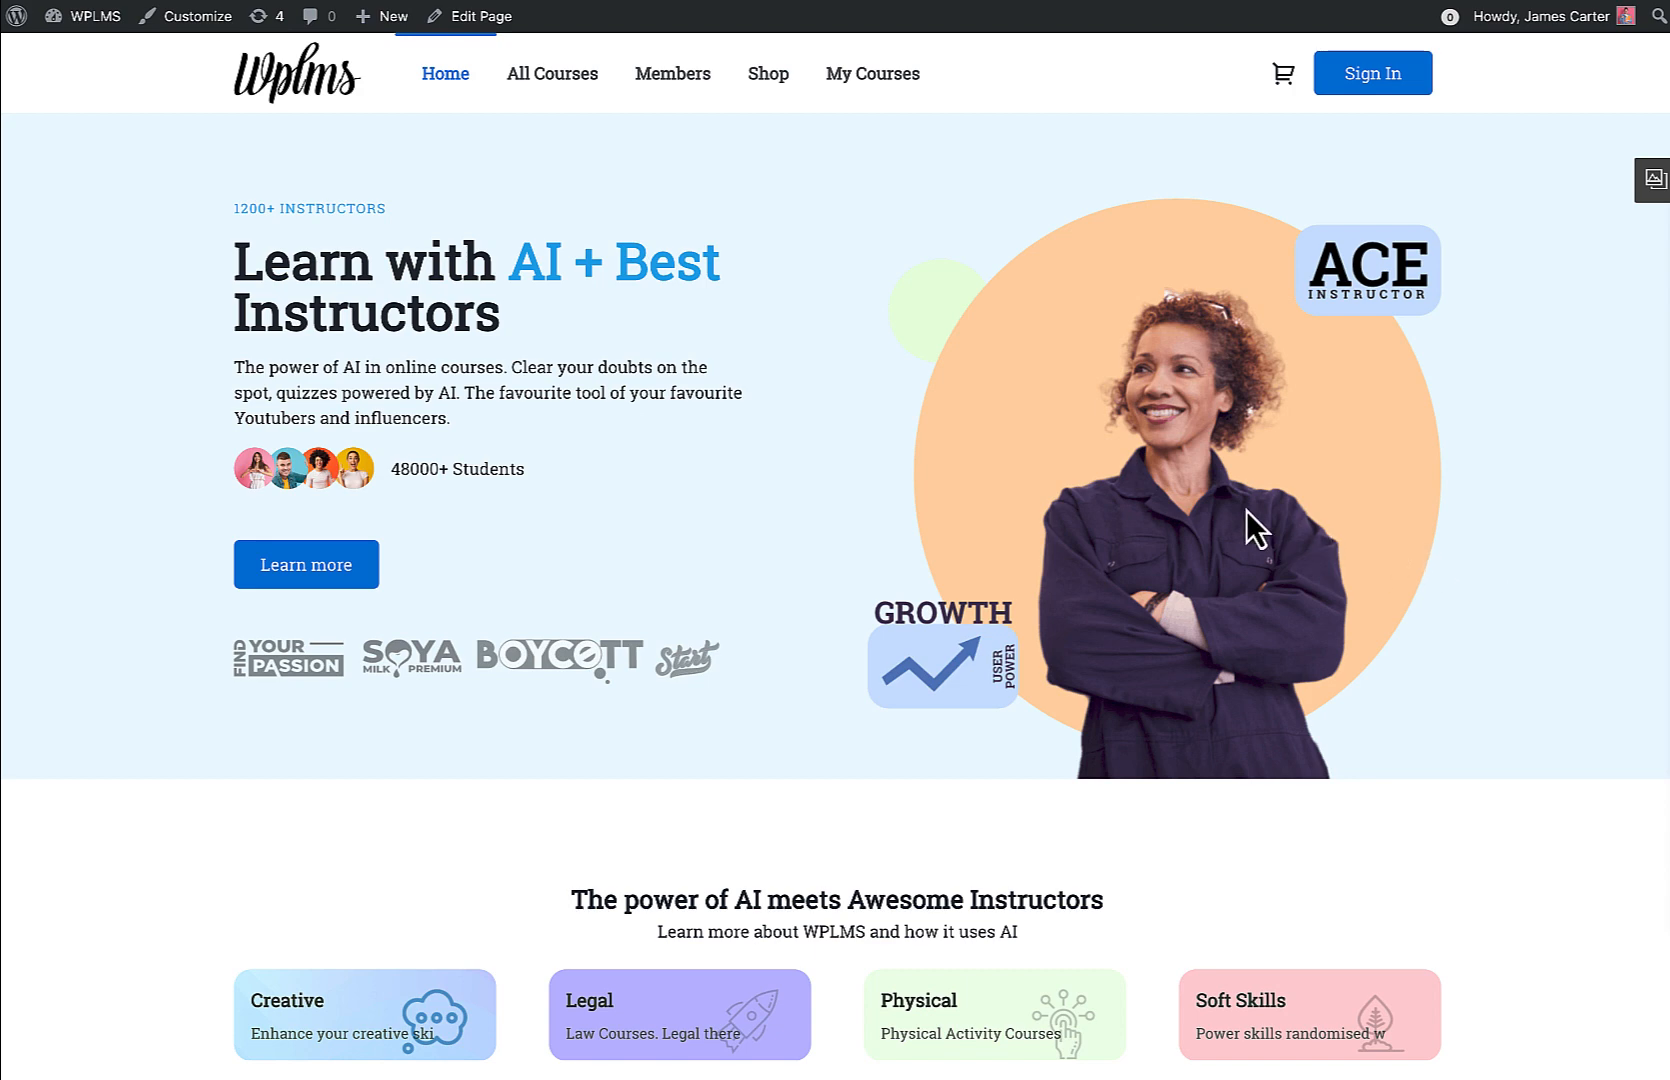
{"action": "mouse_move", "coordinate": [1294, 261]}
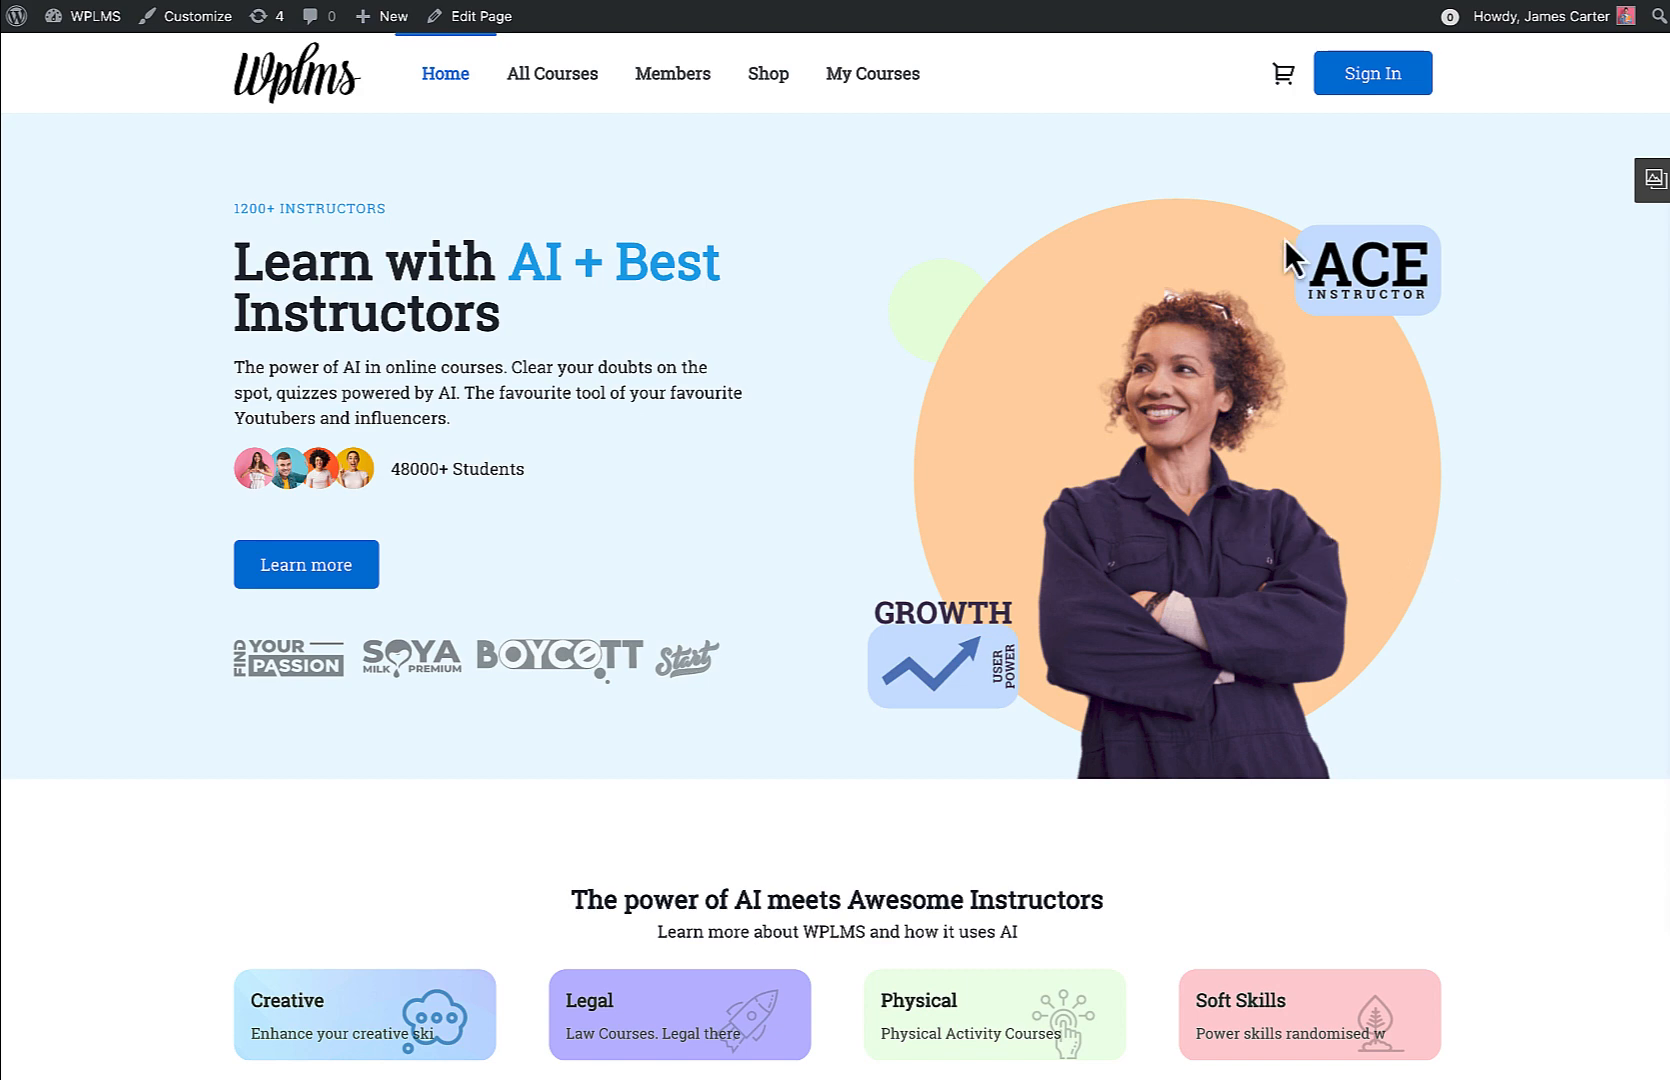
- Scroll down and back up the live WPLMS demo homepage to preview its content
{"action": "scroll", "scroll_direction": "down", "scroll_amount": 3}
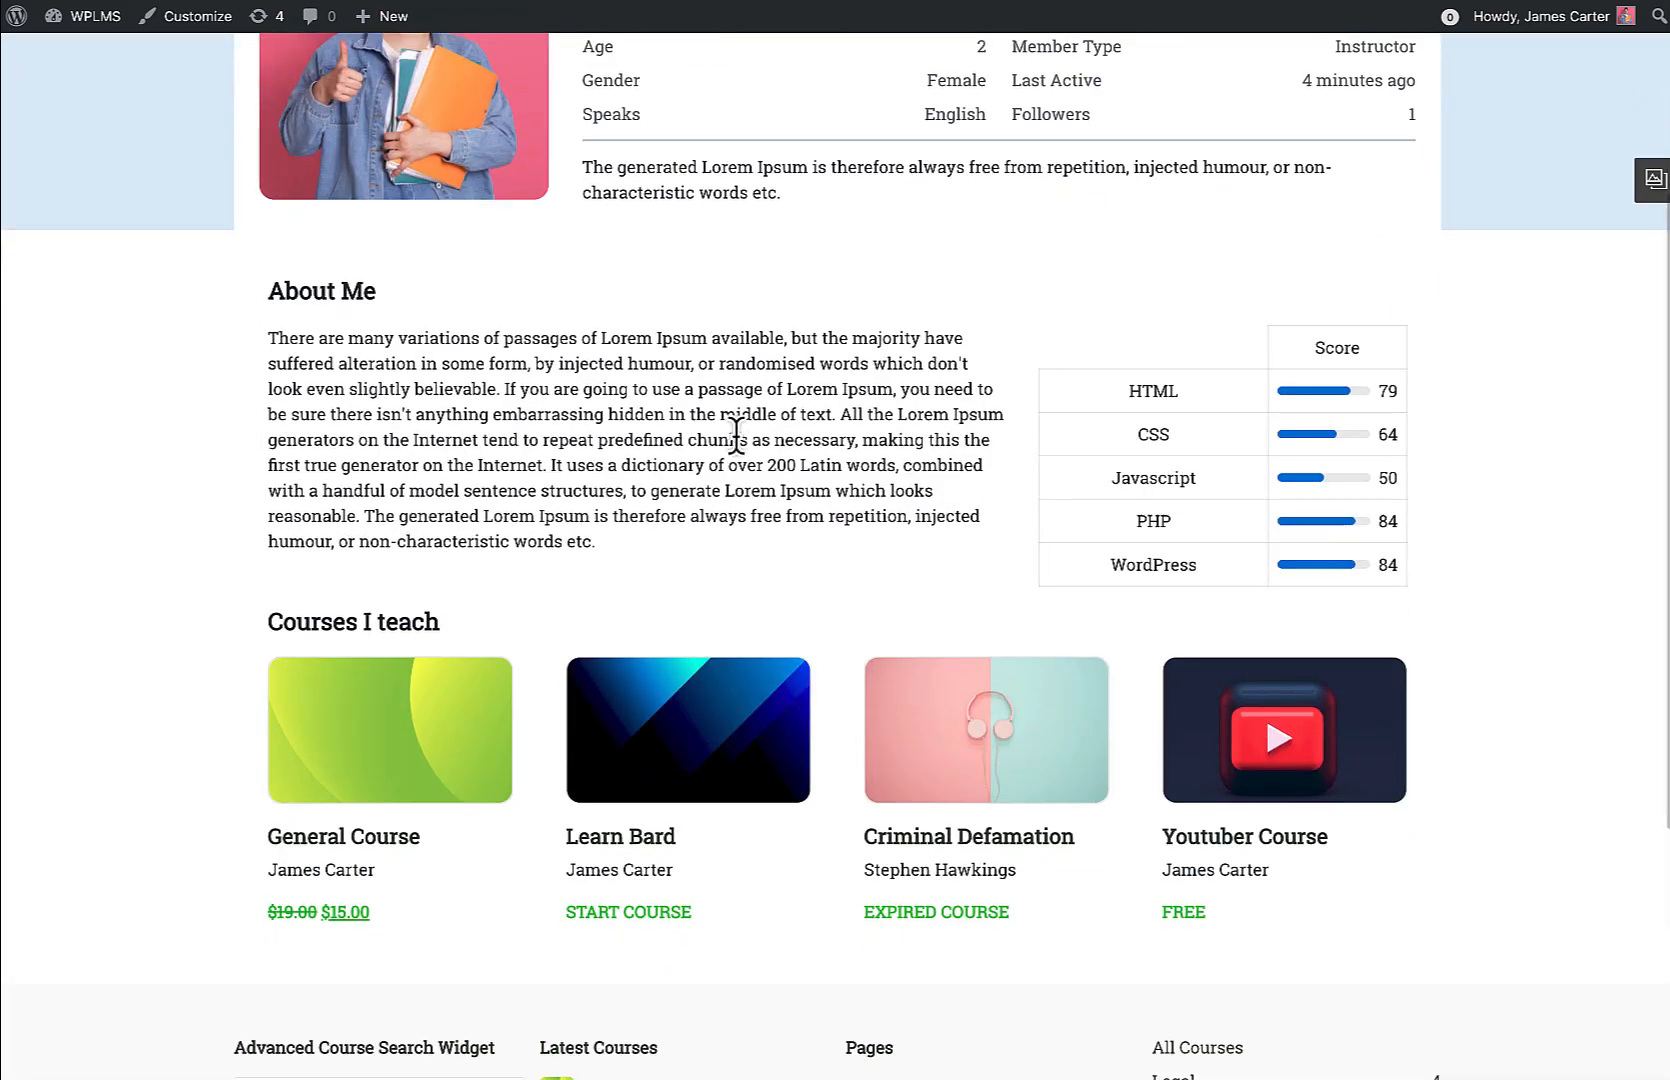
{"action": "scroll", "scroll_direction": "up", "scroll_amount": 3}
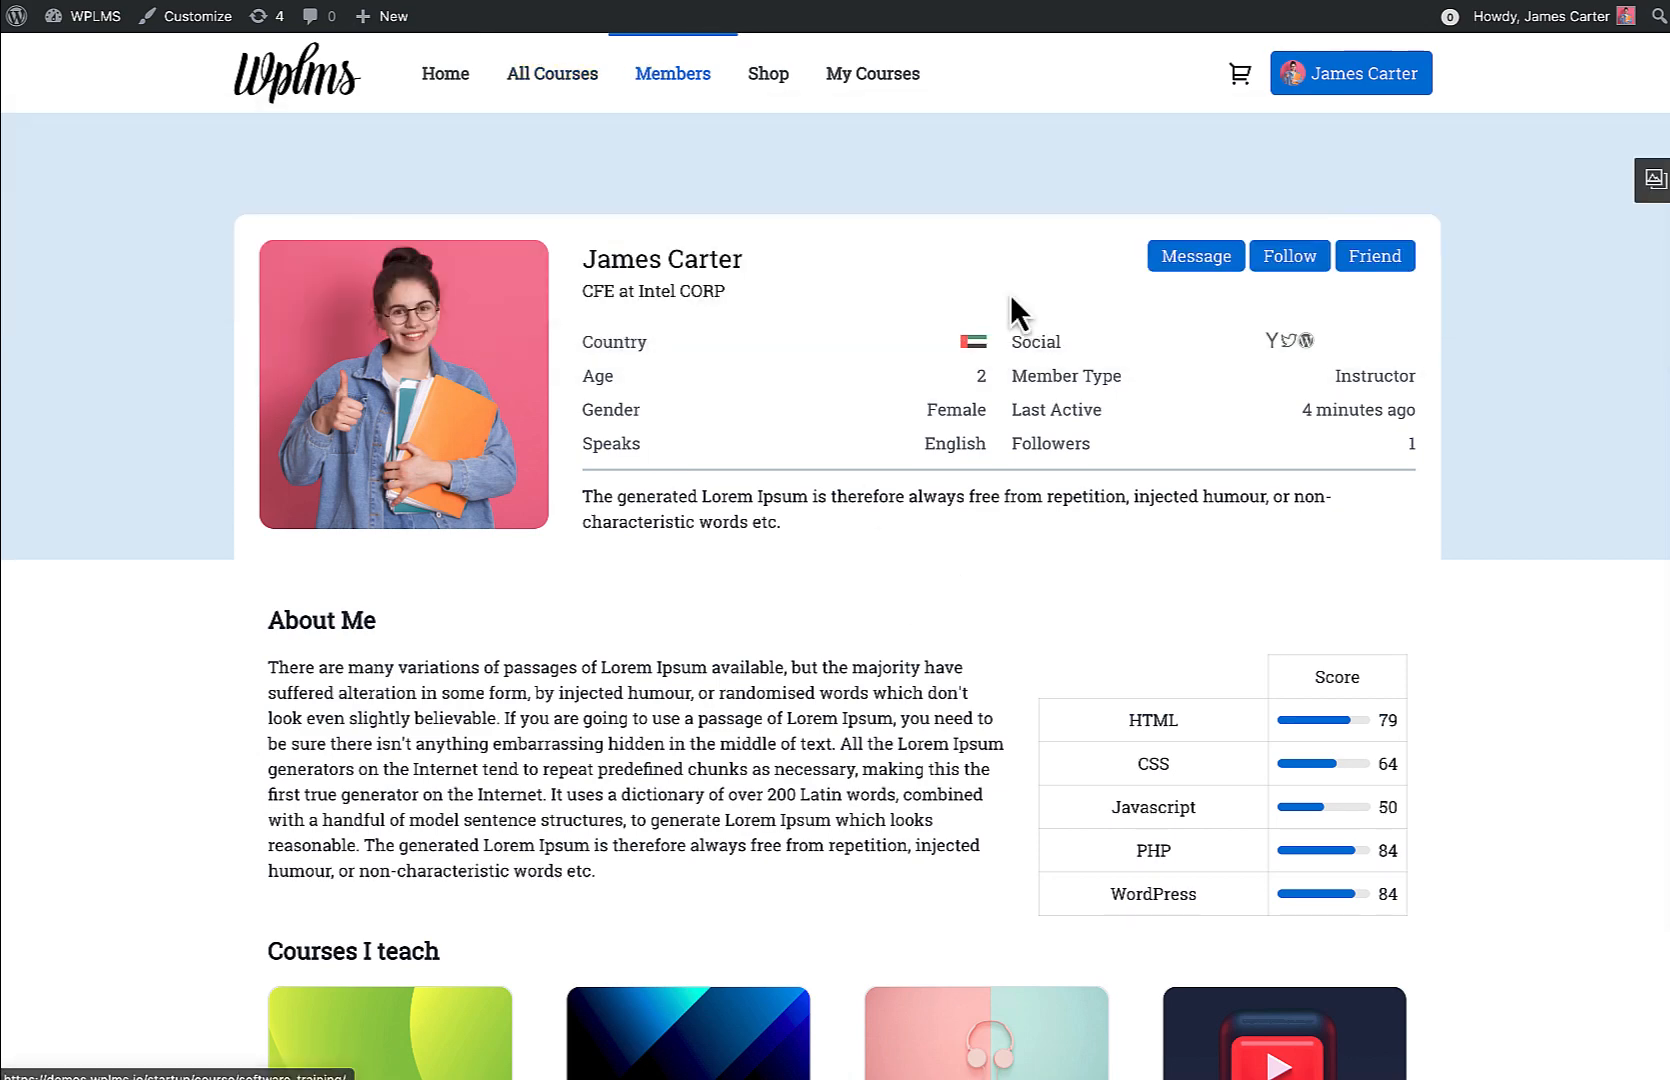
{"action": "mouse_move", "coordinate": [1244, 625]}
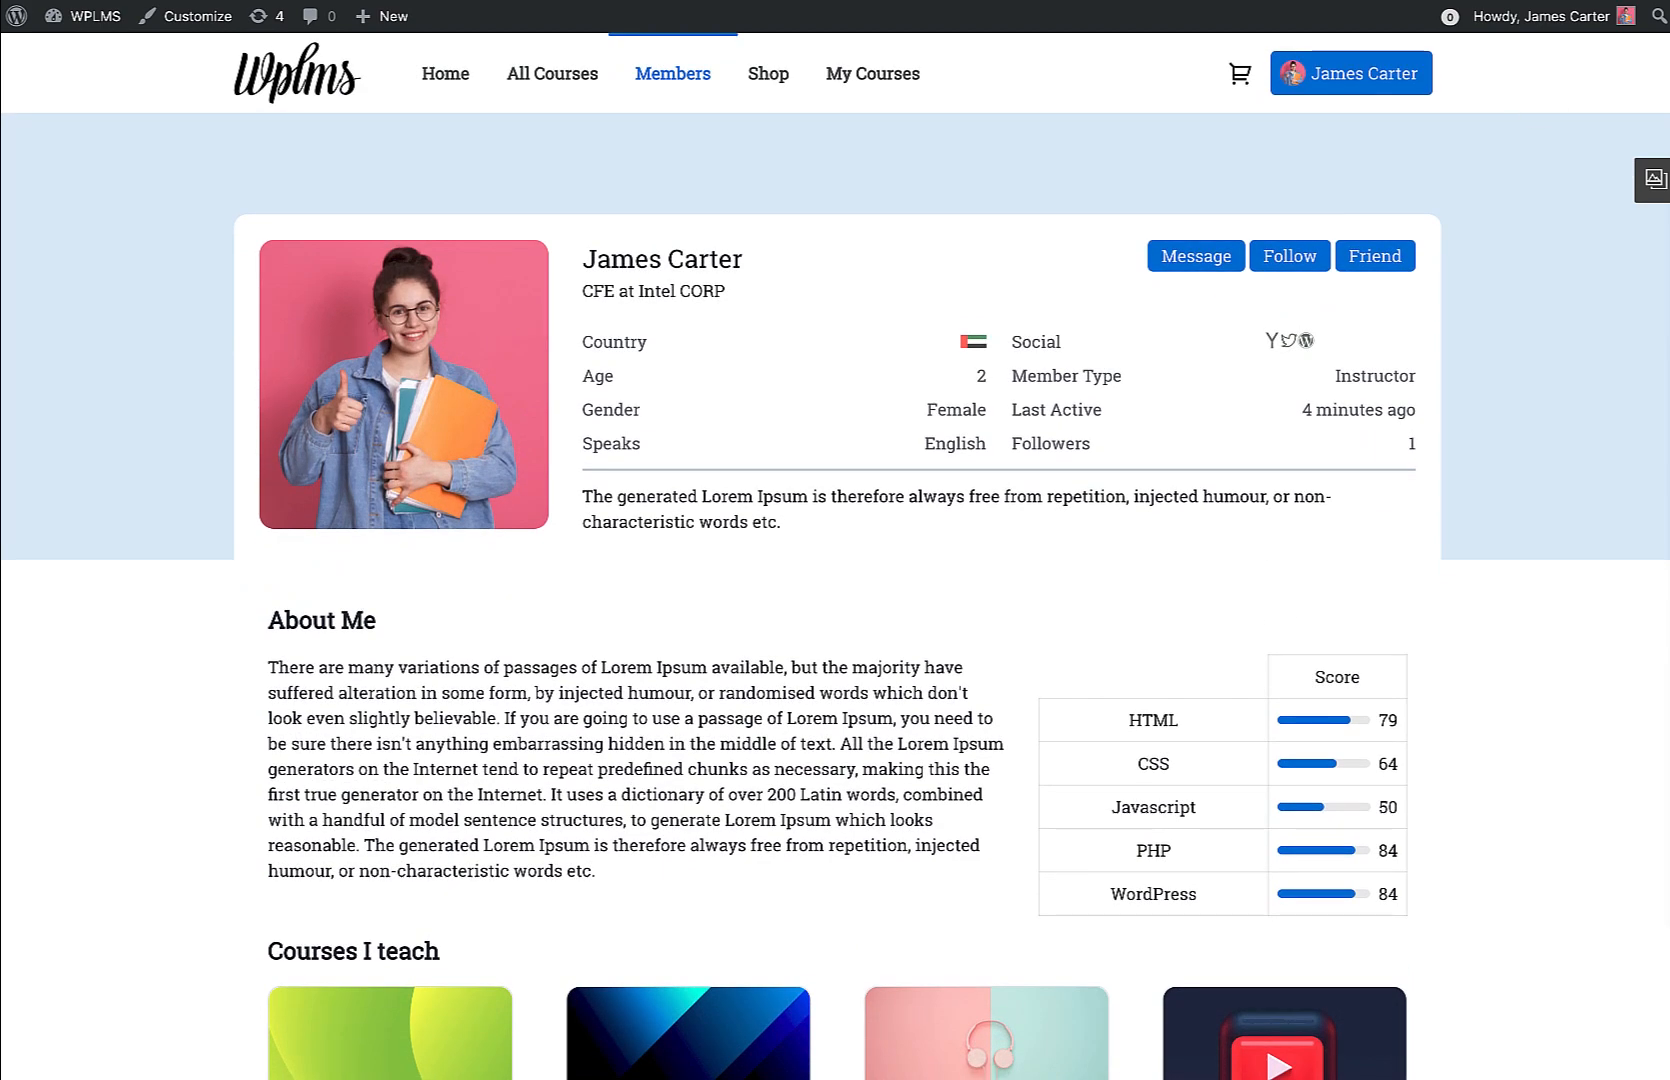
{"action": "mouse_move", "coordinate": [1152, 194]}
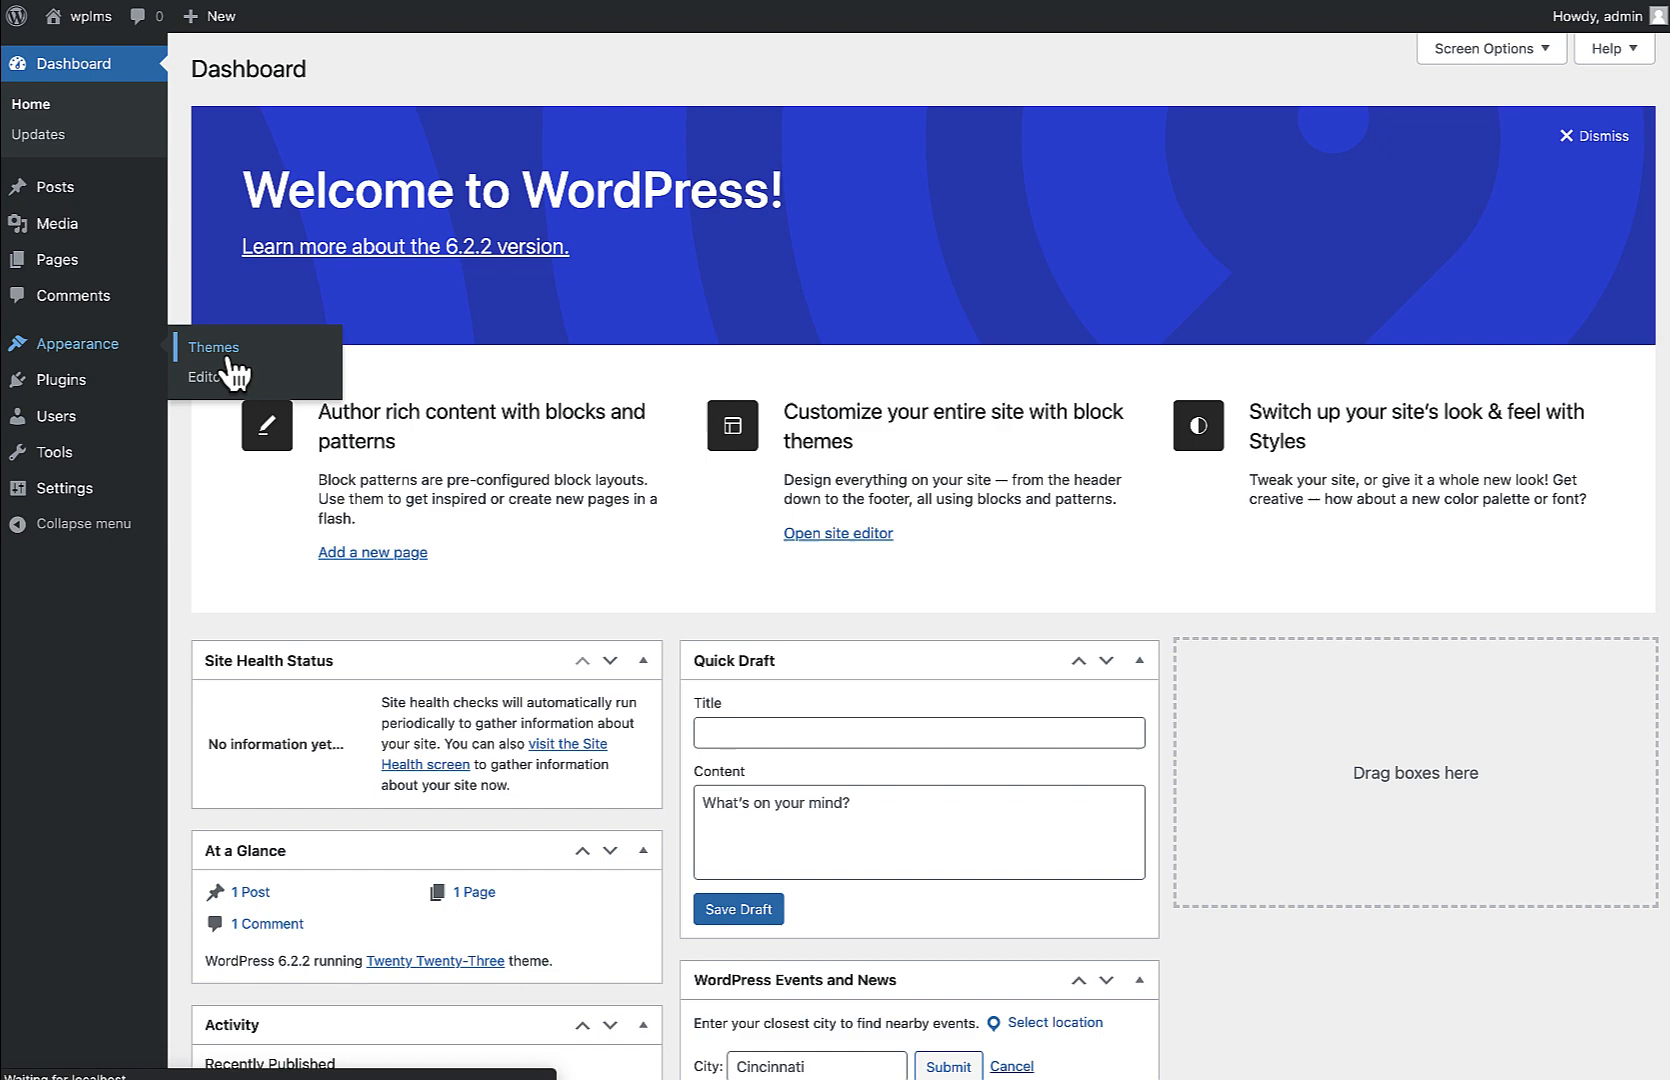
- Go to Appearance > Themes and start adding a new theme
{"action": "left_click", "coordinate": [214, 347]}
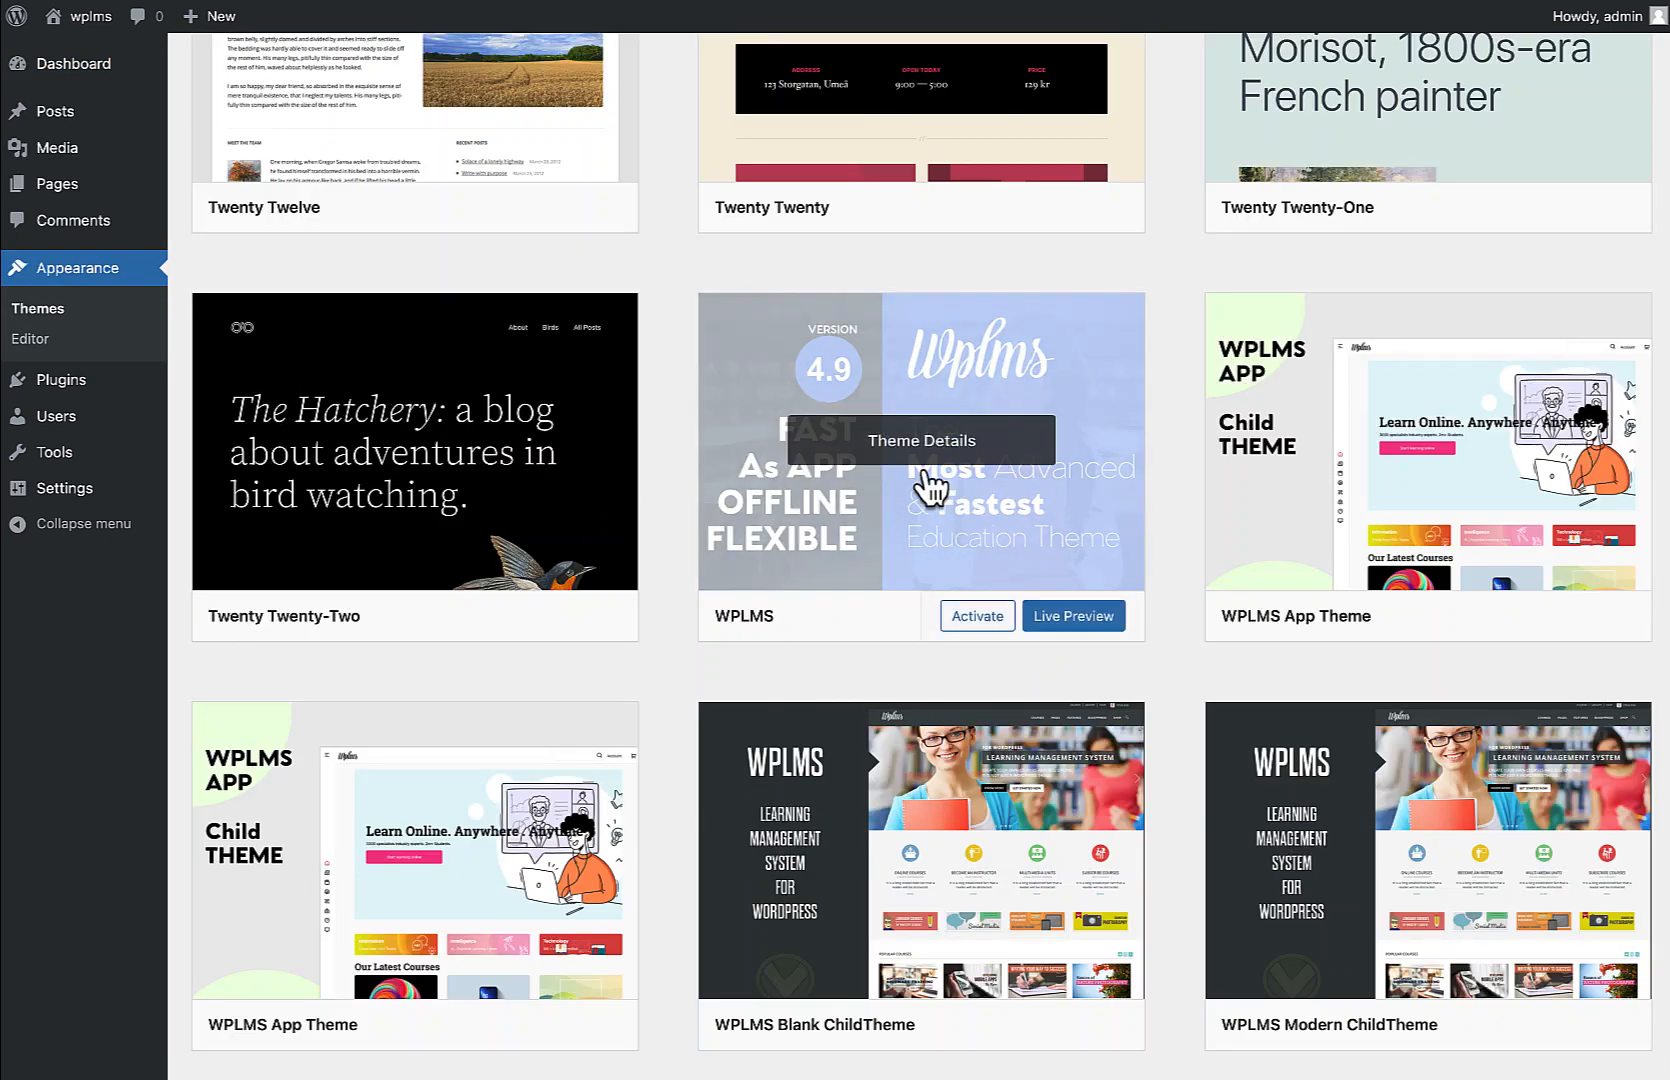
{"action": "mouse_move", "coordinate": [931, 501]}
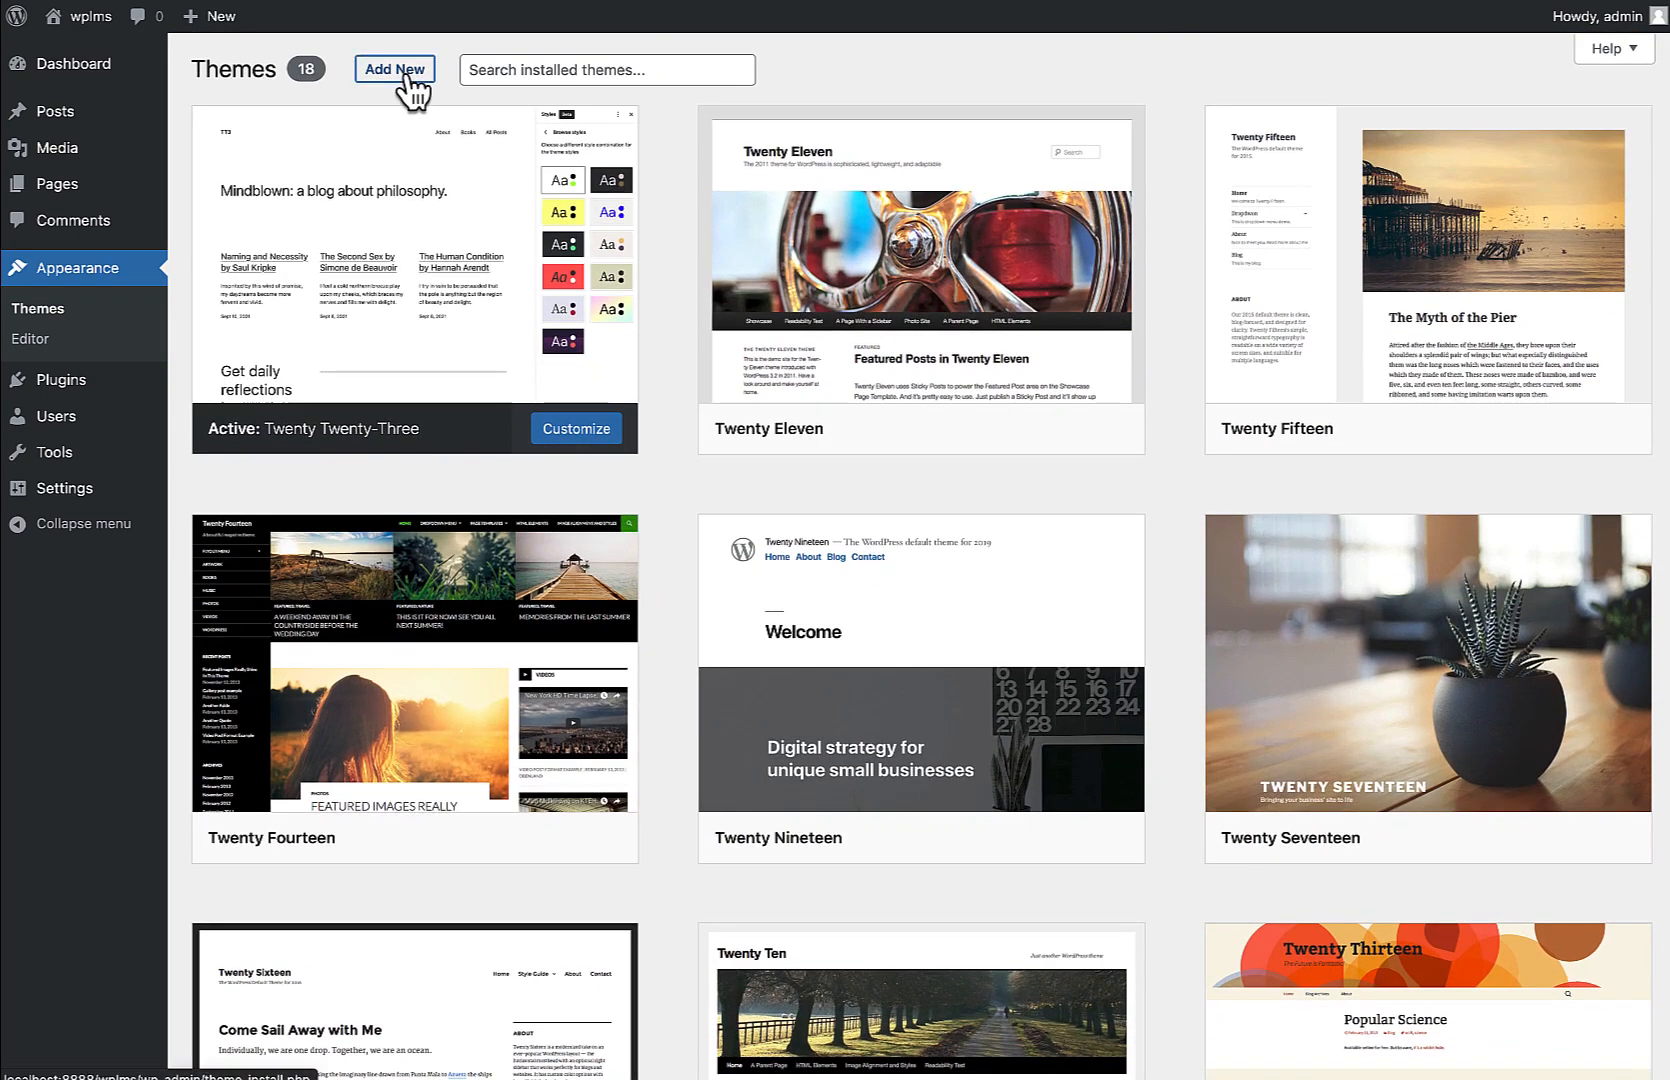
{"action": "left_click", "coordinate": [394, 69]}
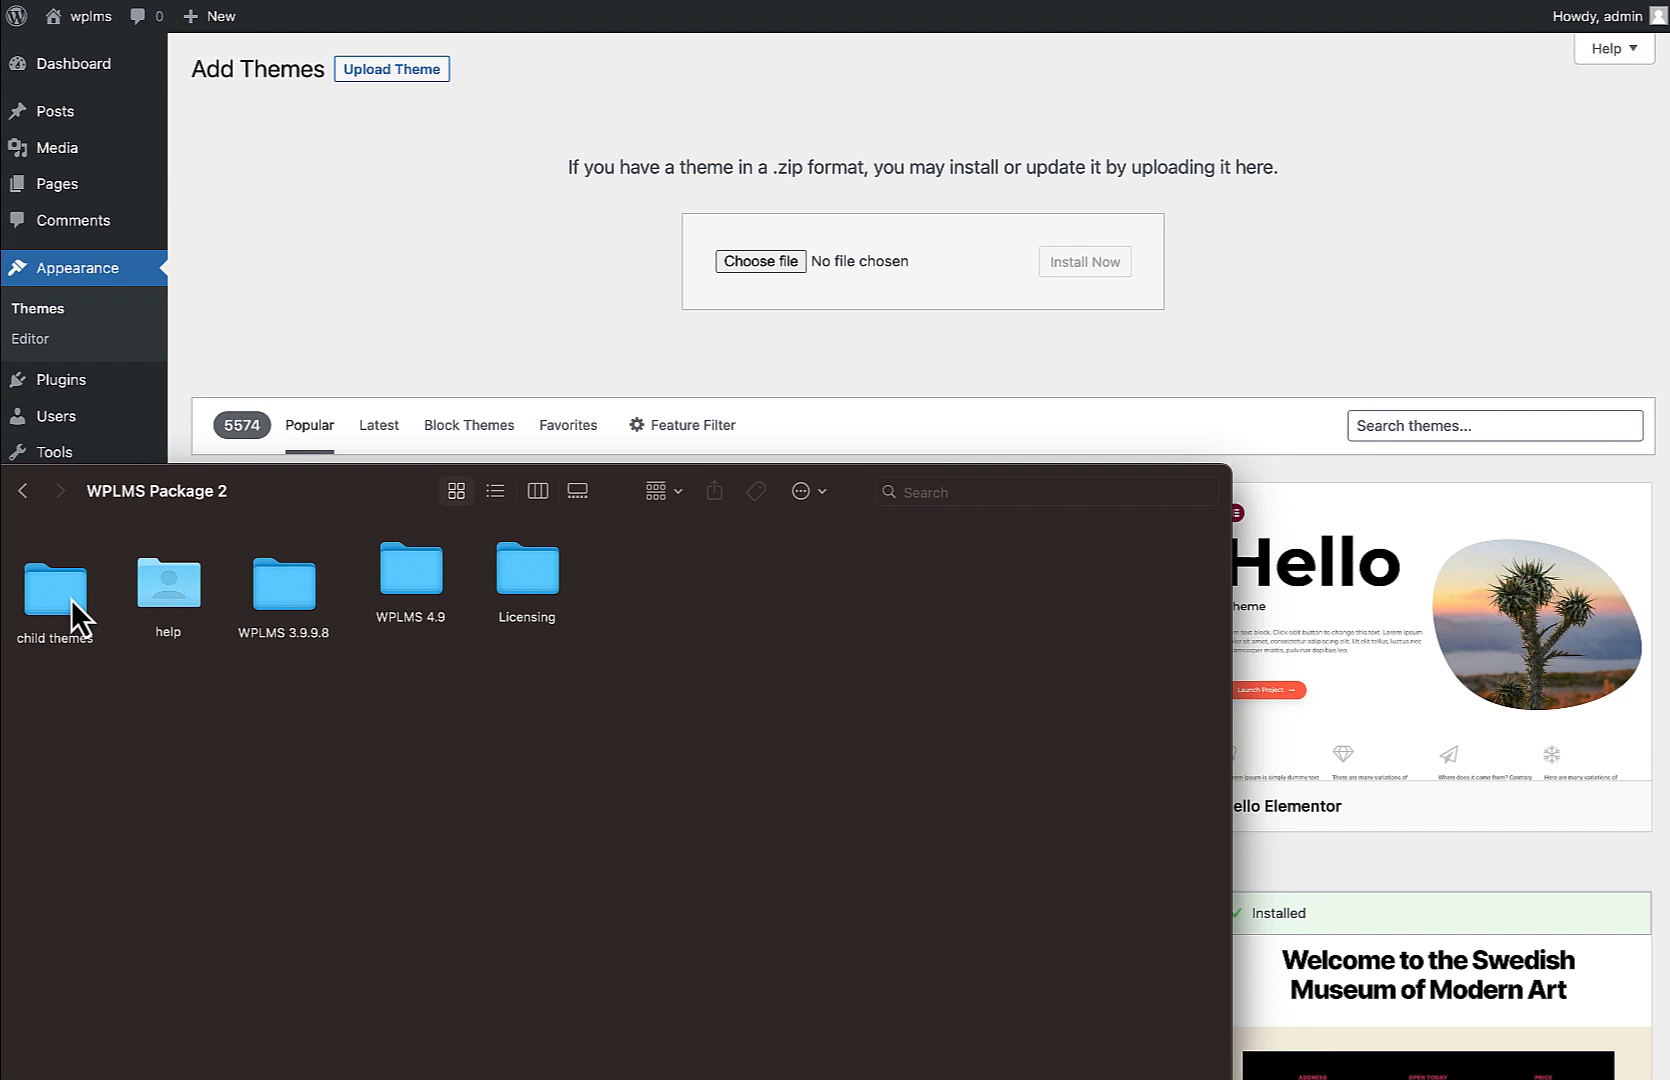
{"action": "mouse_move", "coordinate": [85, 626]}
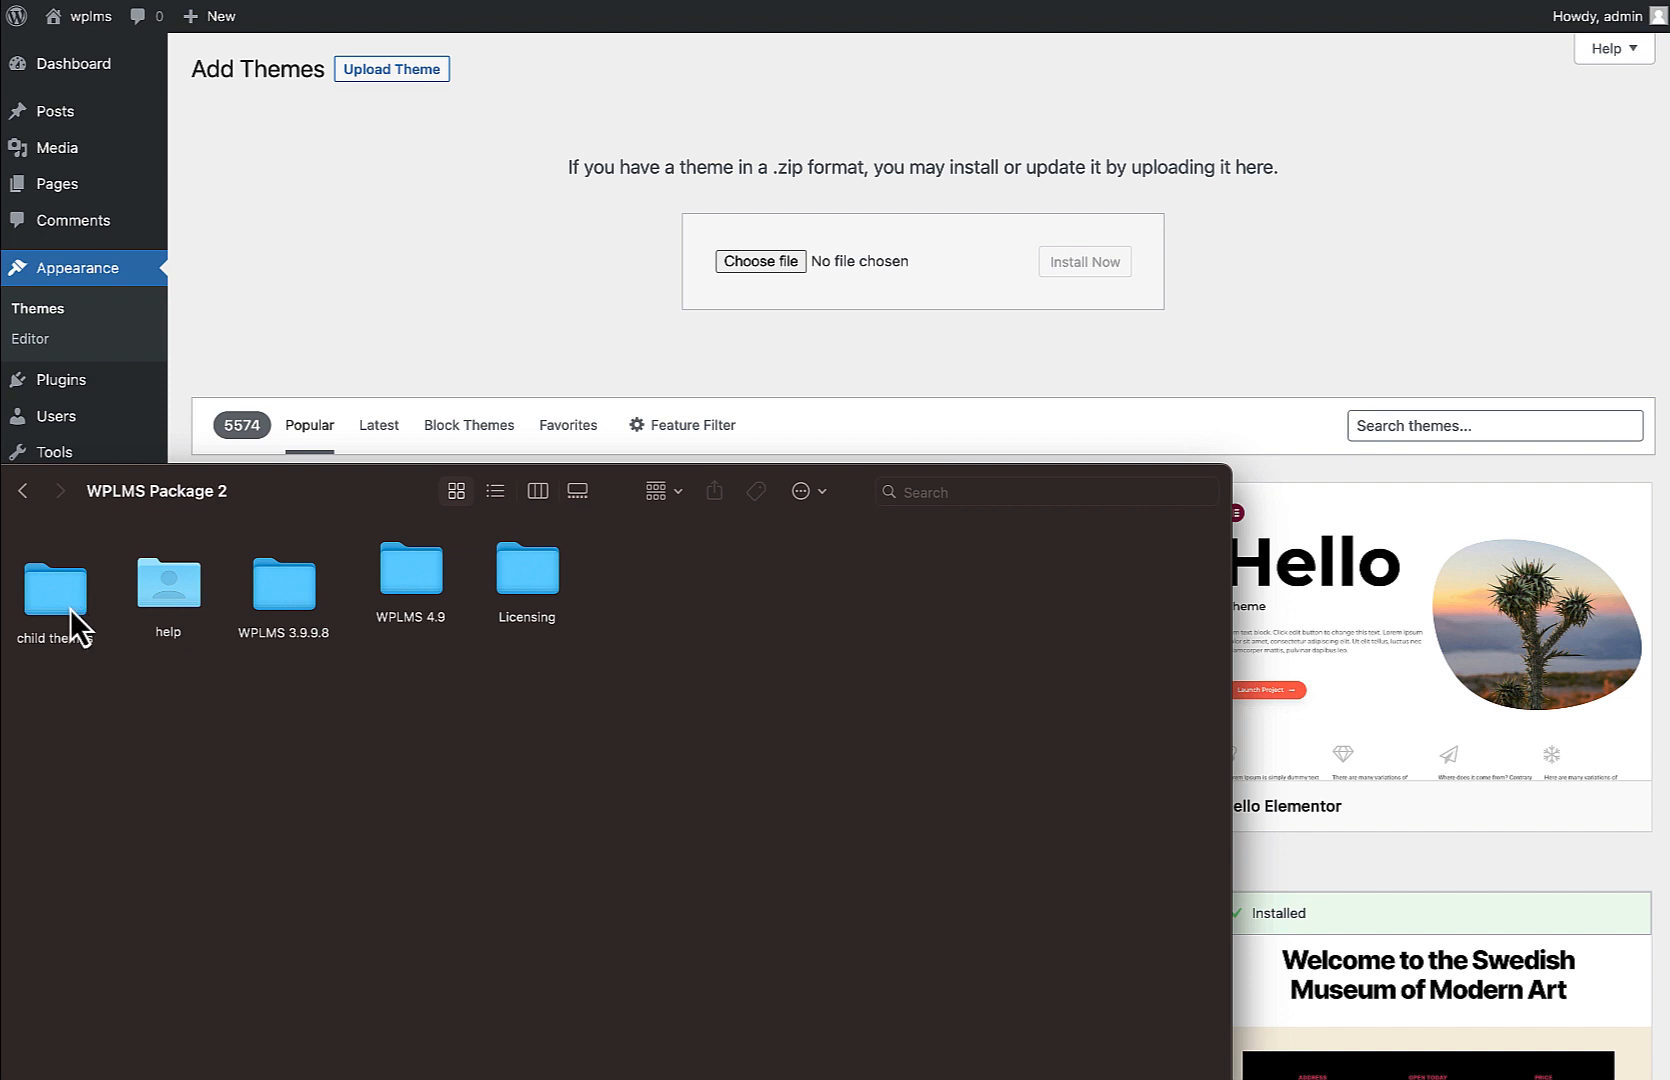
- In Finder, browse WPLMS 4.9 > child themes and select wplms_gutenberg.zip
{"action": "left_click", "coordinate": [410, 570]}
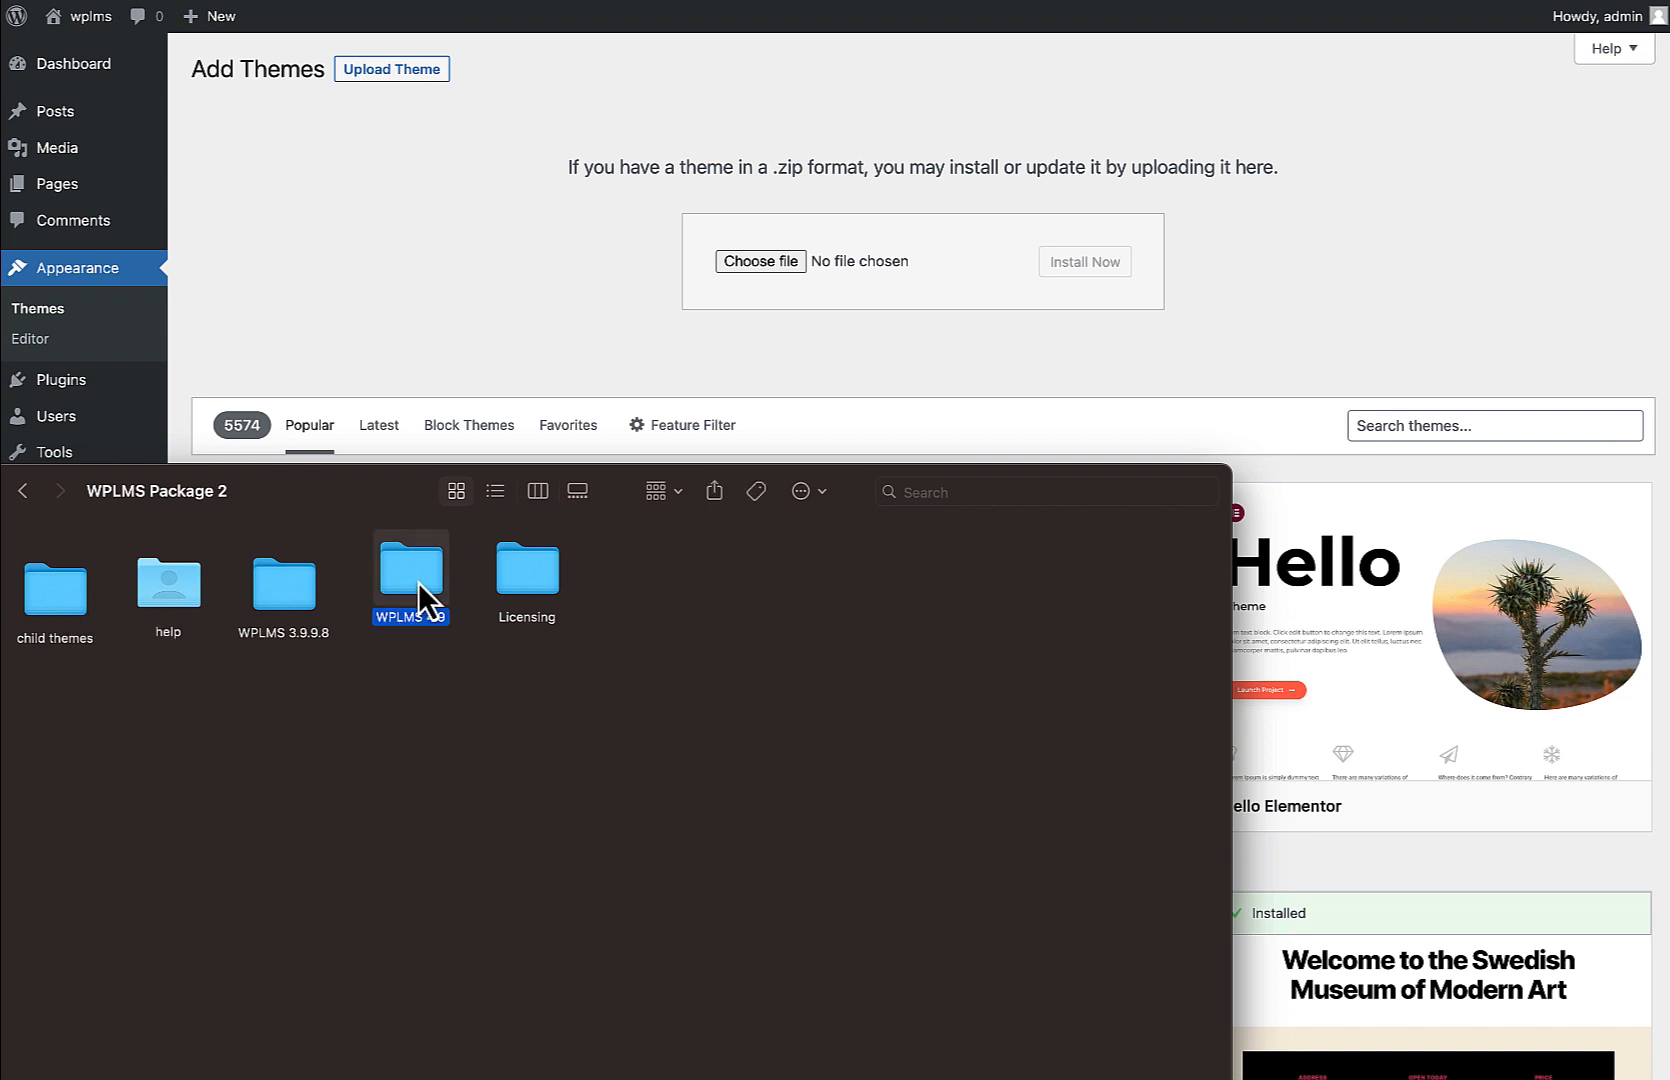
{"action": "double_click", "coordinate": [410, 572]}
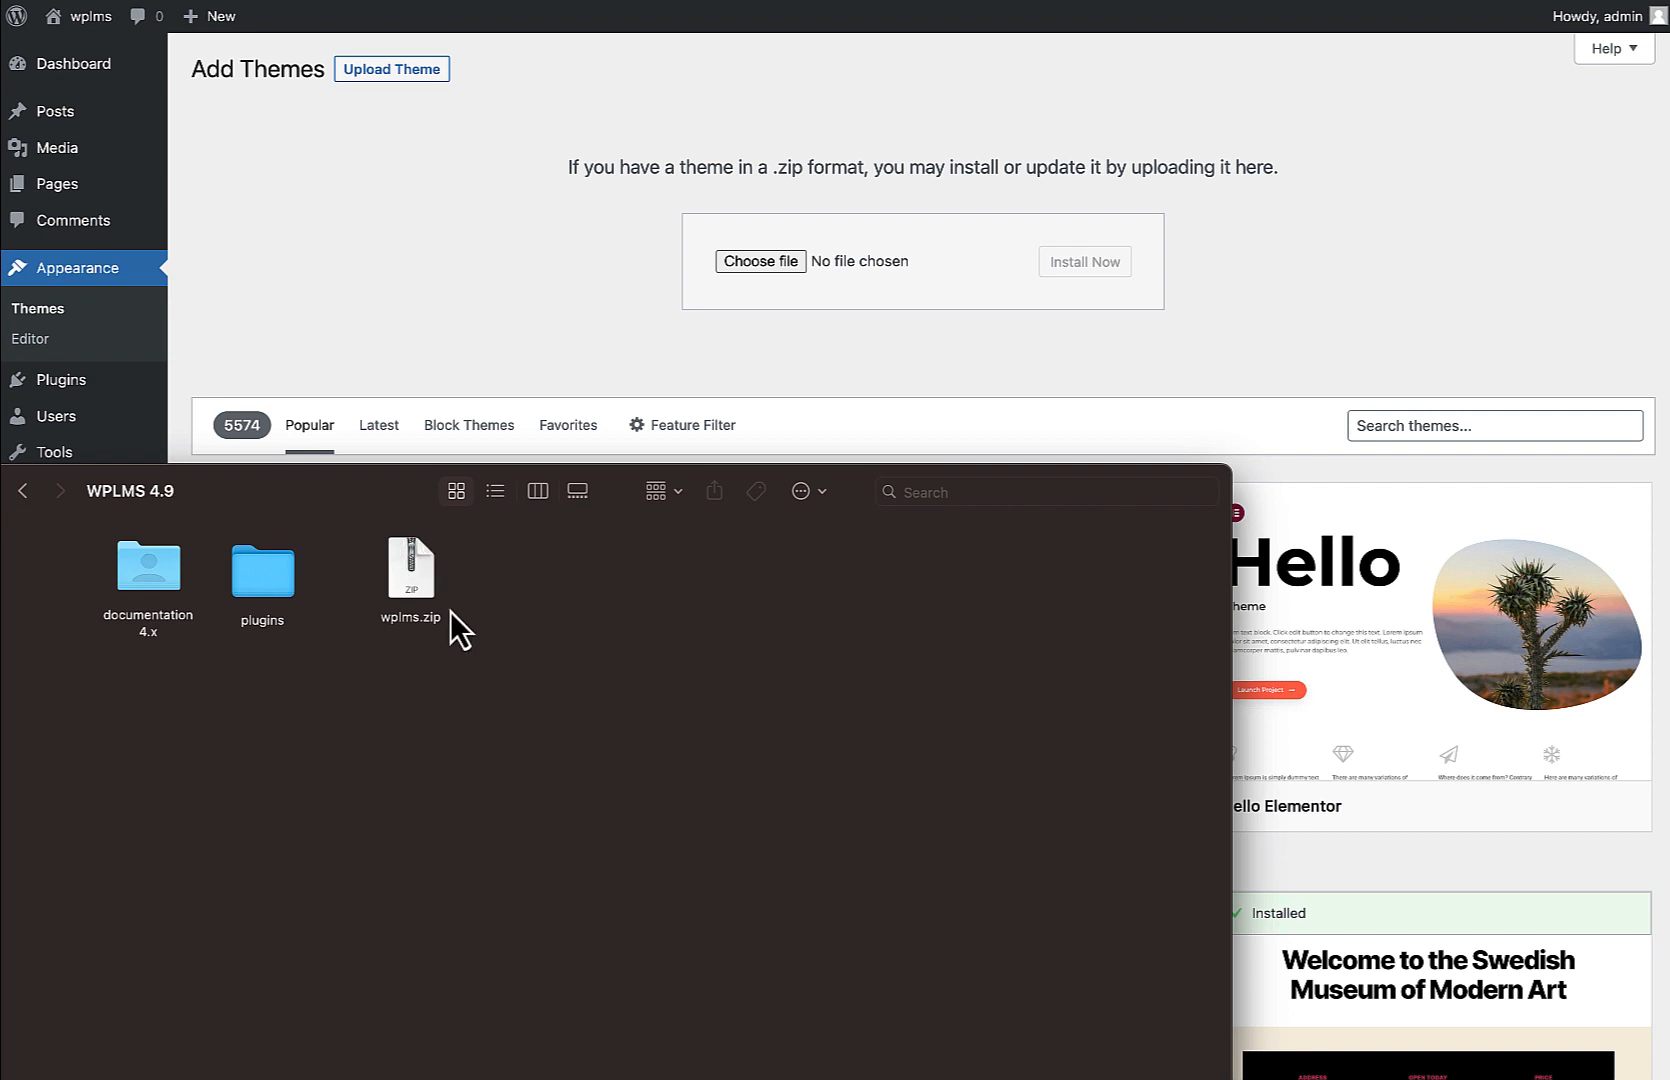
{"action": "left_click", "coordinate": [21, 491]}
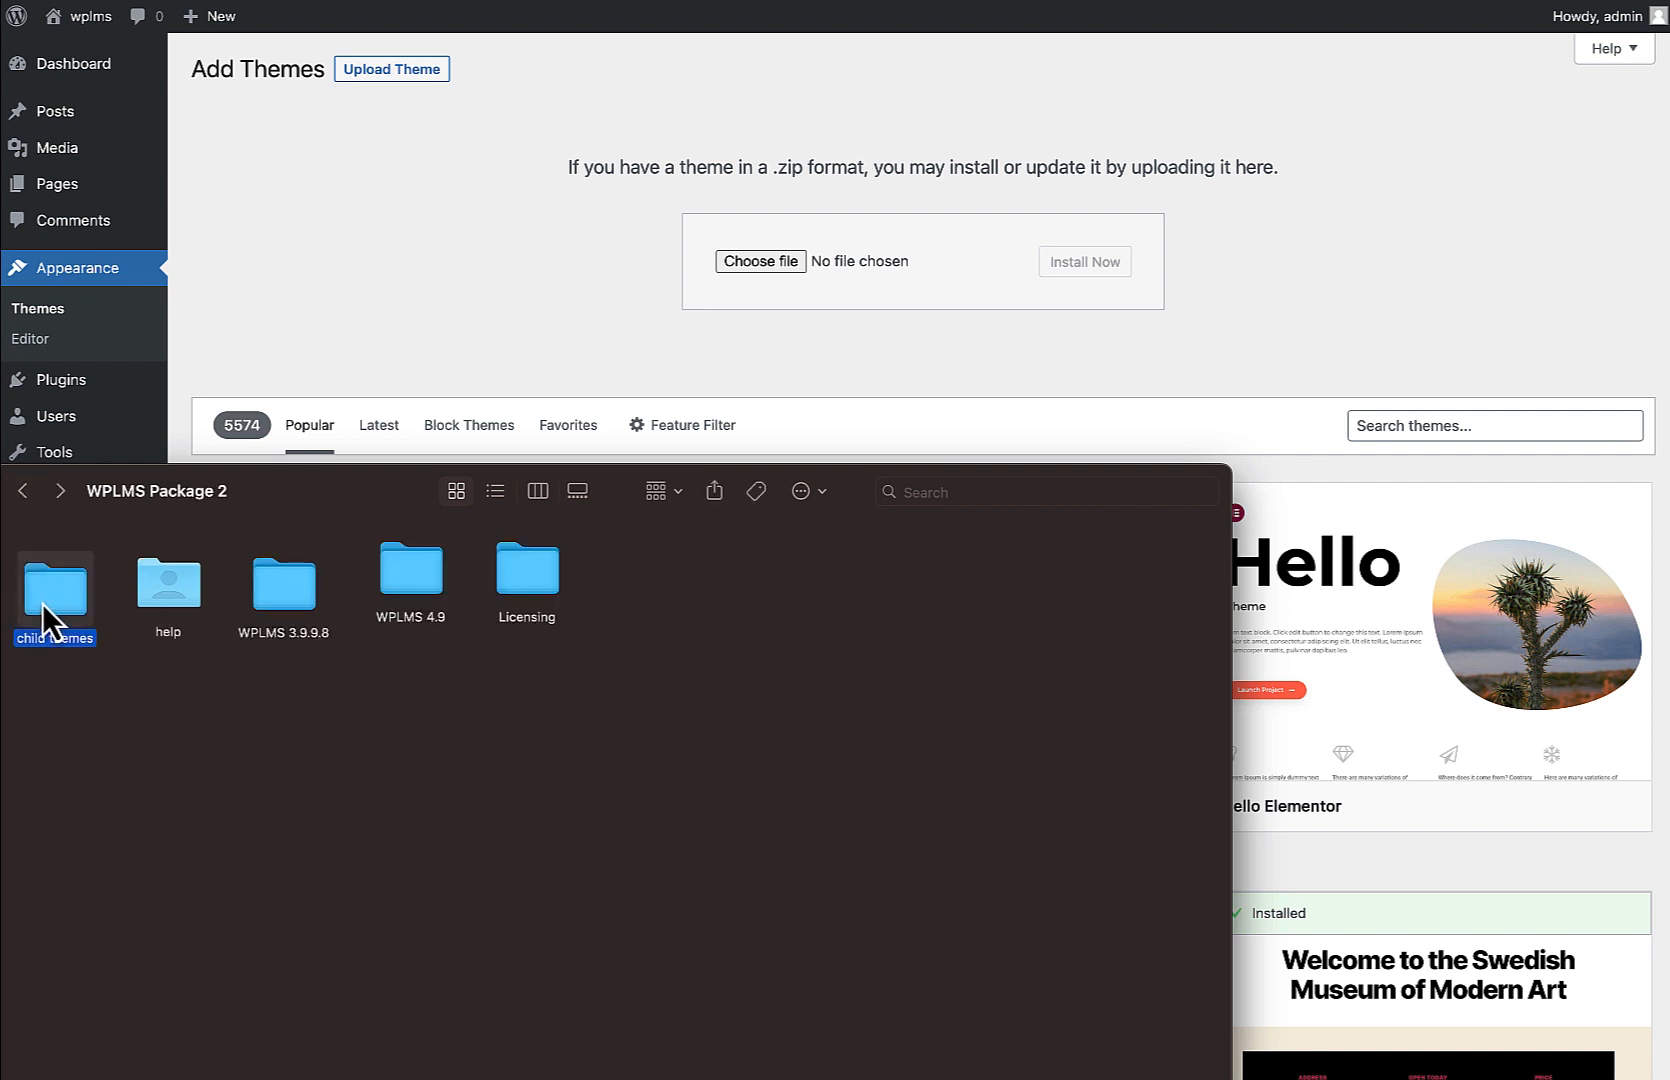
{"action": "double_click", "coordinate": [54, 586]}
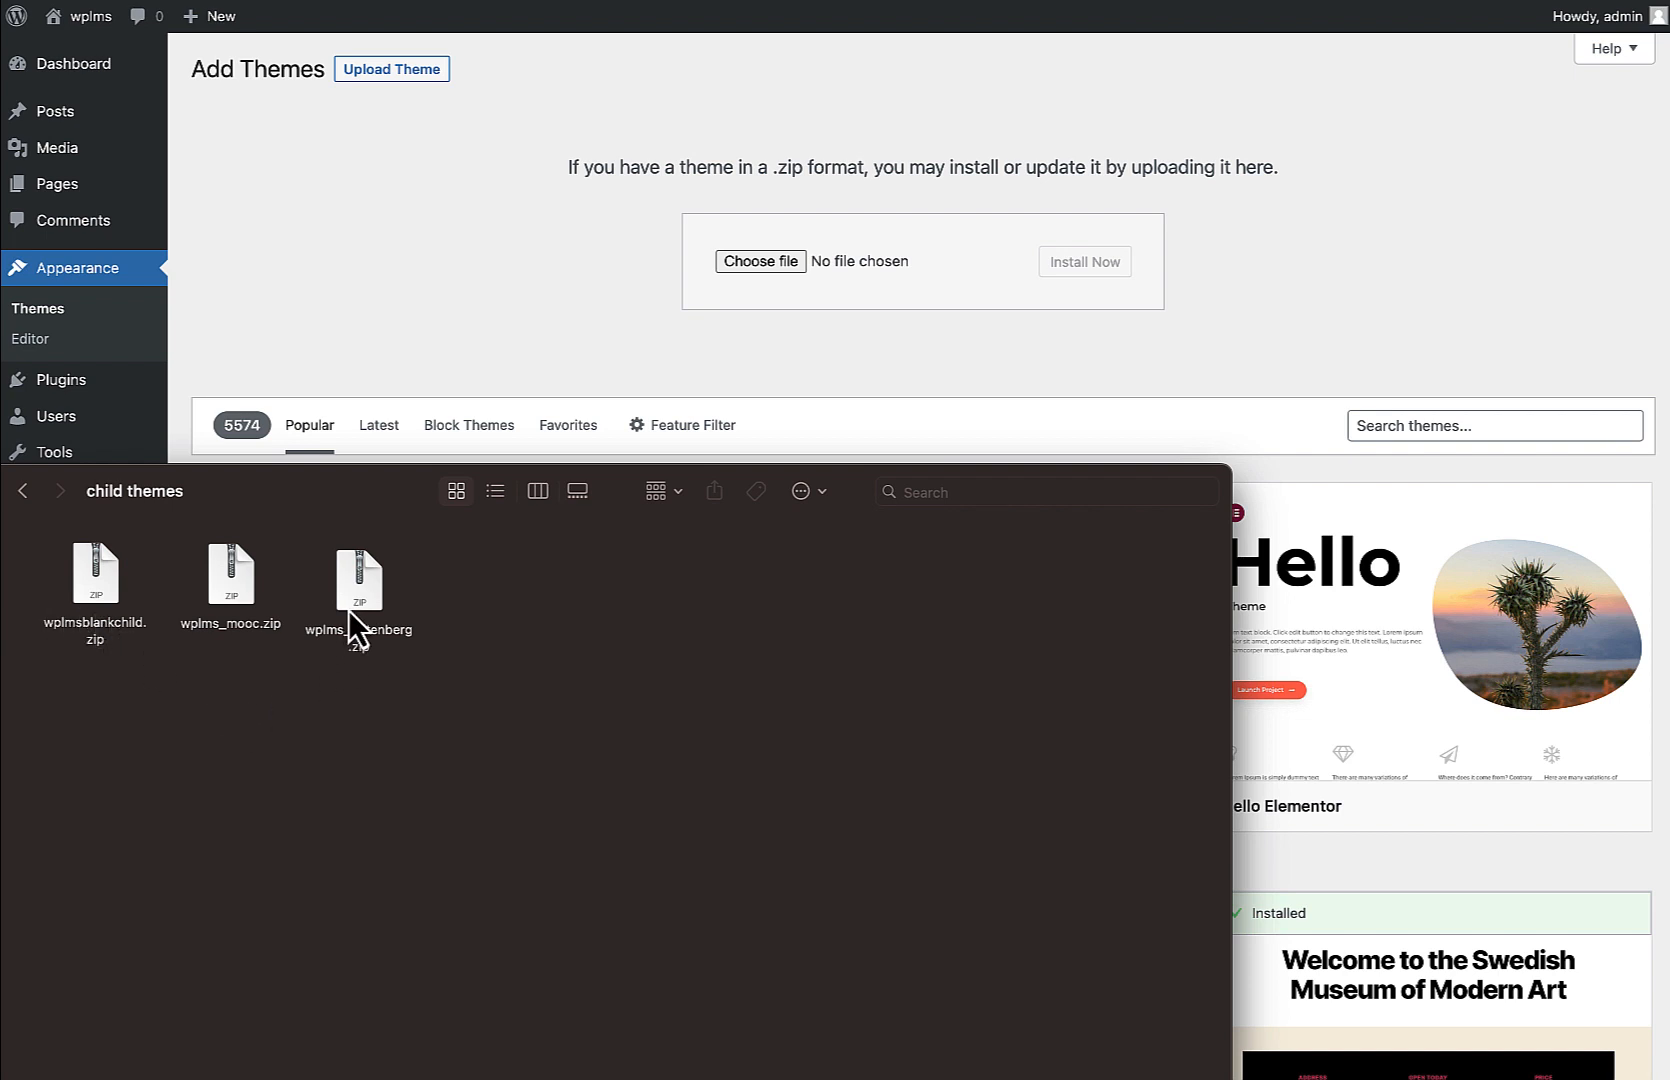
{"action": "left_click", "coordinate": [359, 578]}
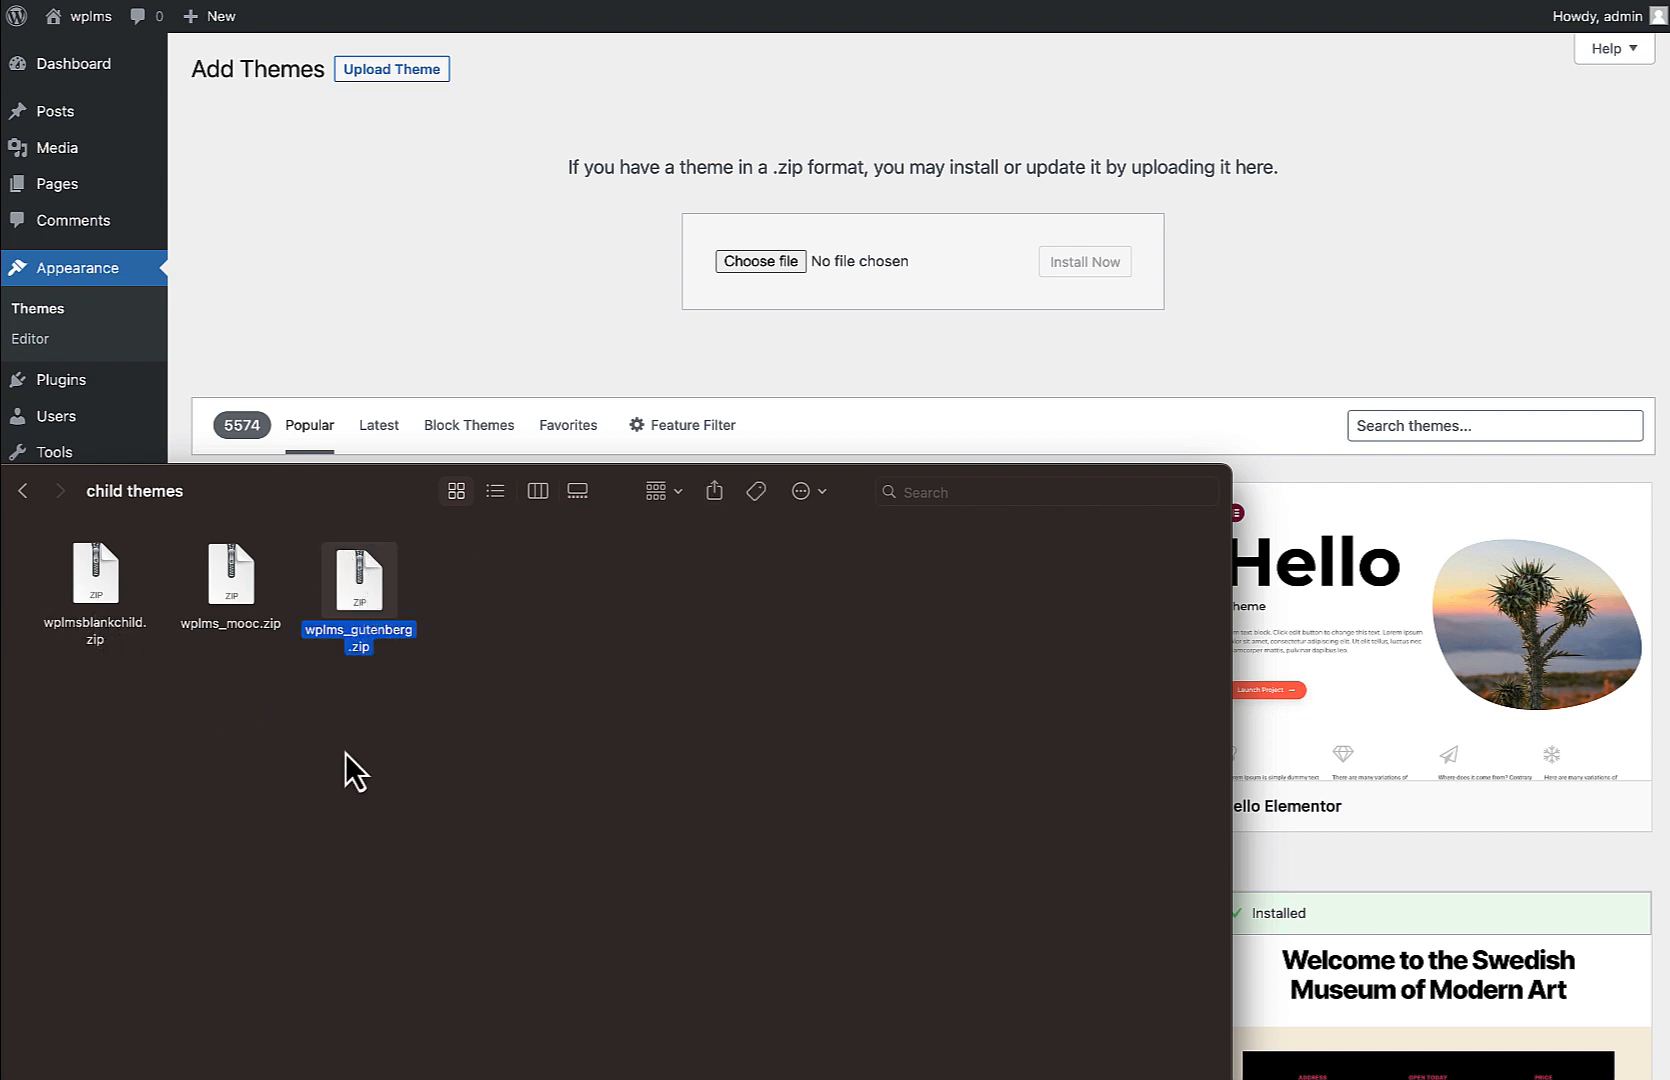
{"action": "mouse_move", "coordinate": [578, 802]}
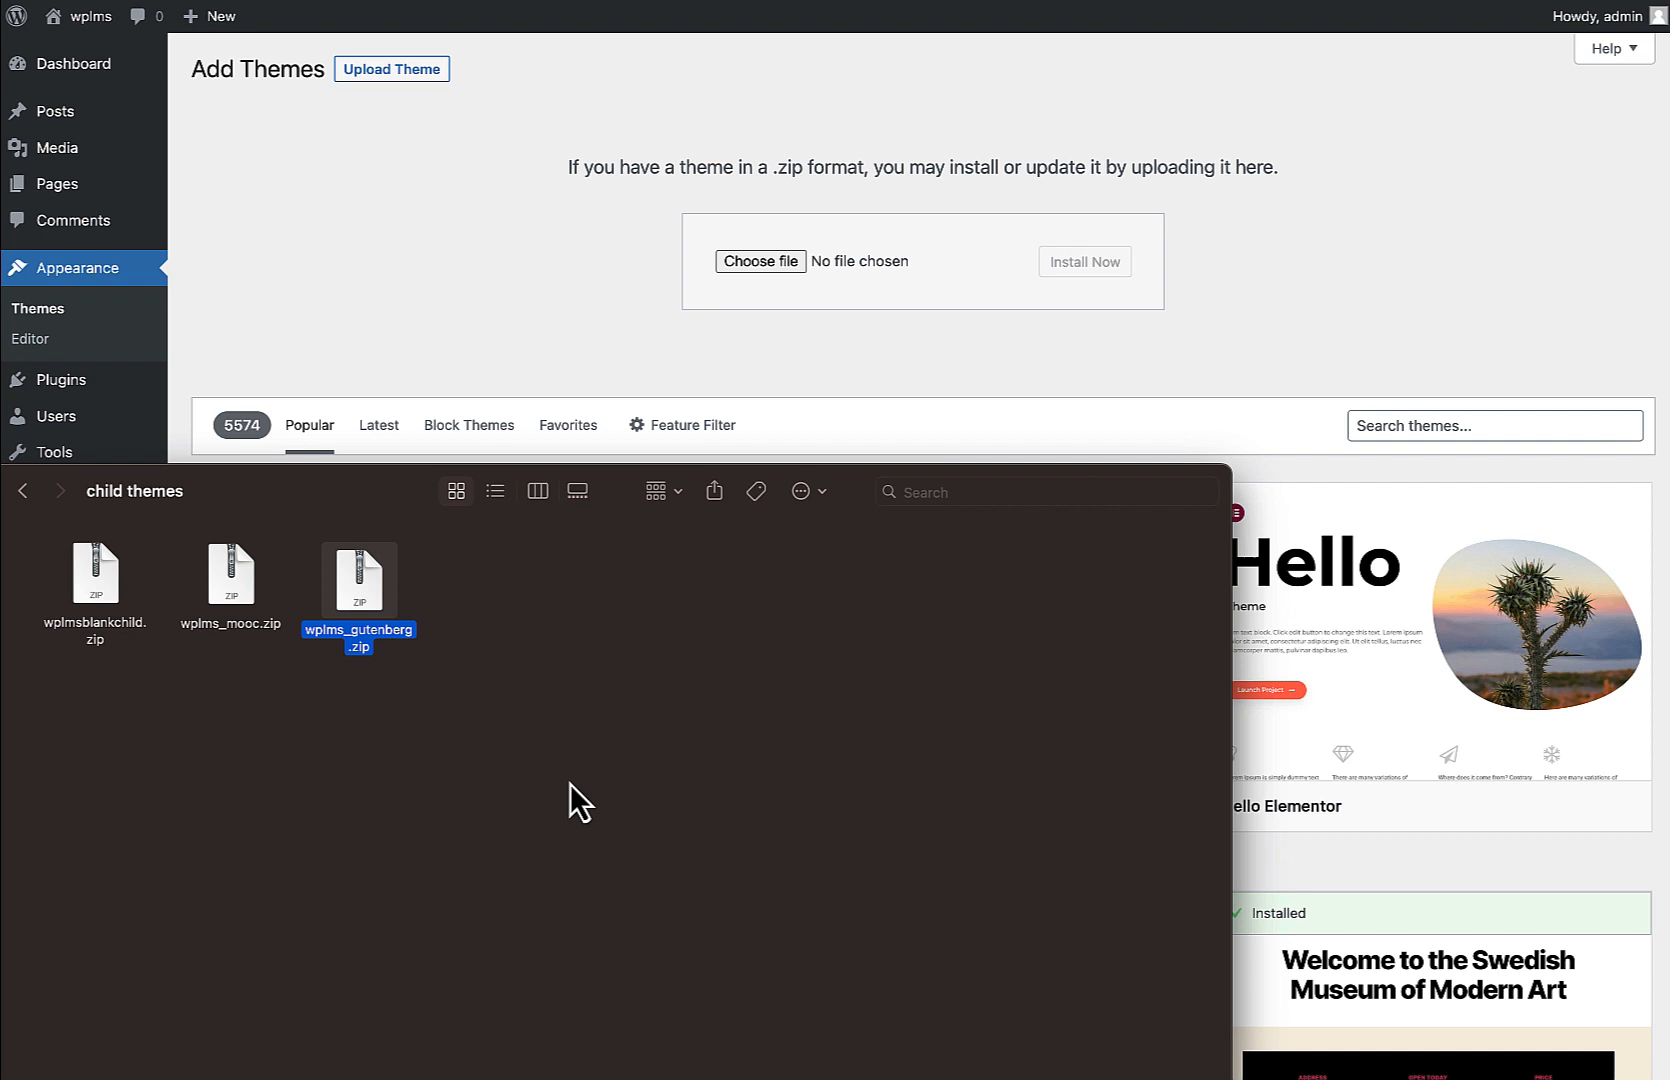
{"action": "mouse_move", "coordinate": [533, 775]}
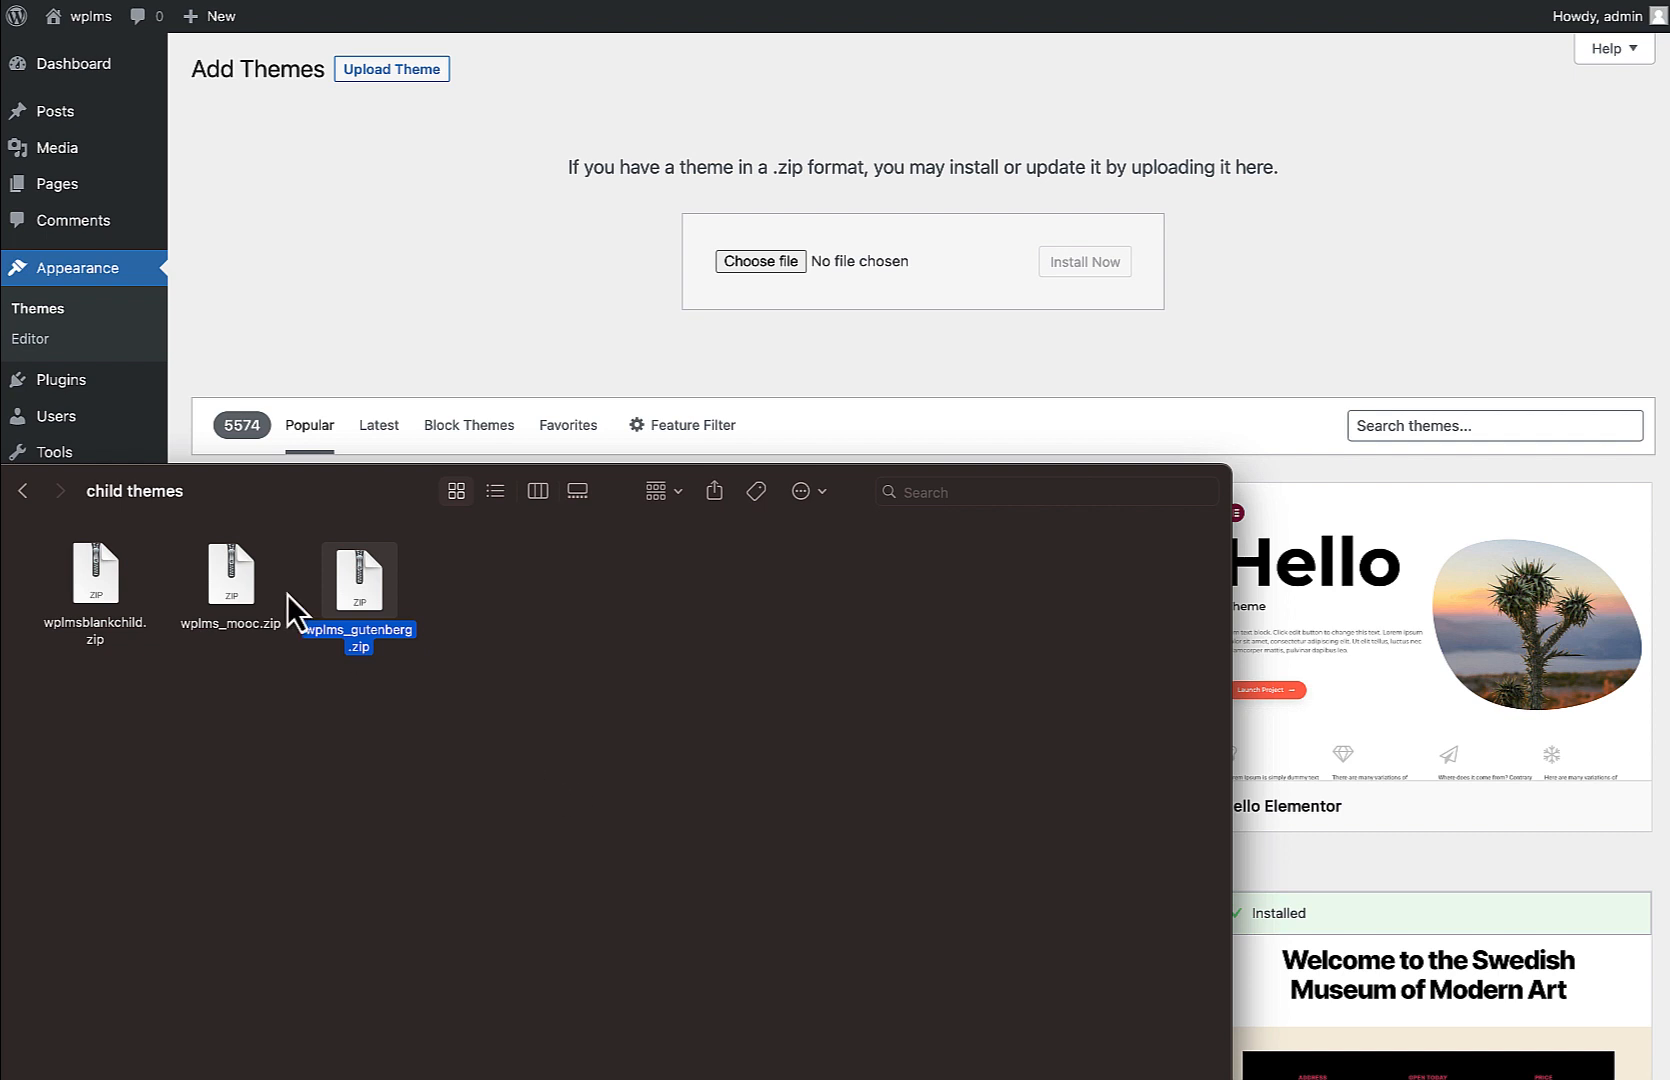
{"action": "mouse_move", "coordinate": [416, 648]}
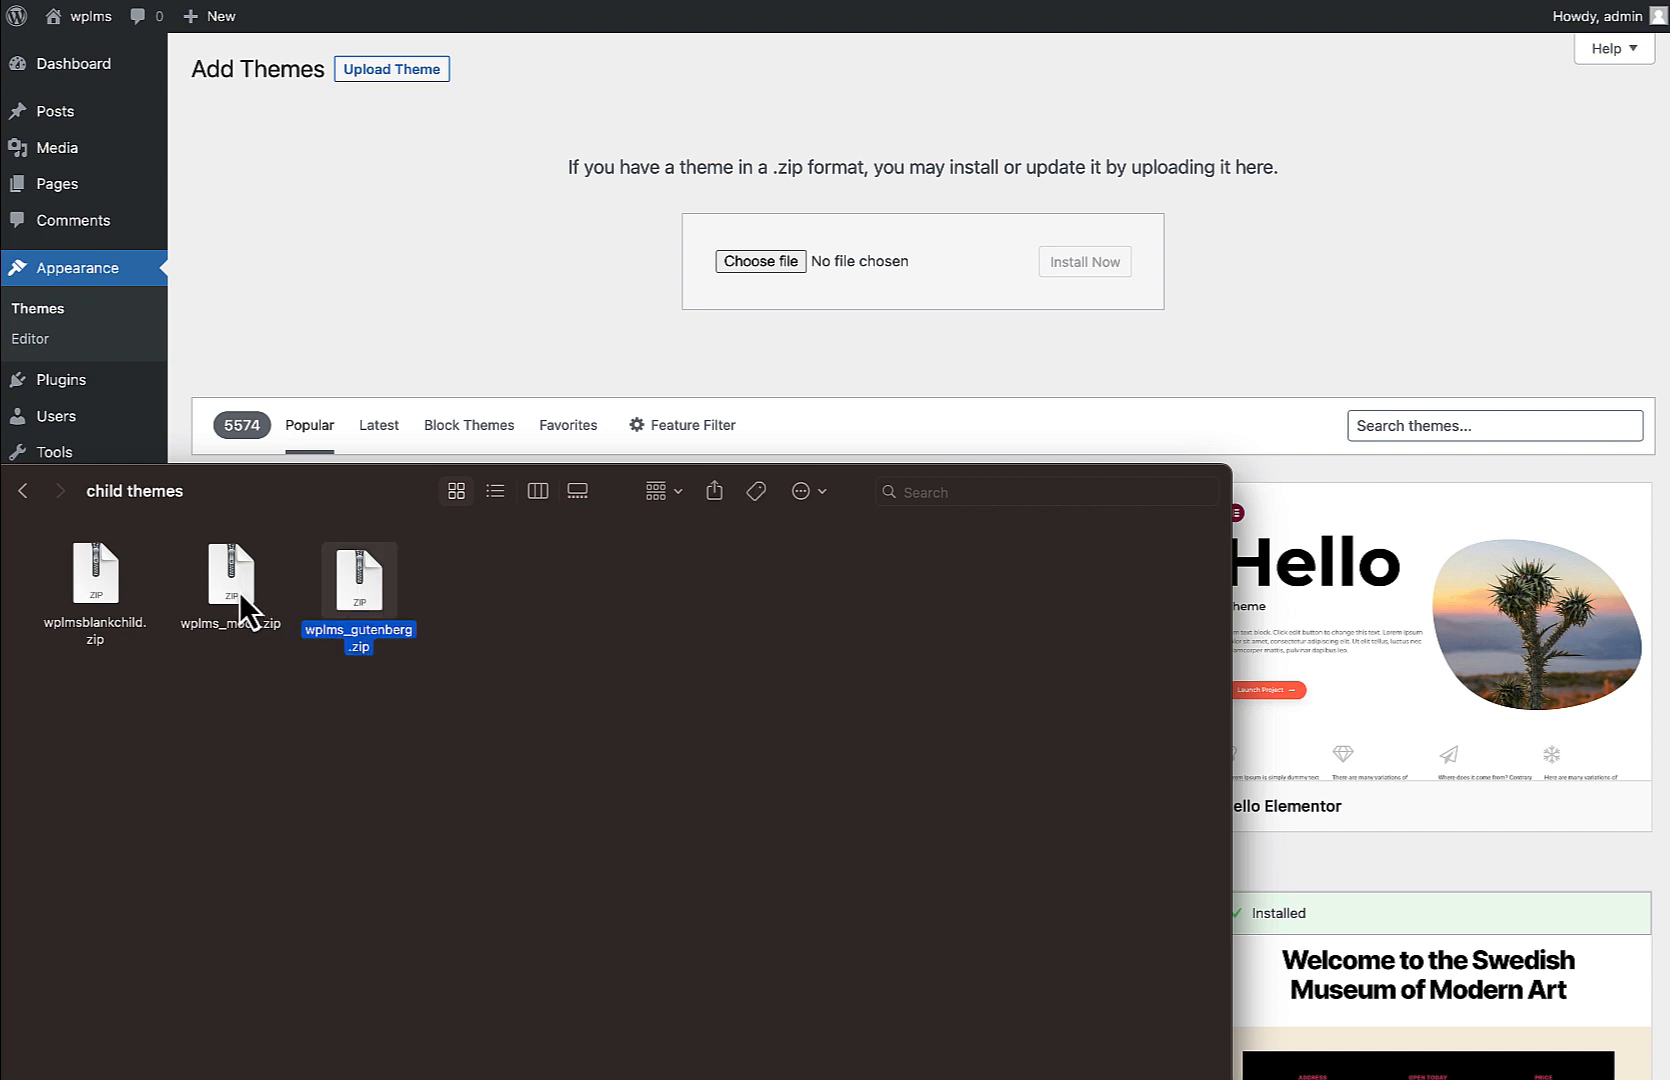
- Choose wplms_gutenberg.zip over wplms_mooc.zip, then install and activate it
{"action": "left_click", "coordinate": [229, 578]}
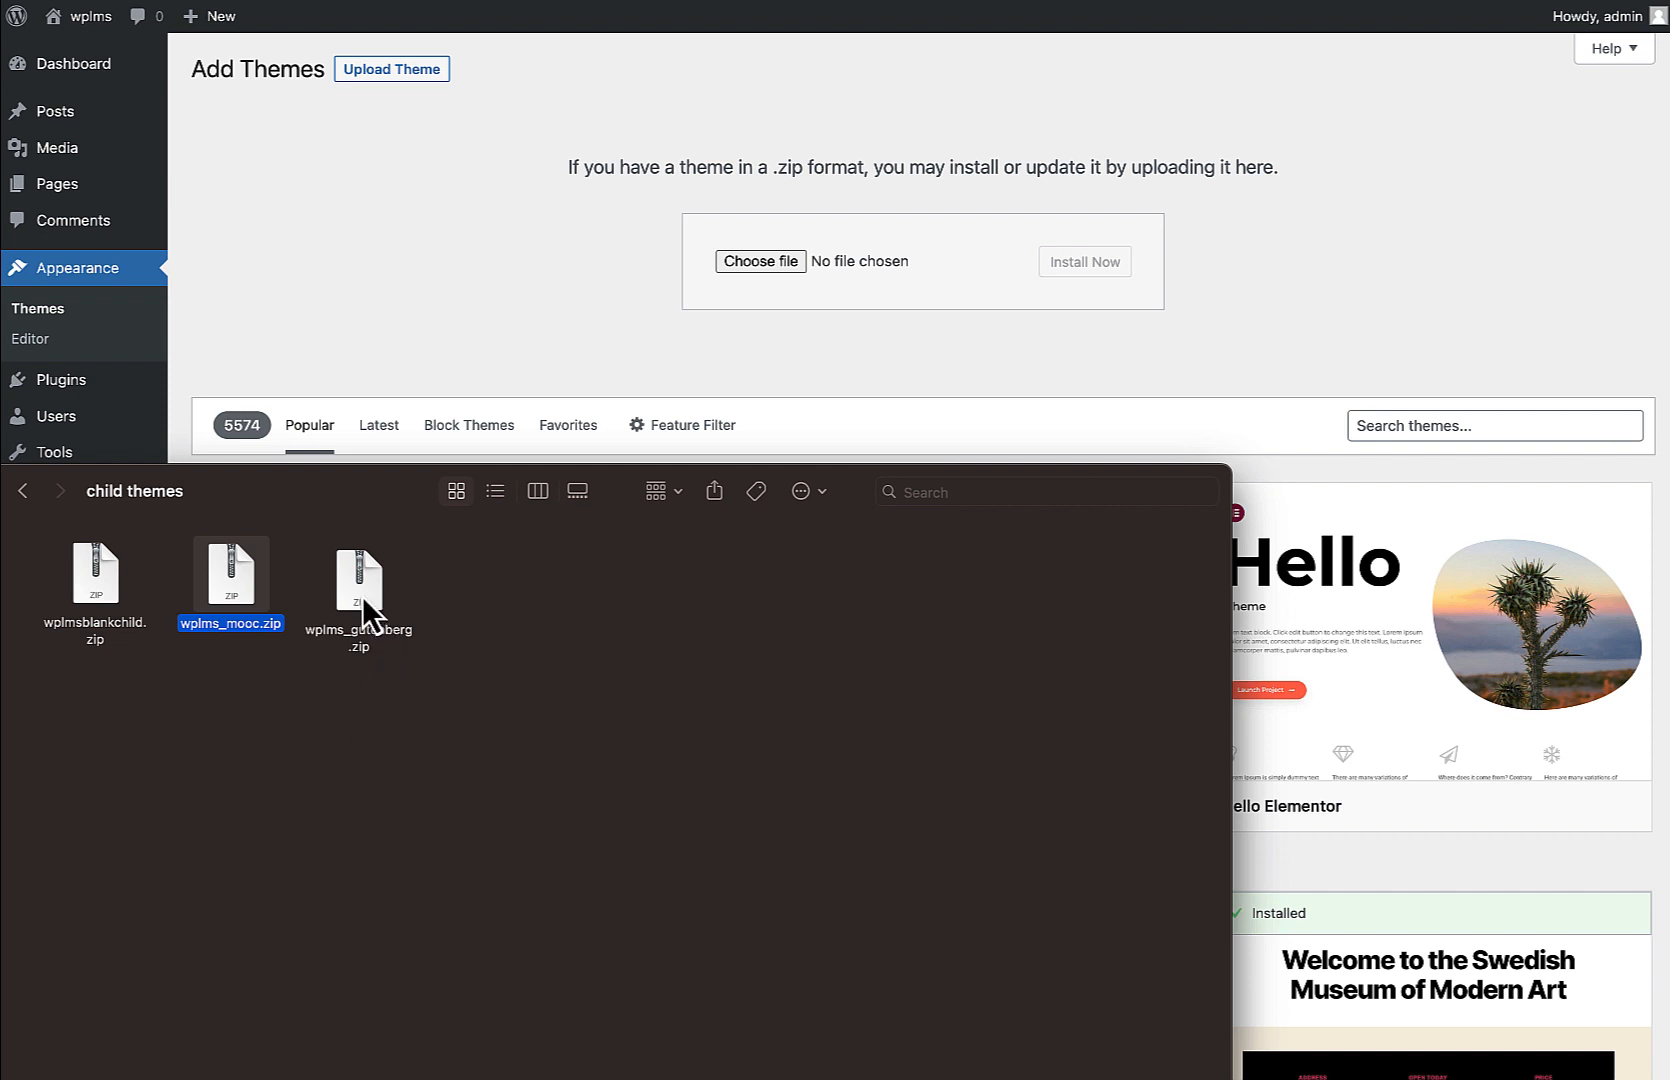
{"action": "left_click", "coordinate": [359, 580]}
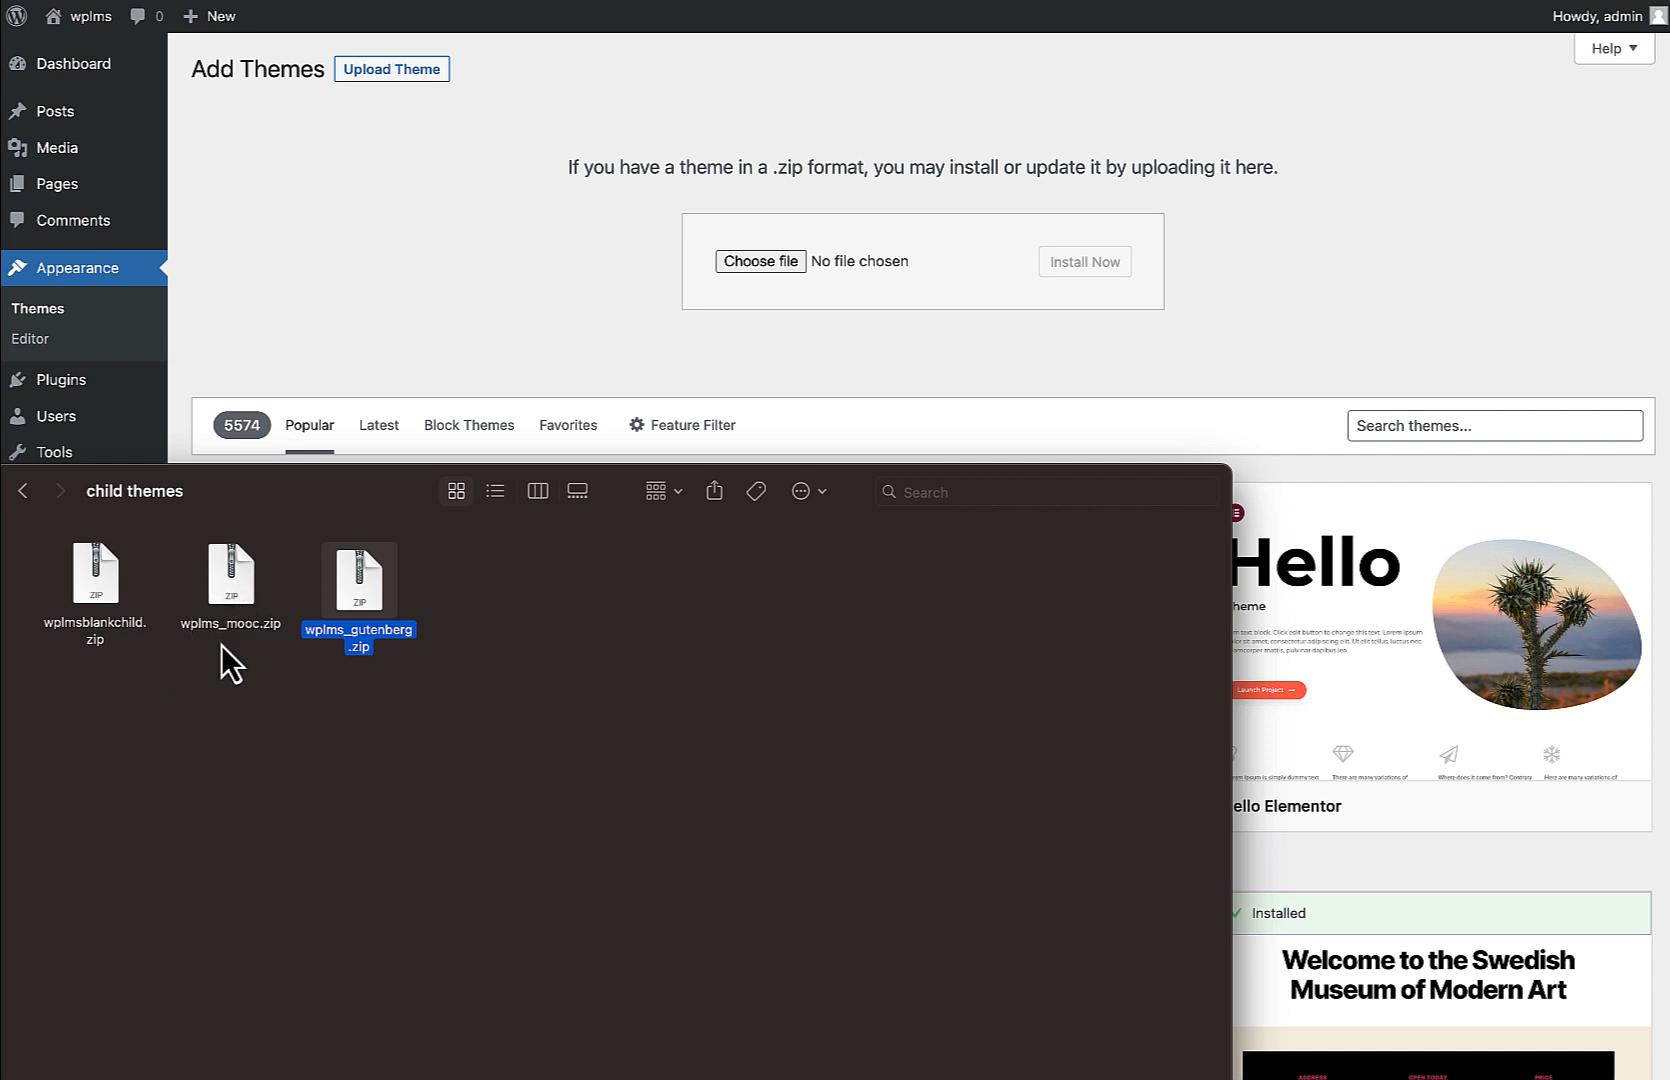
{"action": "mouse_move", "coordinate": [98, 602]}
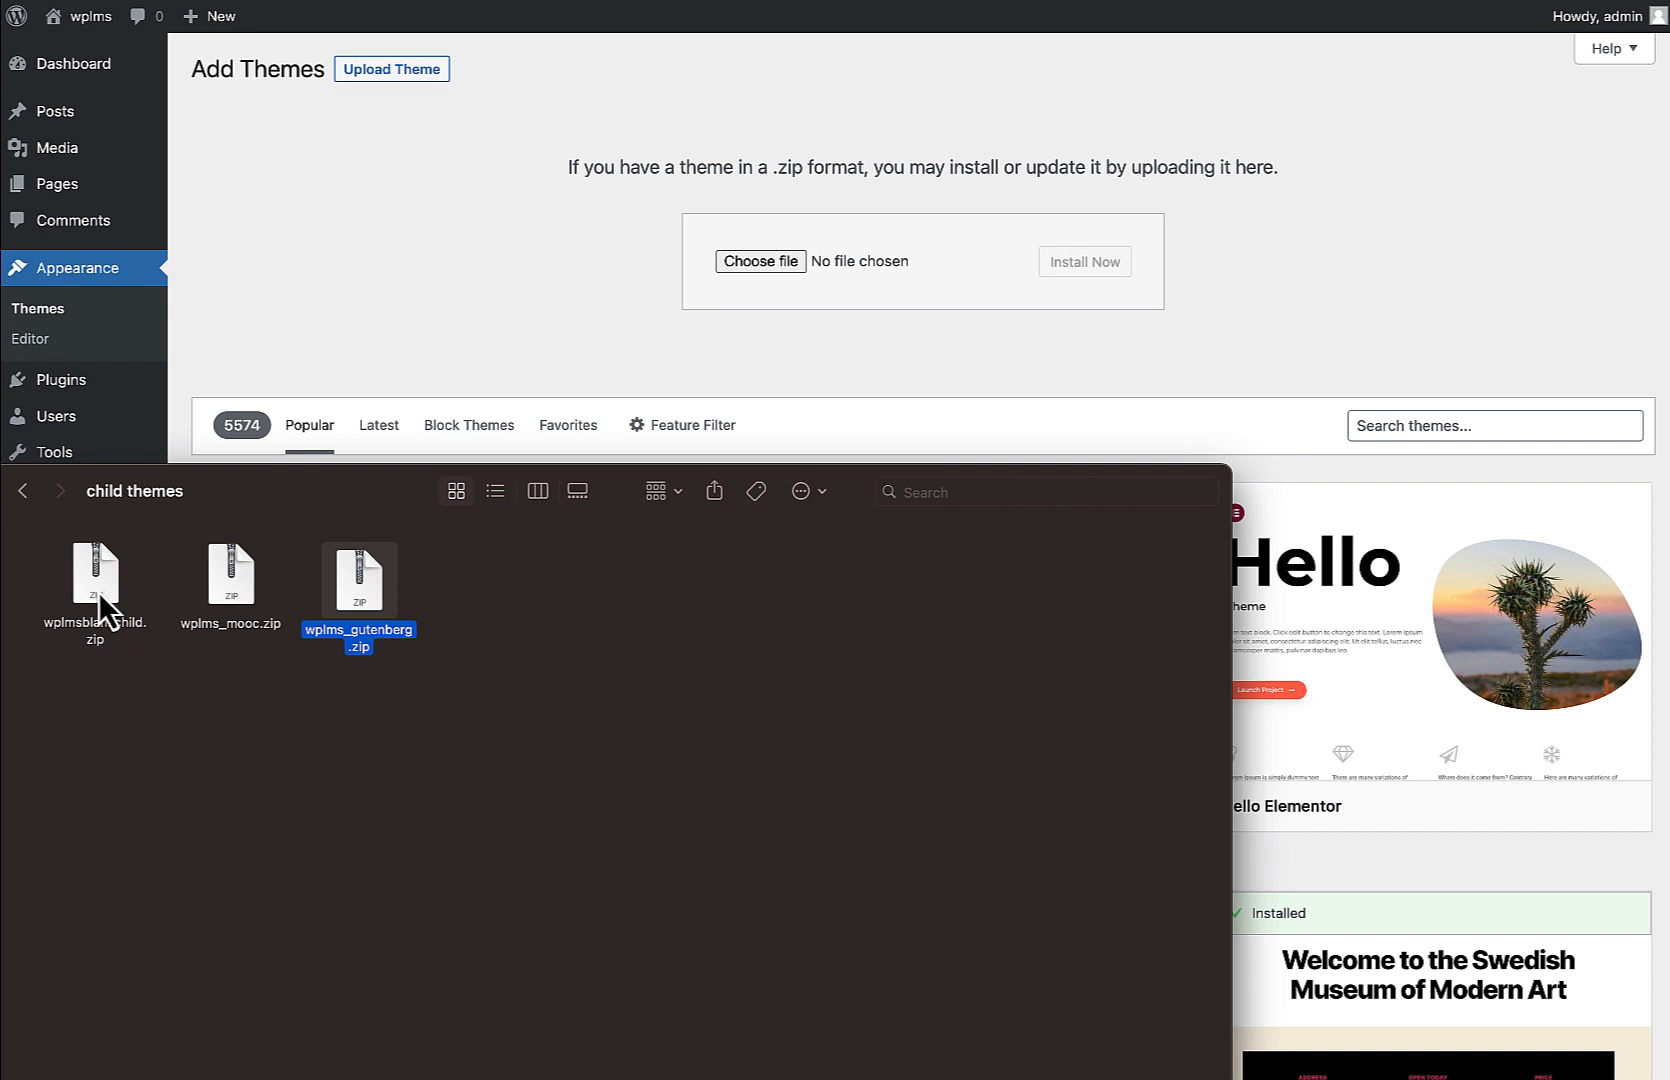
{"action": "mouse_move", "coordinate": [95, 700]}
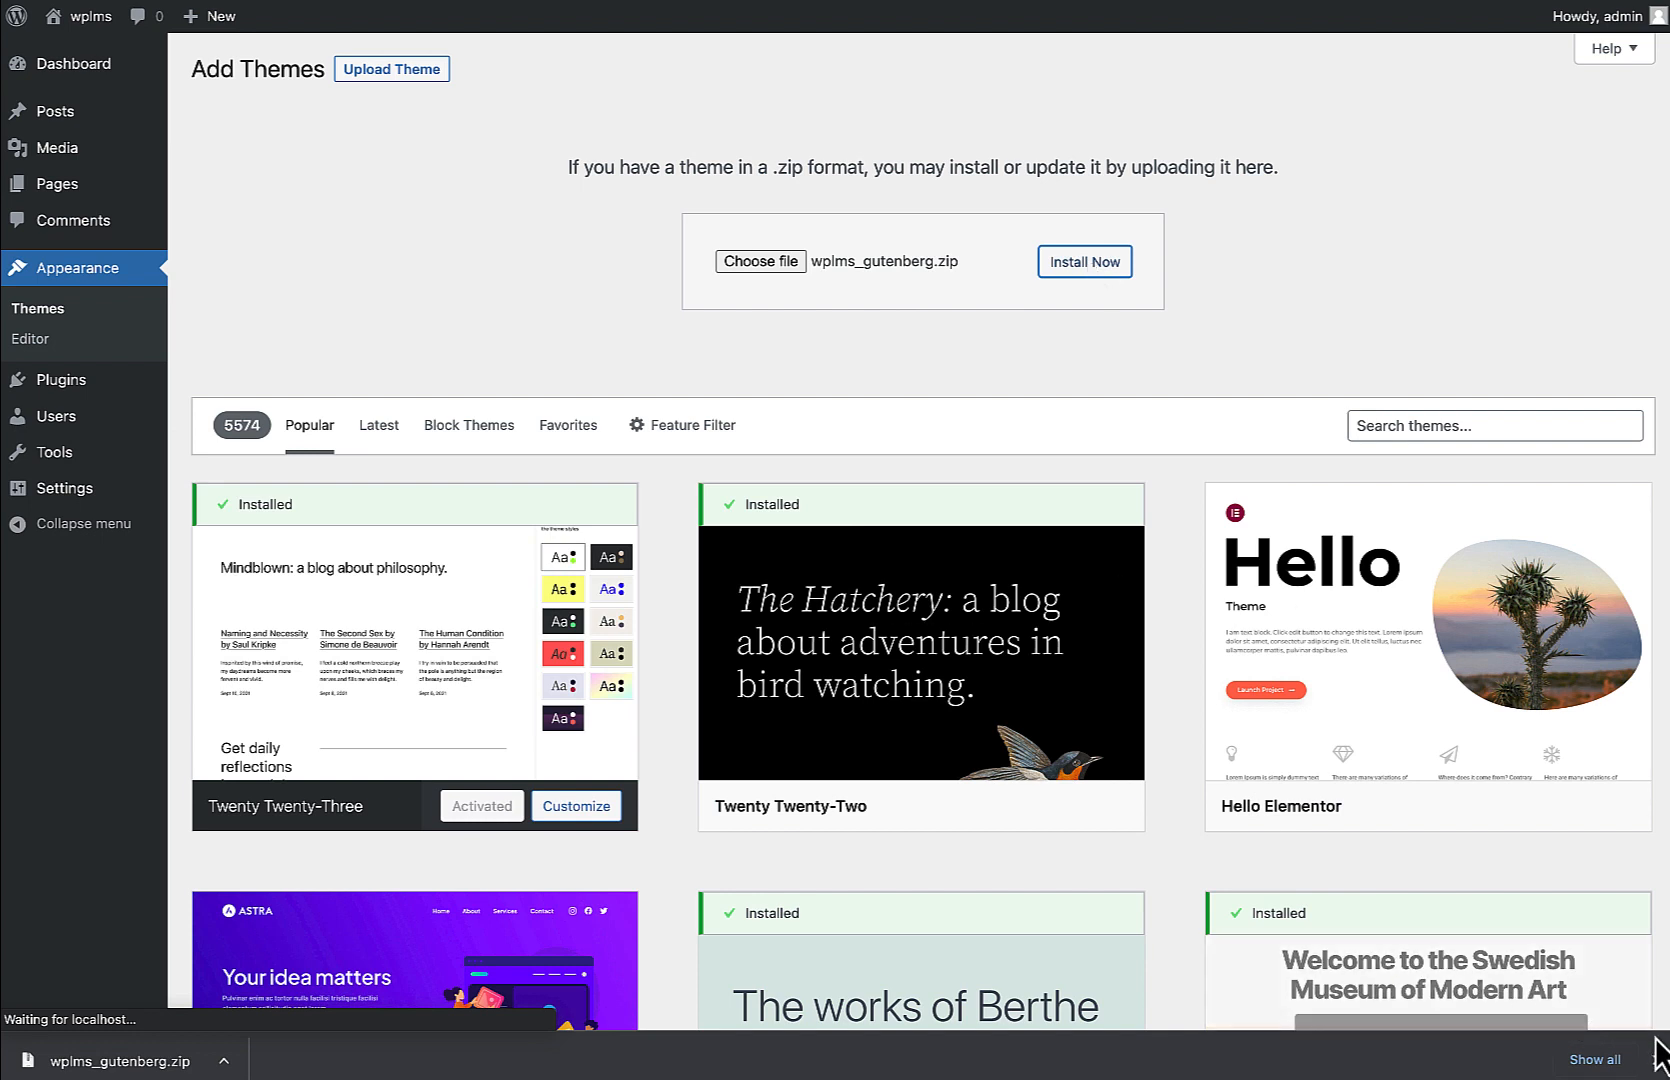
{"action": "left_click", "coordinate": [1083, 262]}
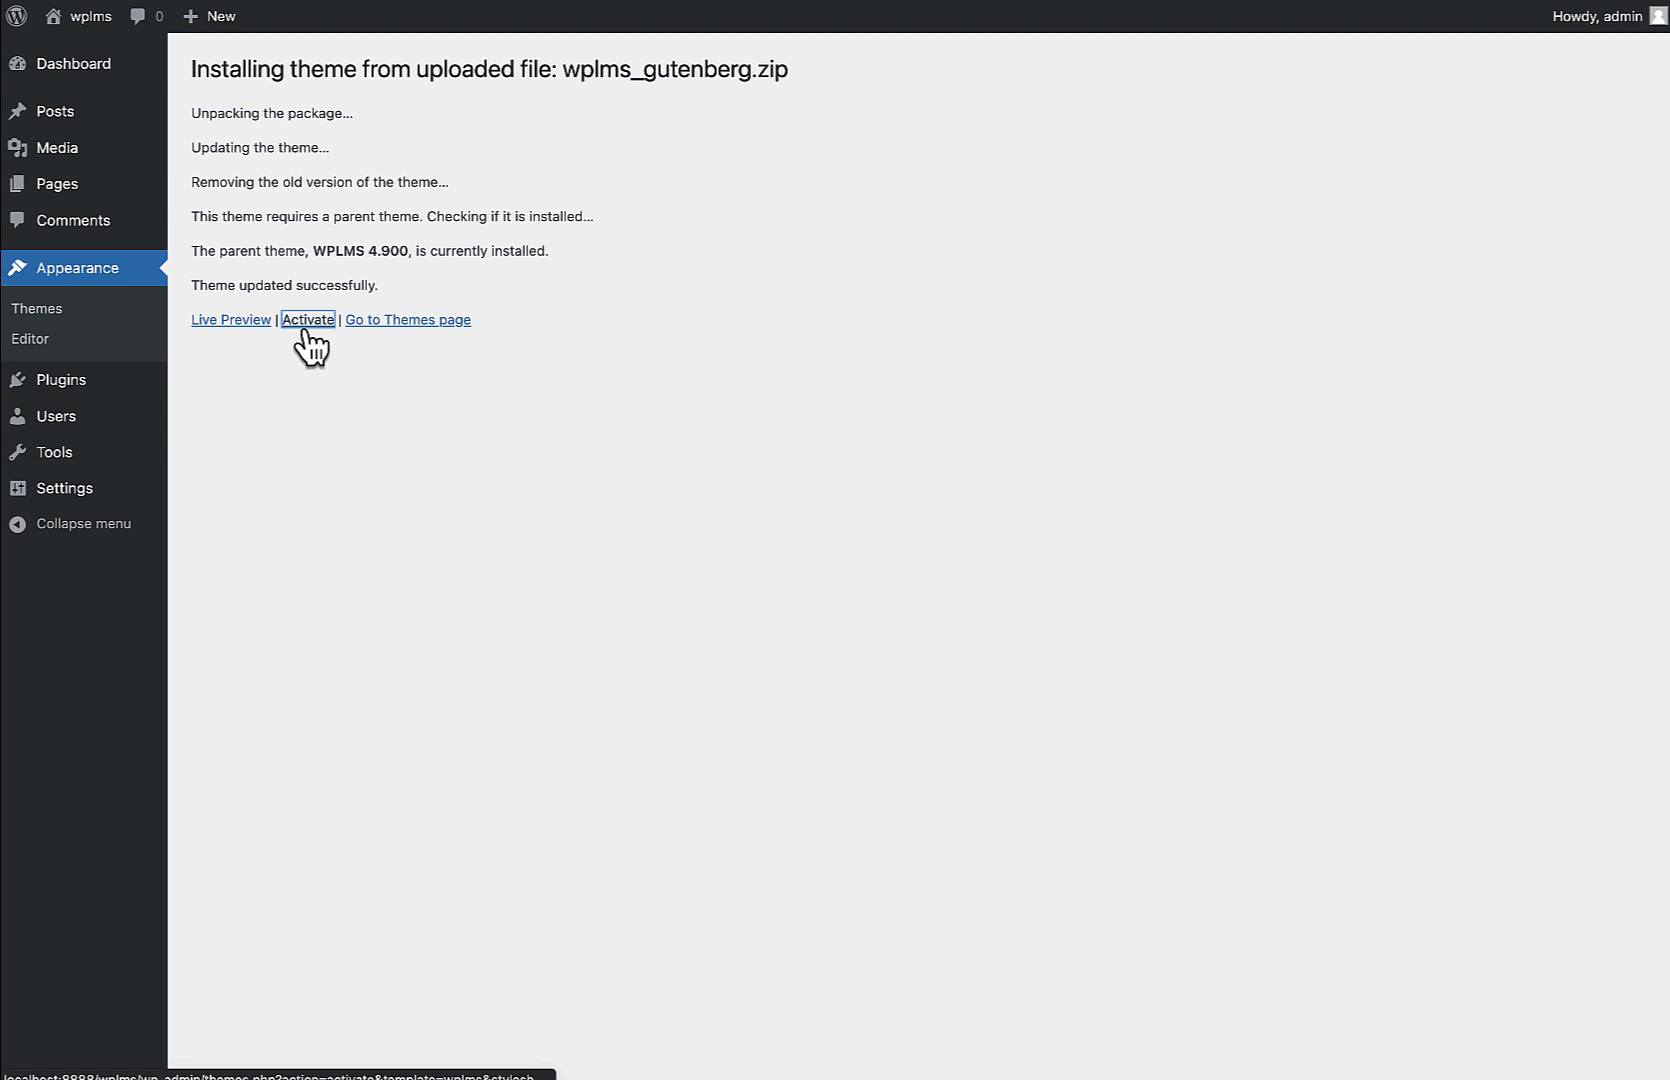
{"action": "left_click", "coordinate": [308, 320]}
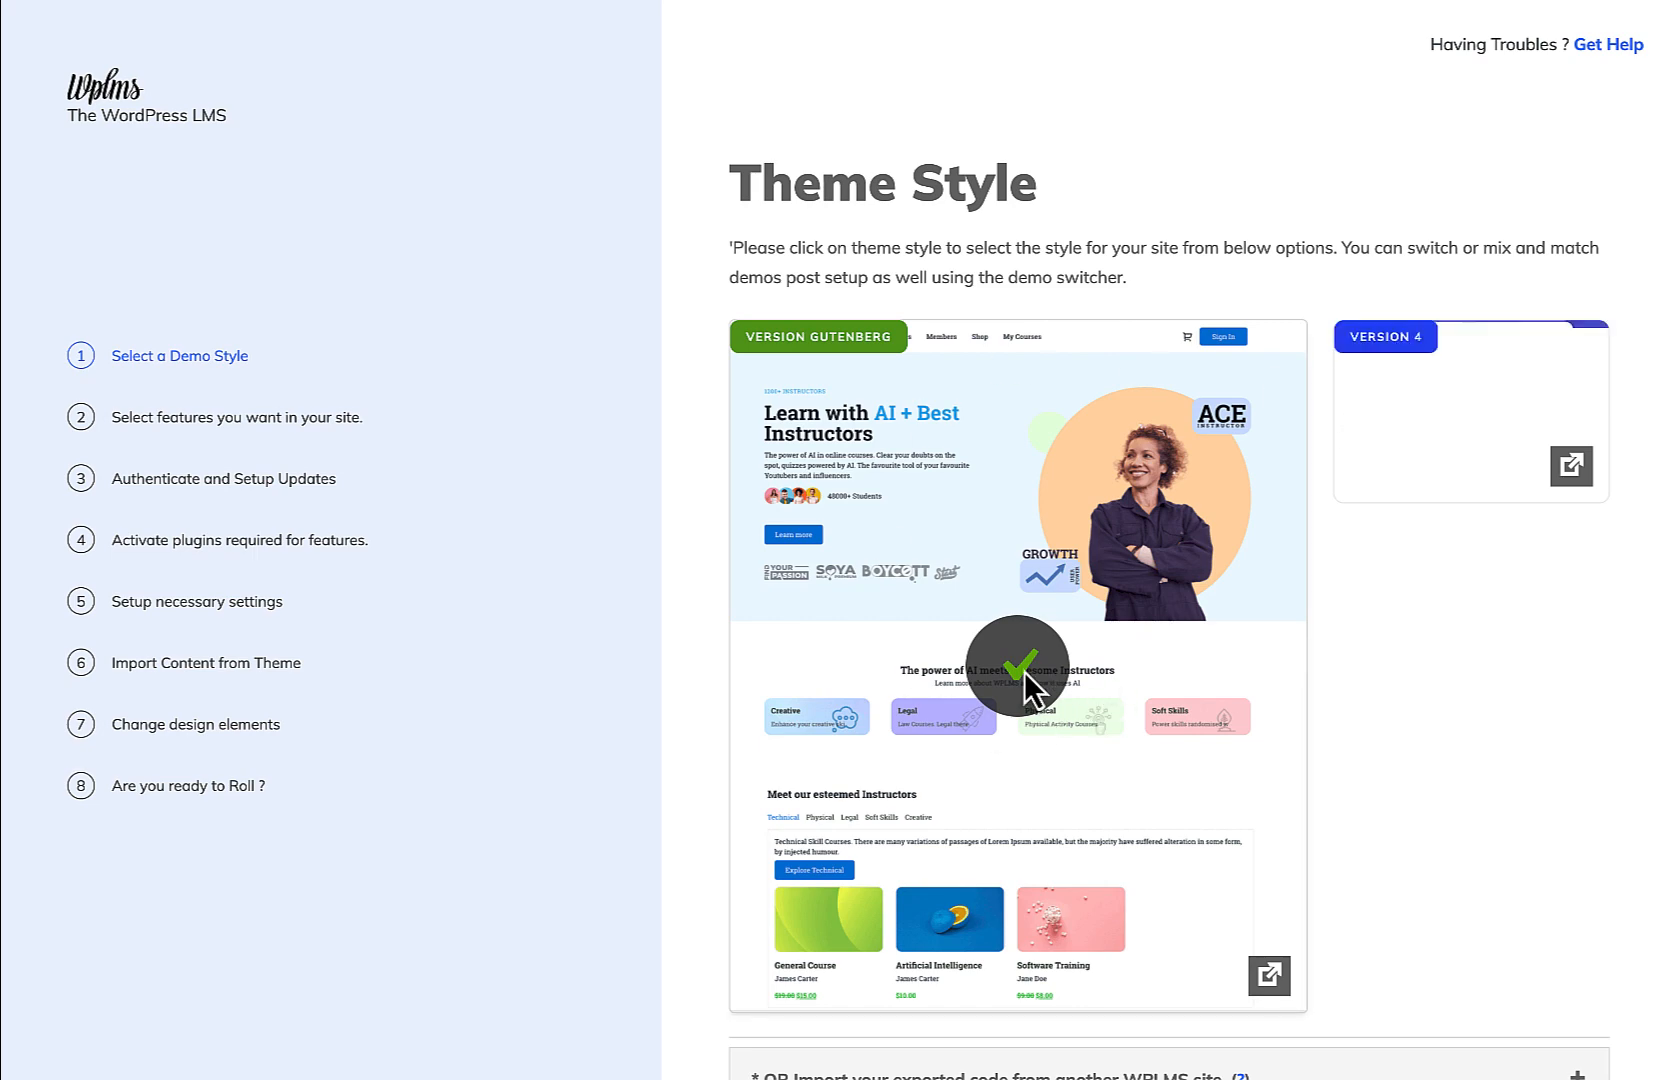
- Confirm the Gutenberg demo style and the selected site features
{"action": "scroll", "scroll_direction": "down", "scroll_amount": 3}
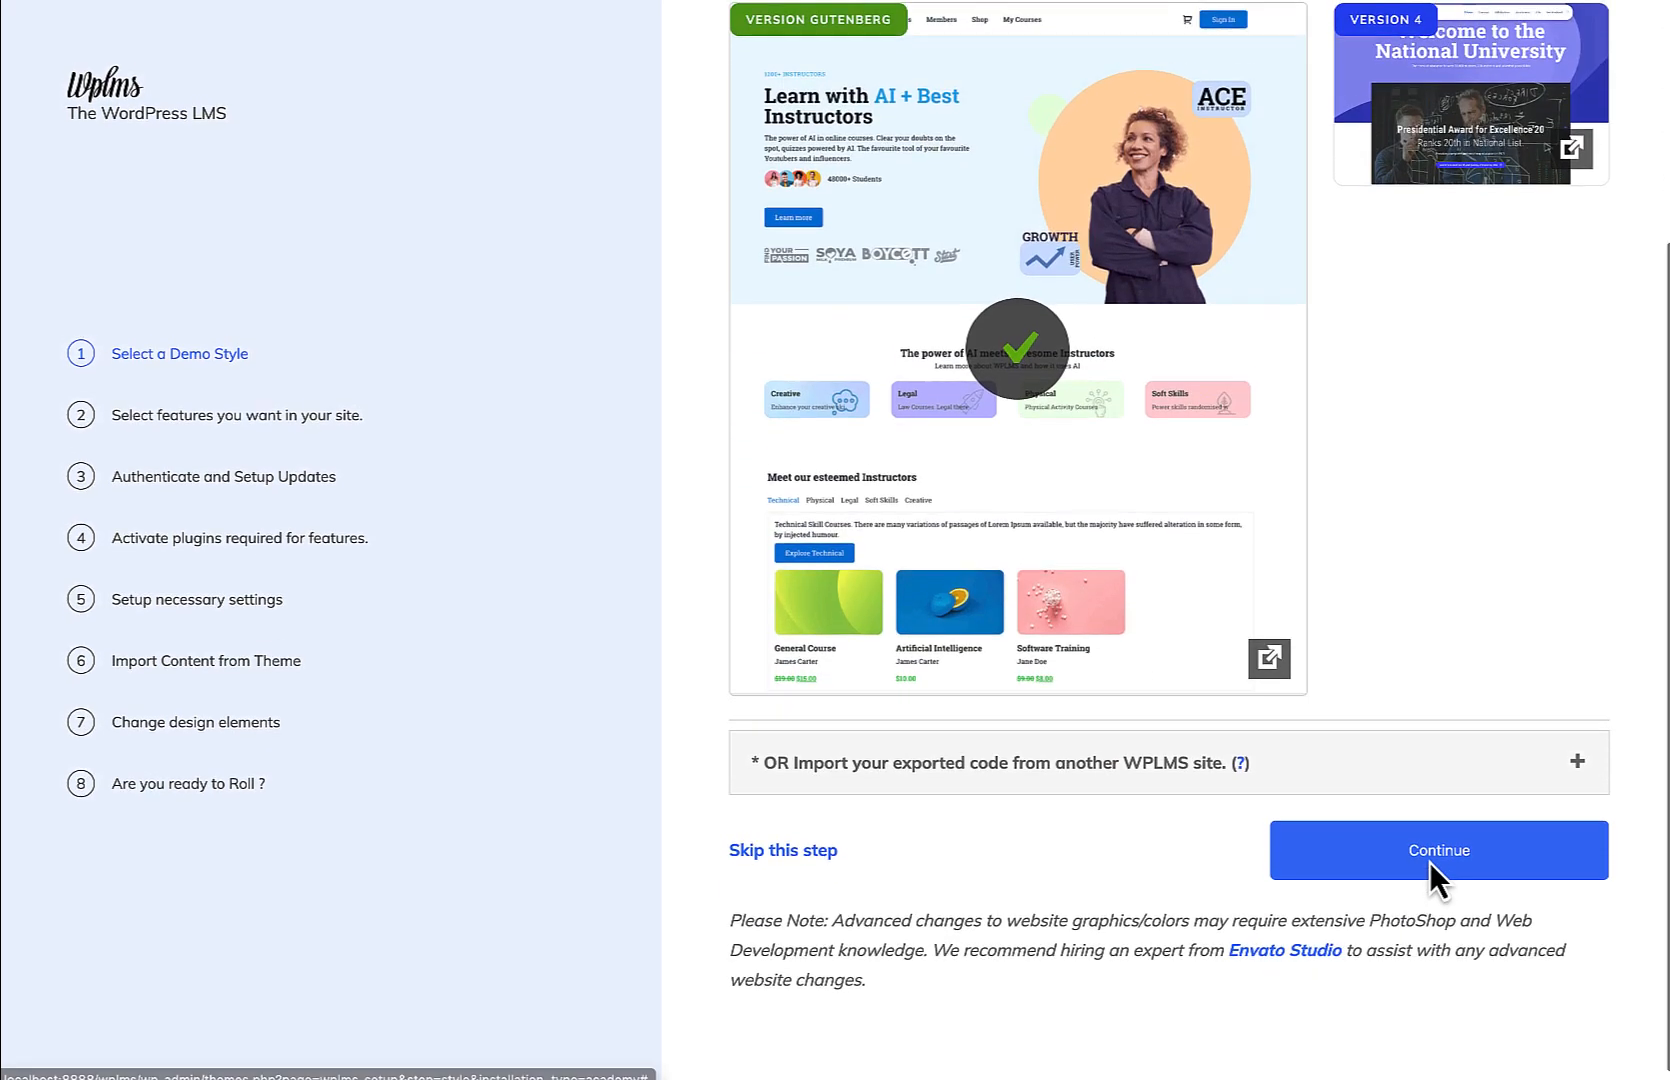
{"action": "left_click", "coordinate": [1438, 850]}
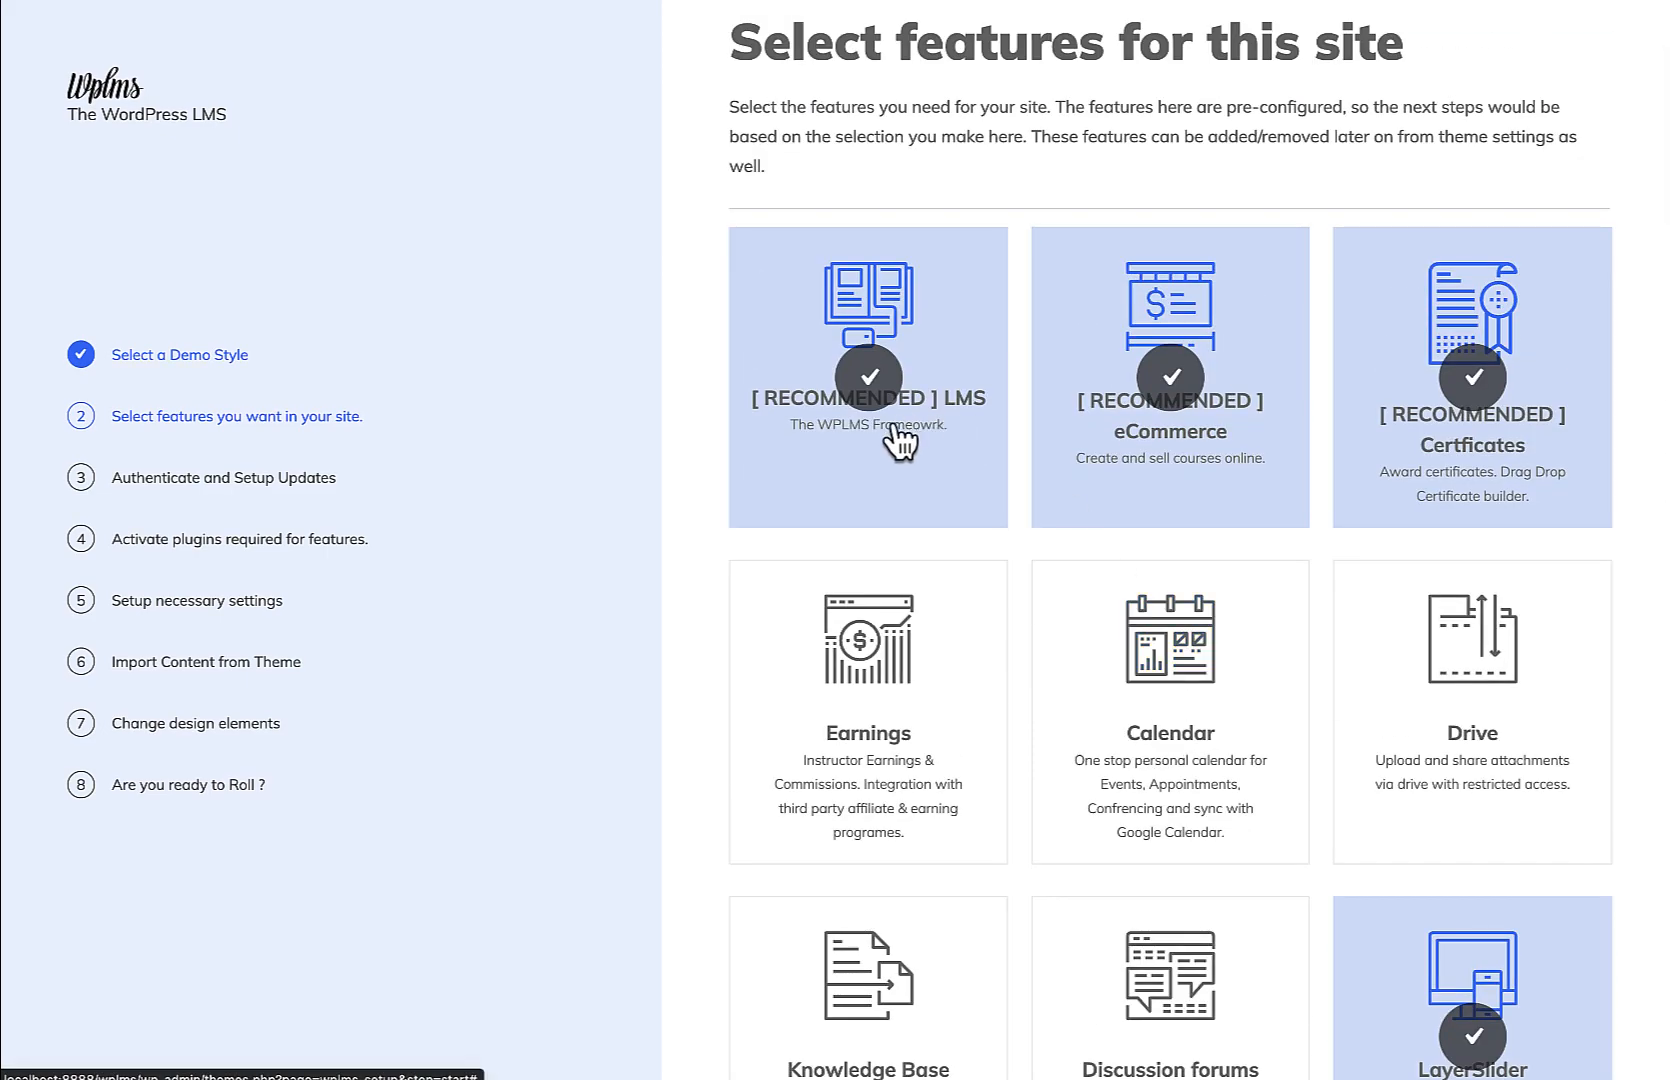
{"action": "scroll", "scroll_direction": "down", "scroll_amount": 3}
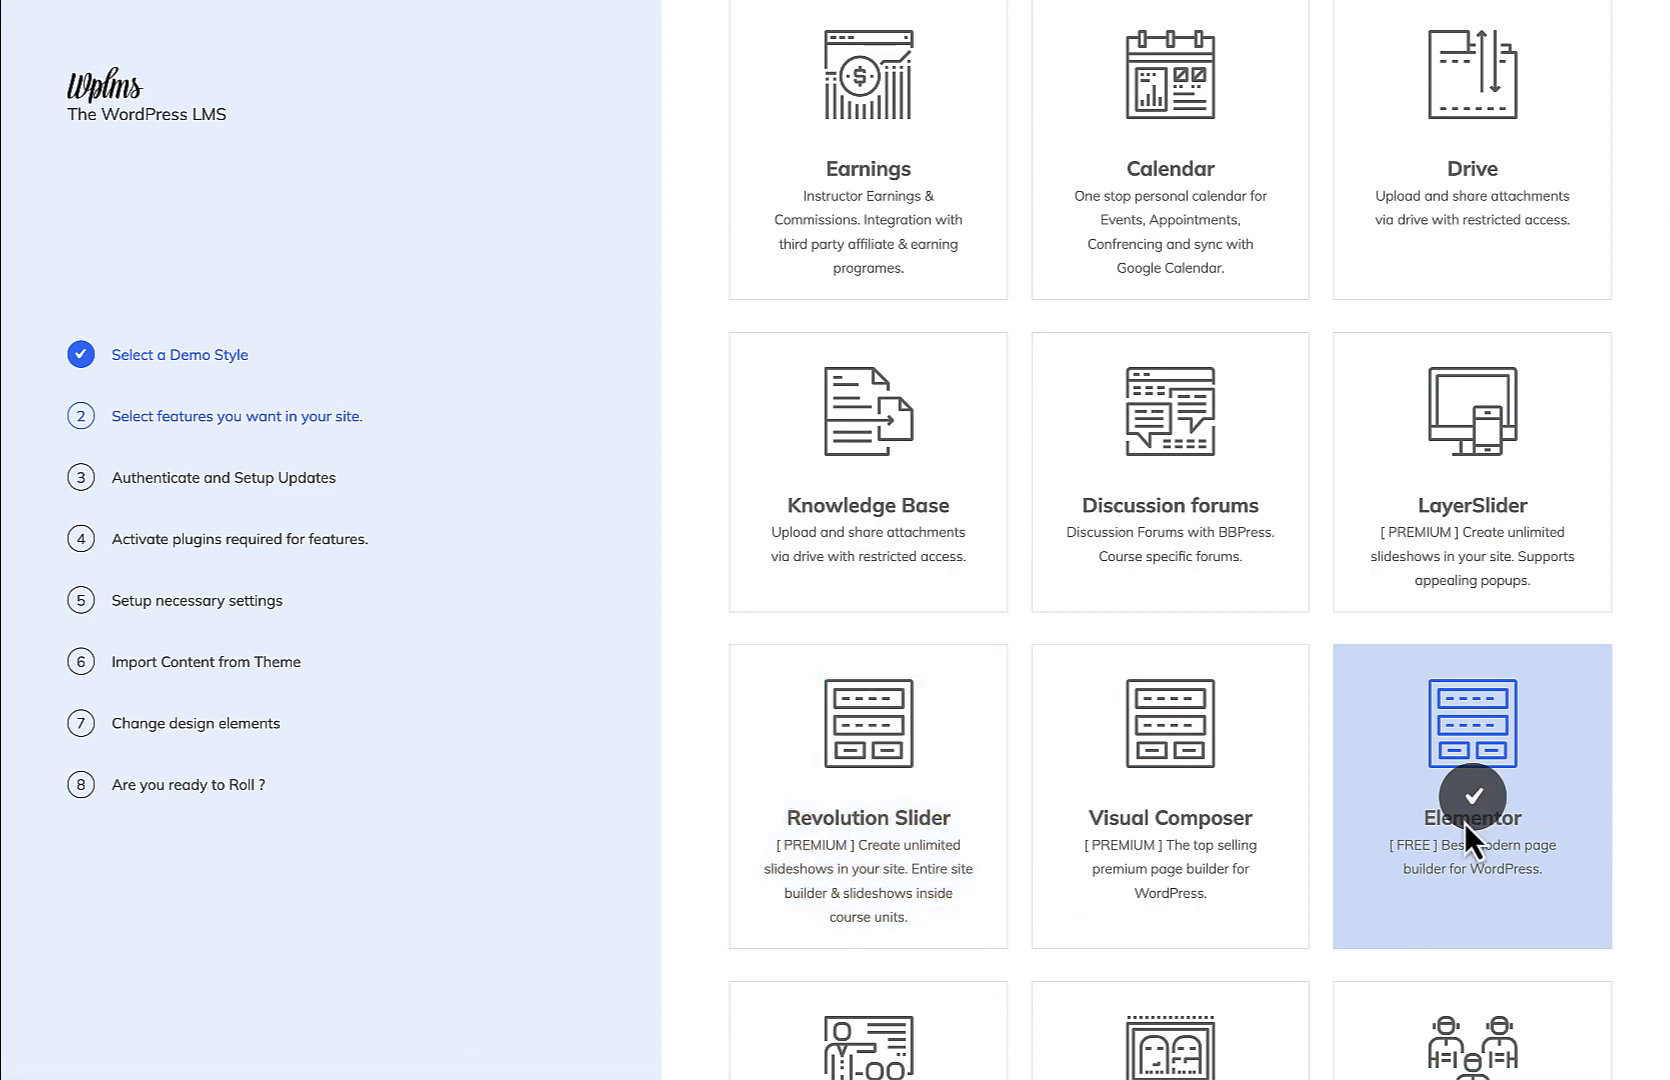
{"action": "scroll", "scroll_direction": "down", "scroll_amount": 3}
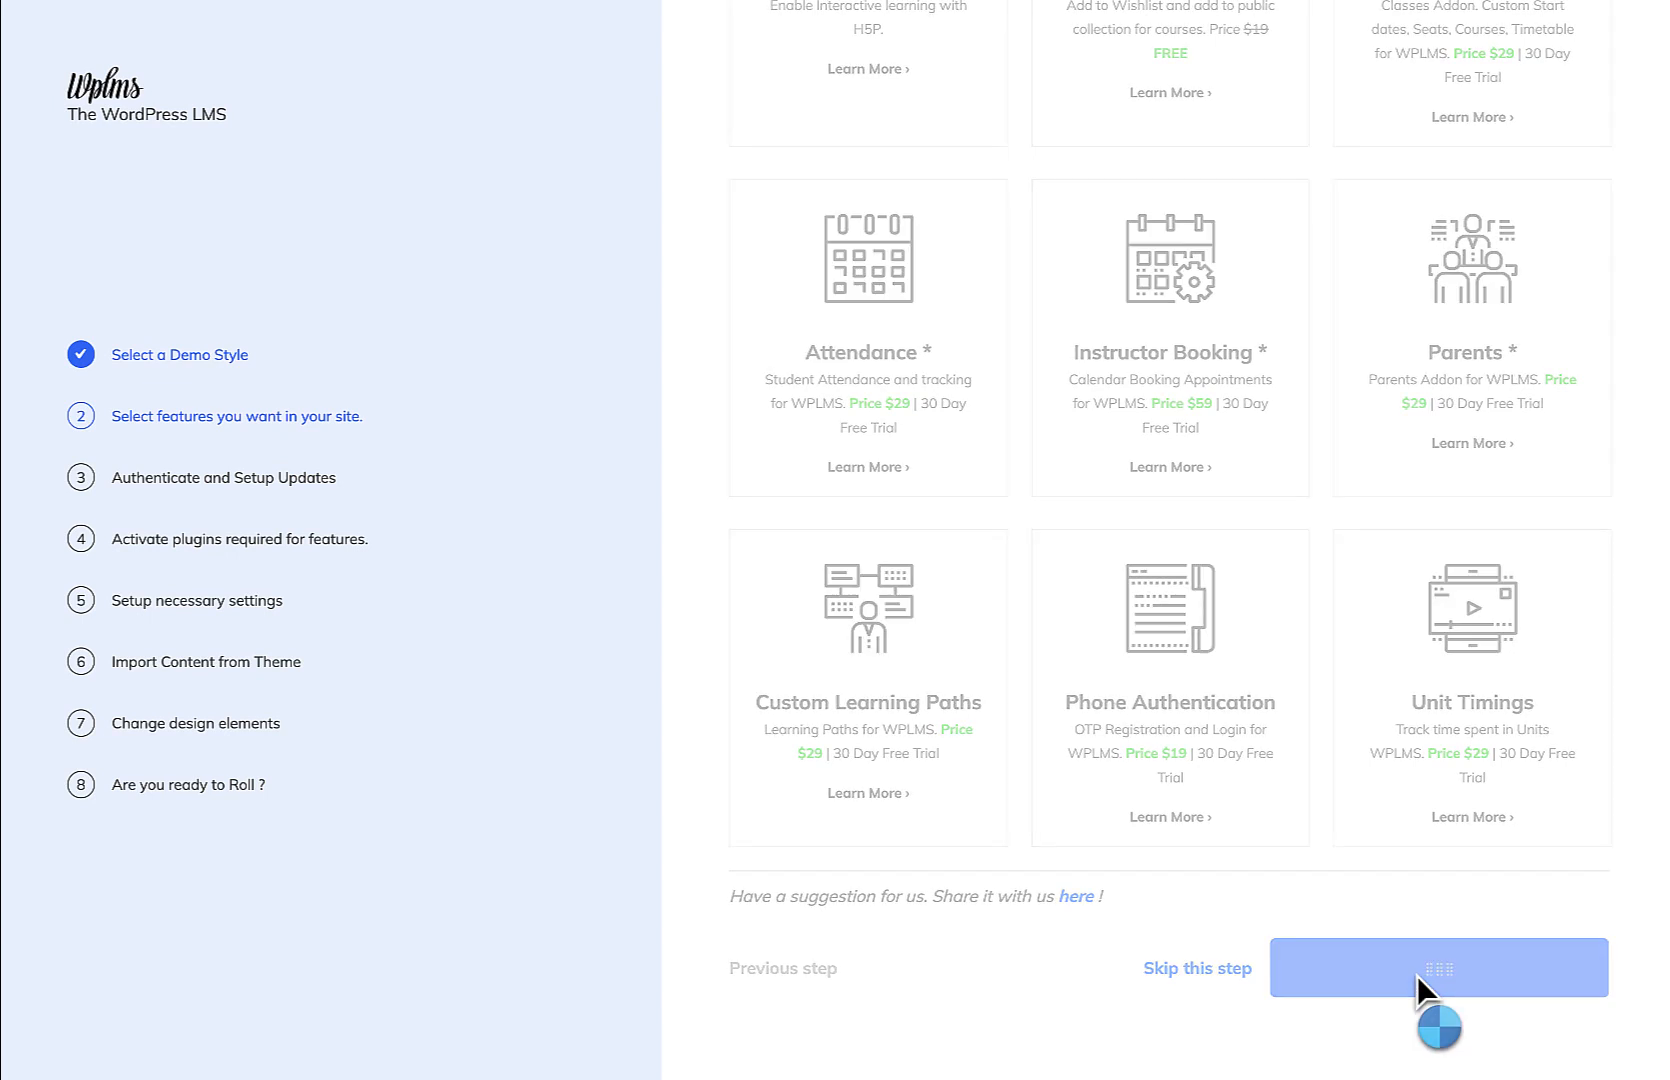
{"action": "left_click", "coordinate": [1437, 967]}
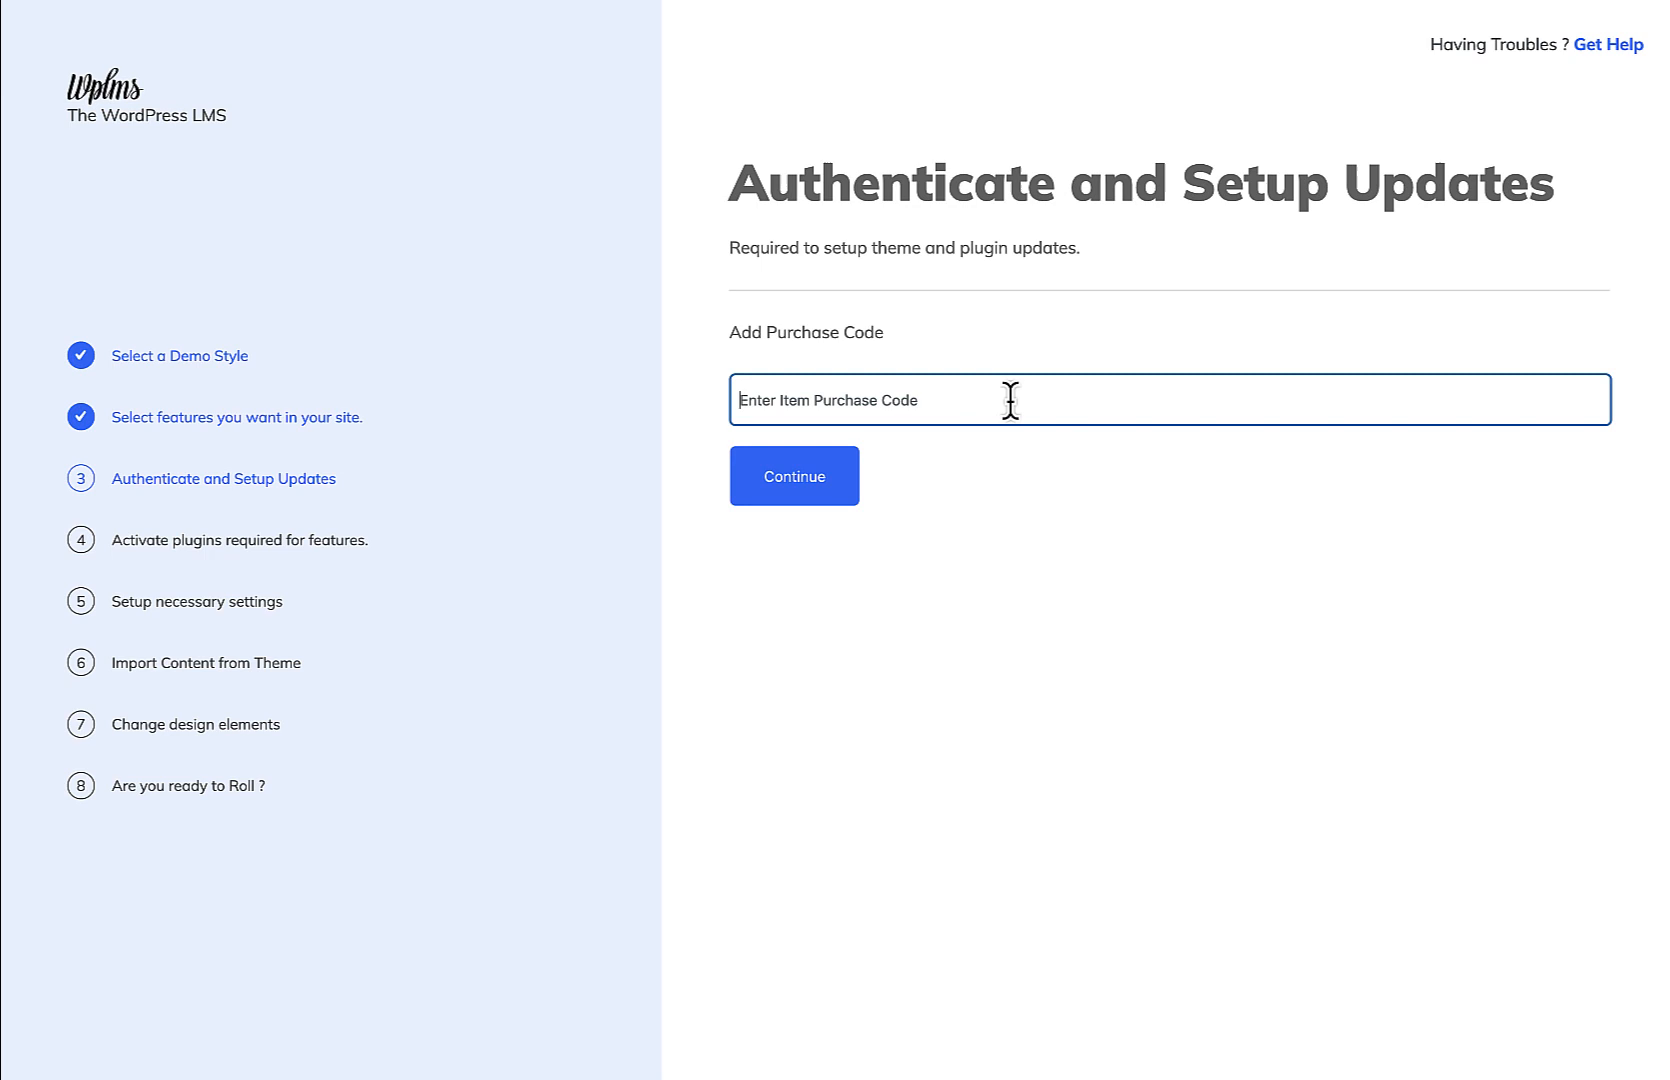
- Submit the purchase code to activate updates and proceed to required plugins
{"action": "left_click", "coordinate": [792, 475]}
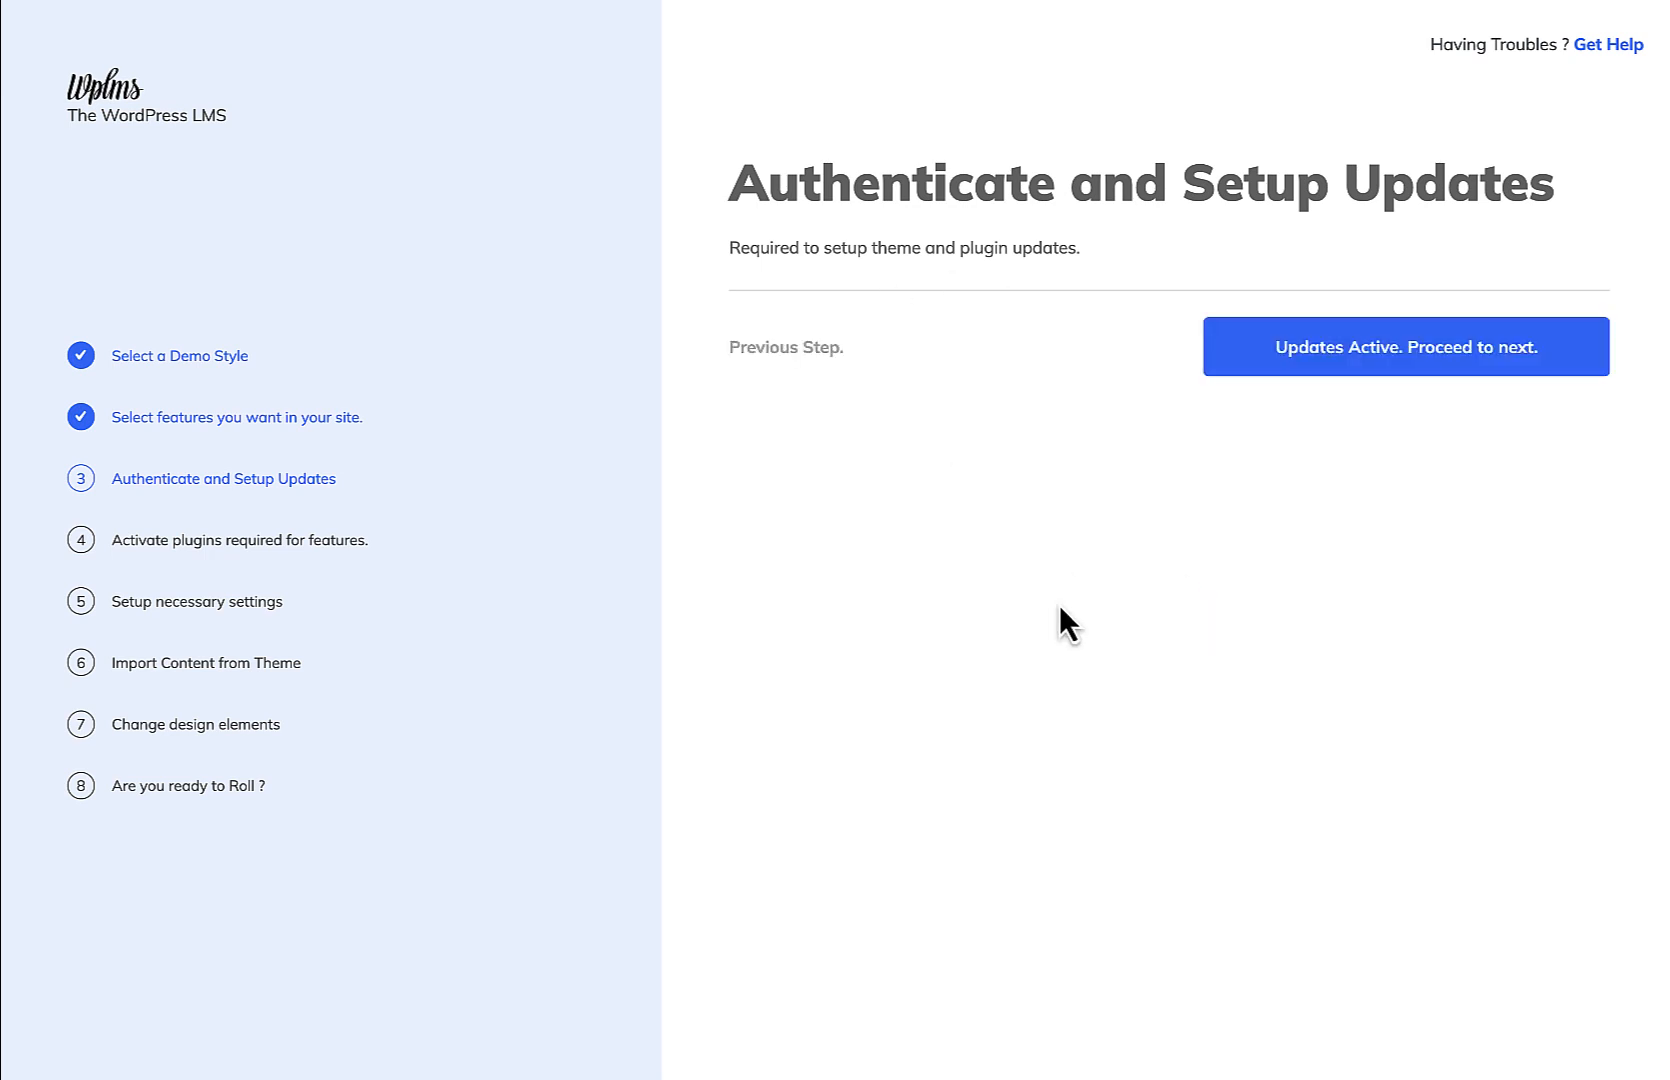
{"action": "left_click", "coordinate": [1405, 346]}
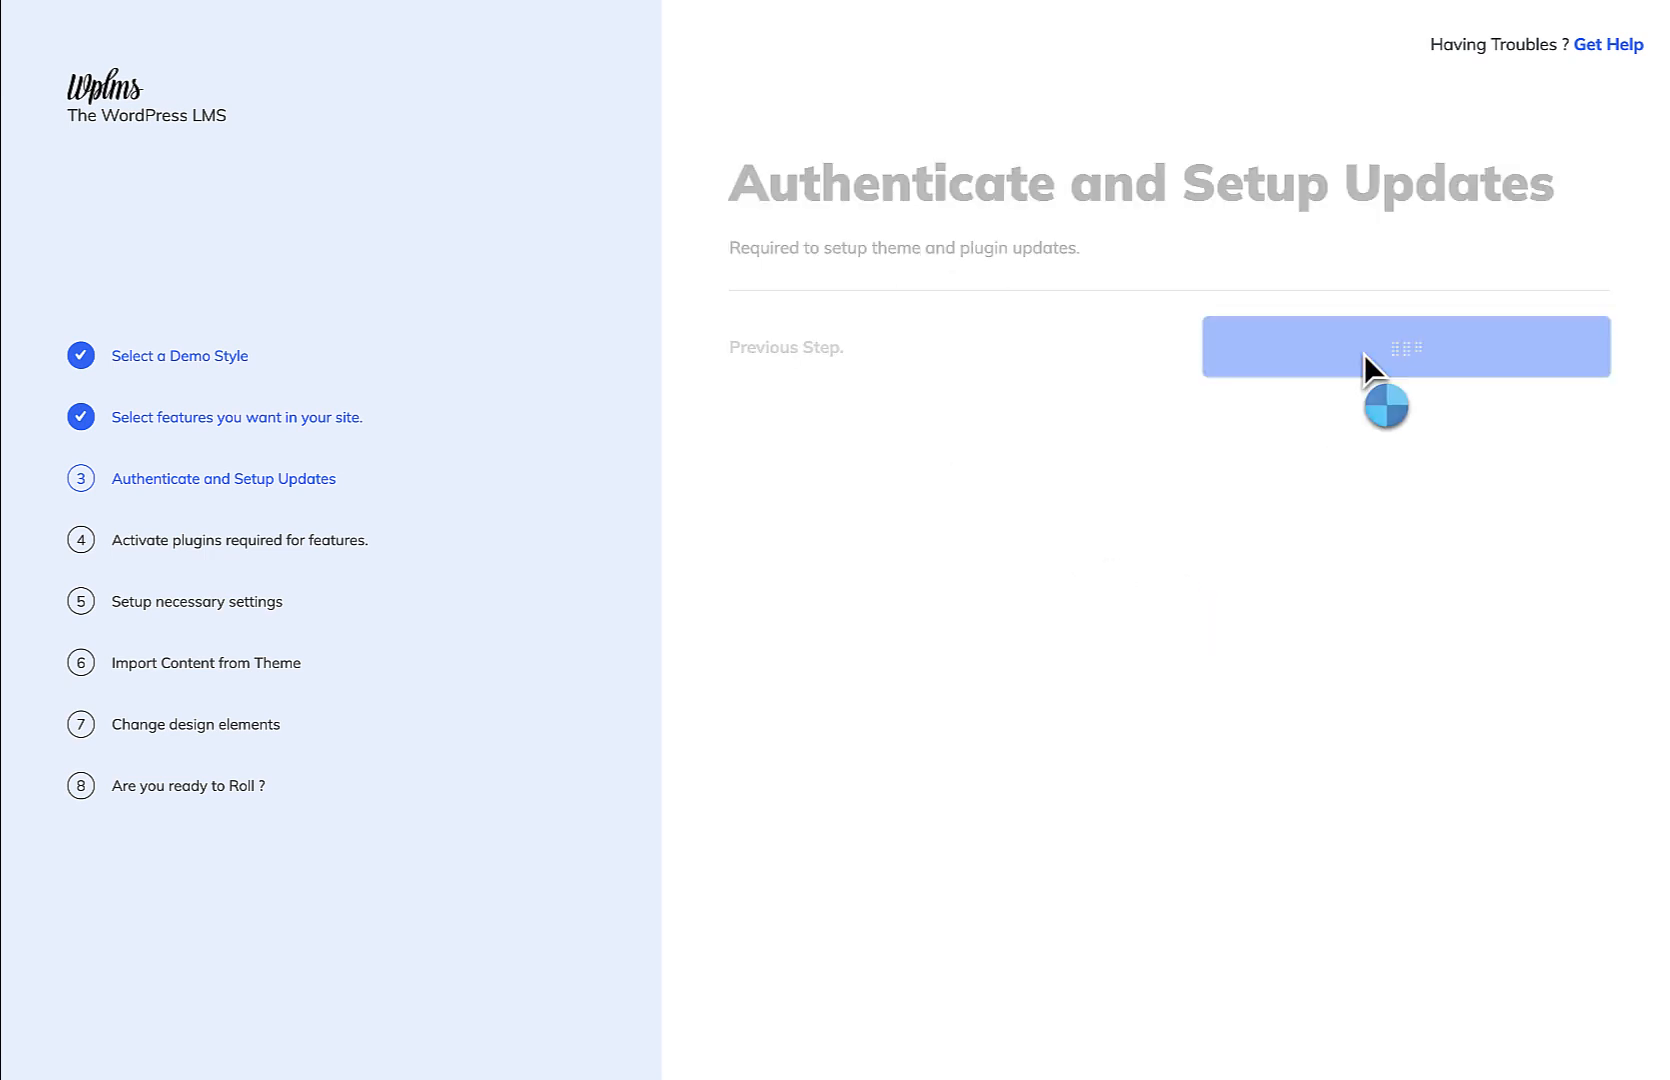
{"action": "left_click", "coordinate": [1404, 346]}
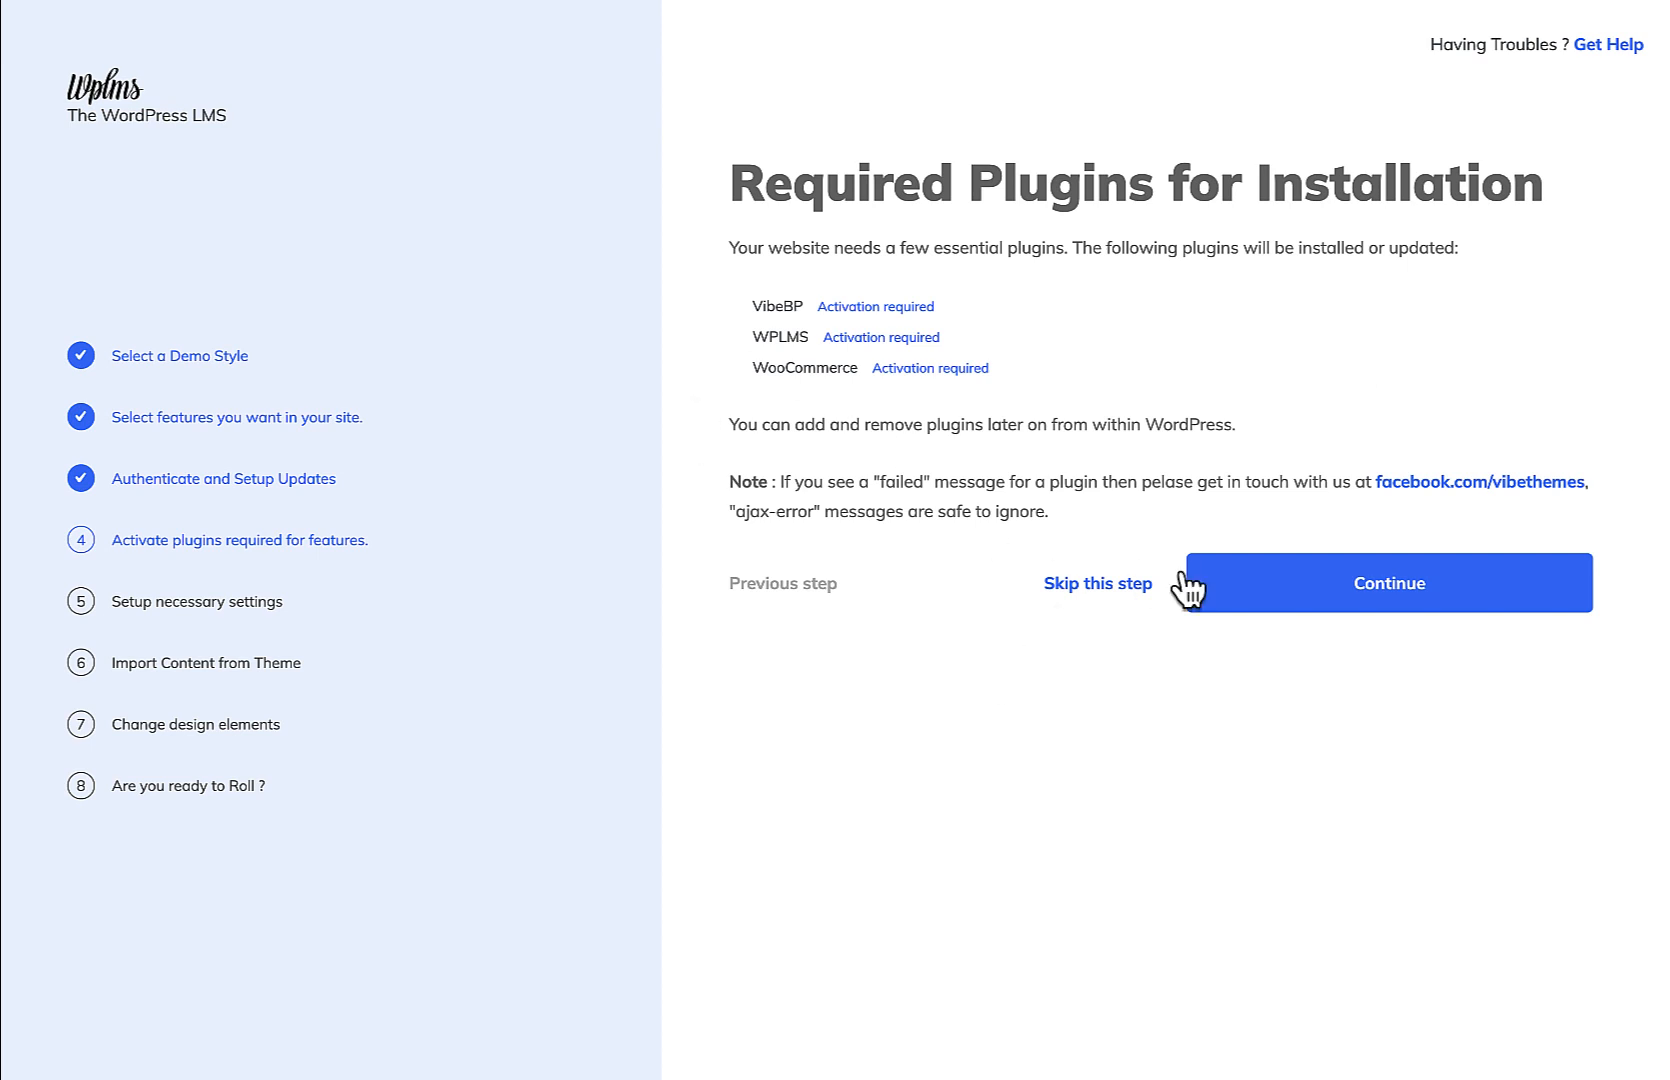
- Install and activate VibeBP, WPLMS and WooCommerce, continuing once all show Success
{"action": "left_click", "coordinate": [1388, 583]}
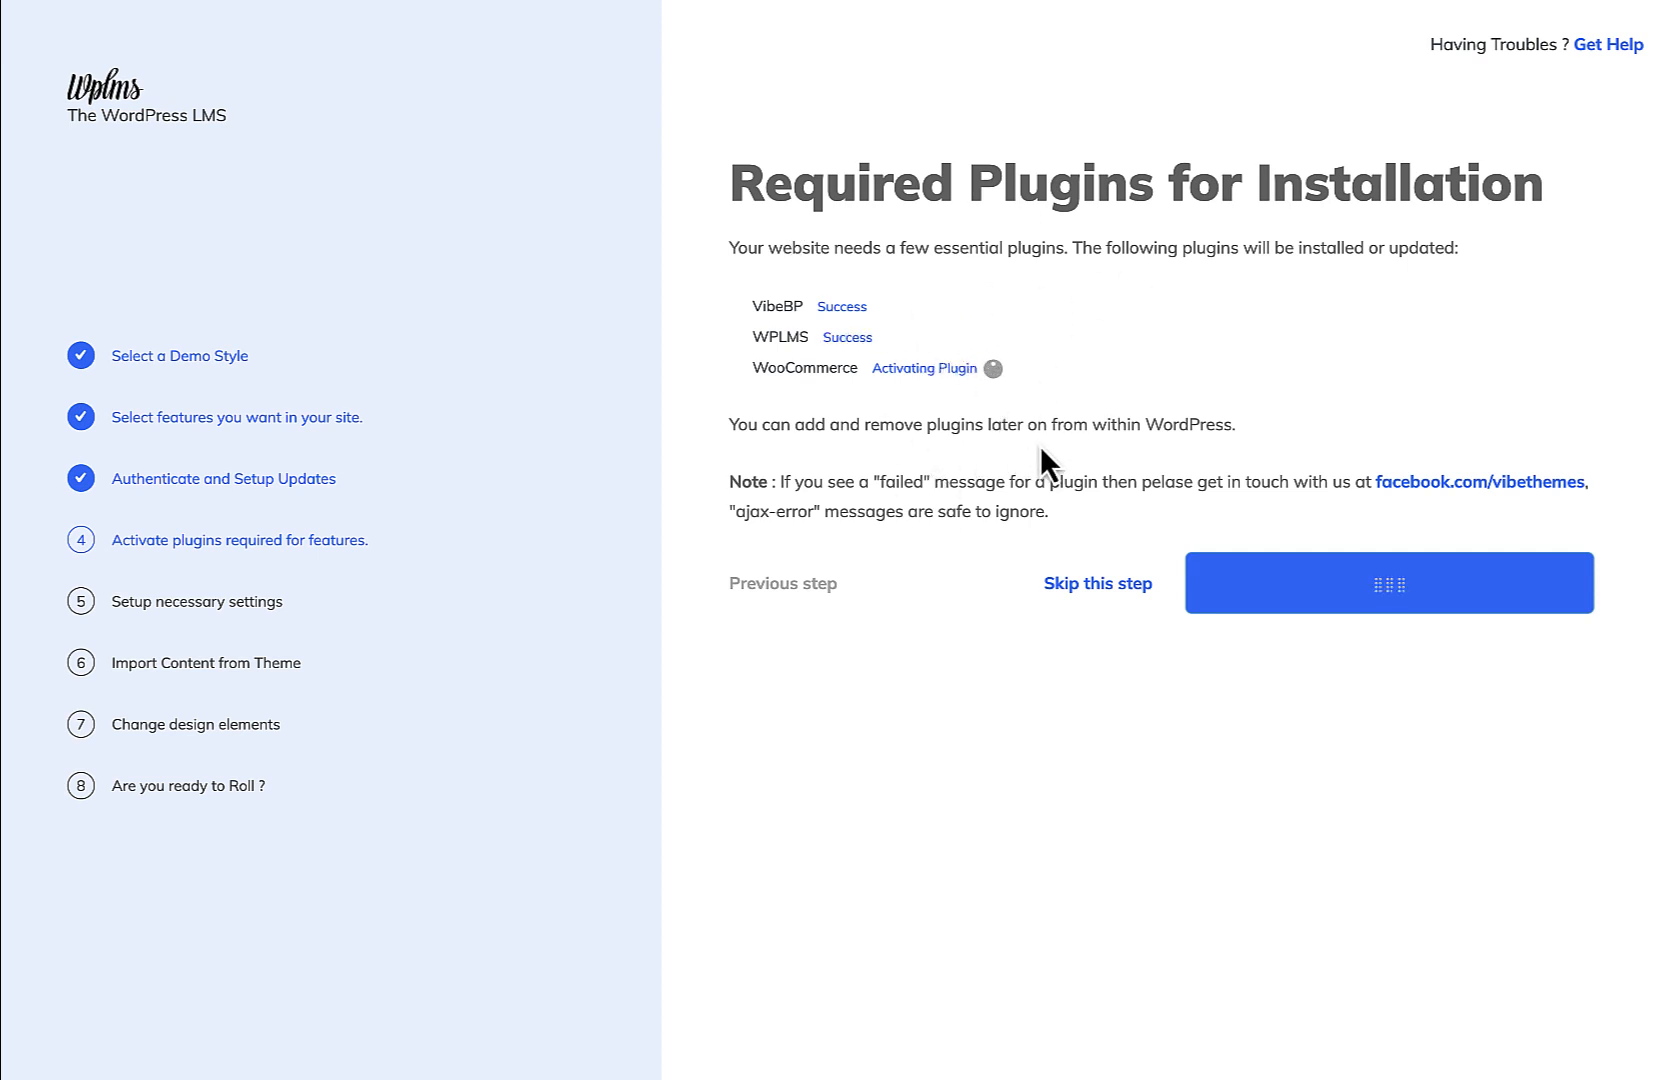
{"action": "mouse_move", "coordinate": [947, 479]}
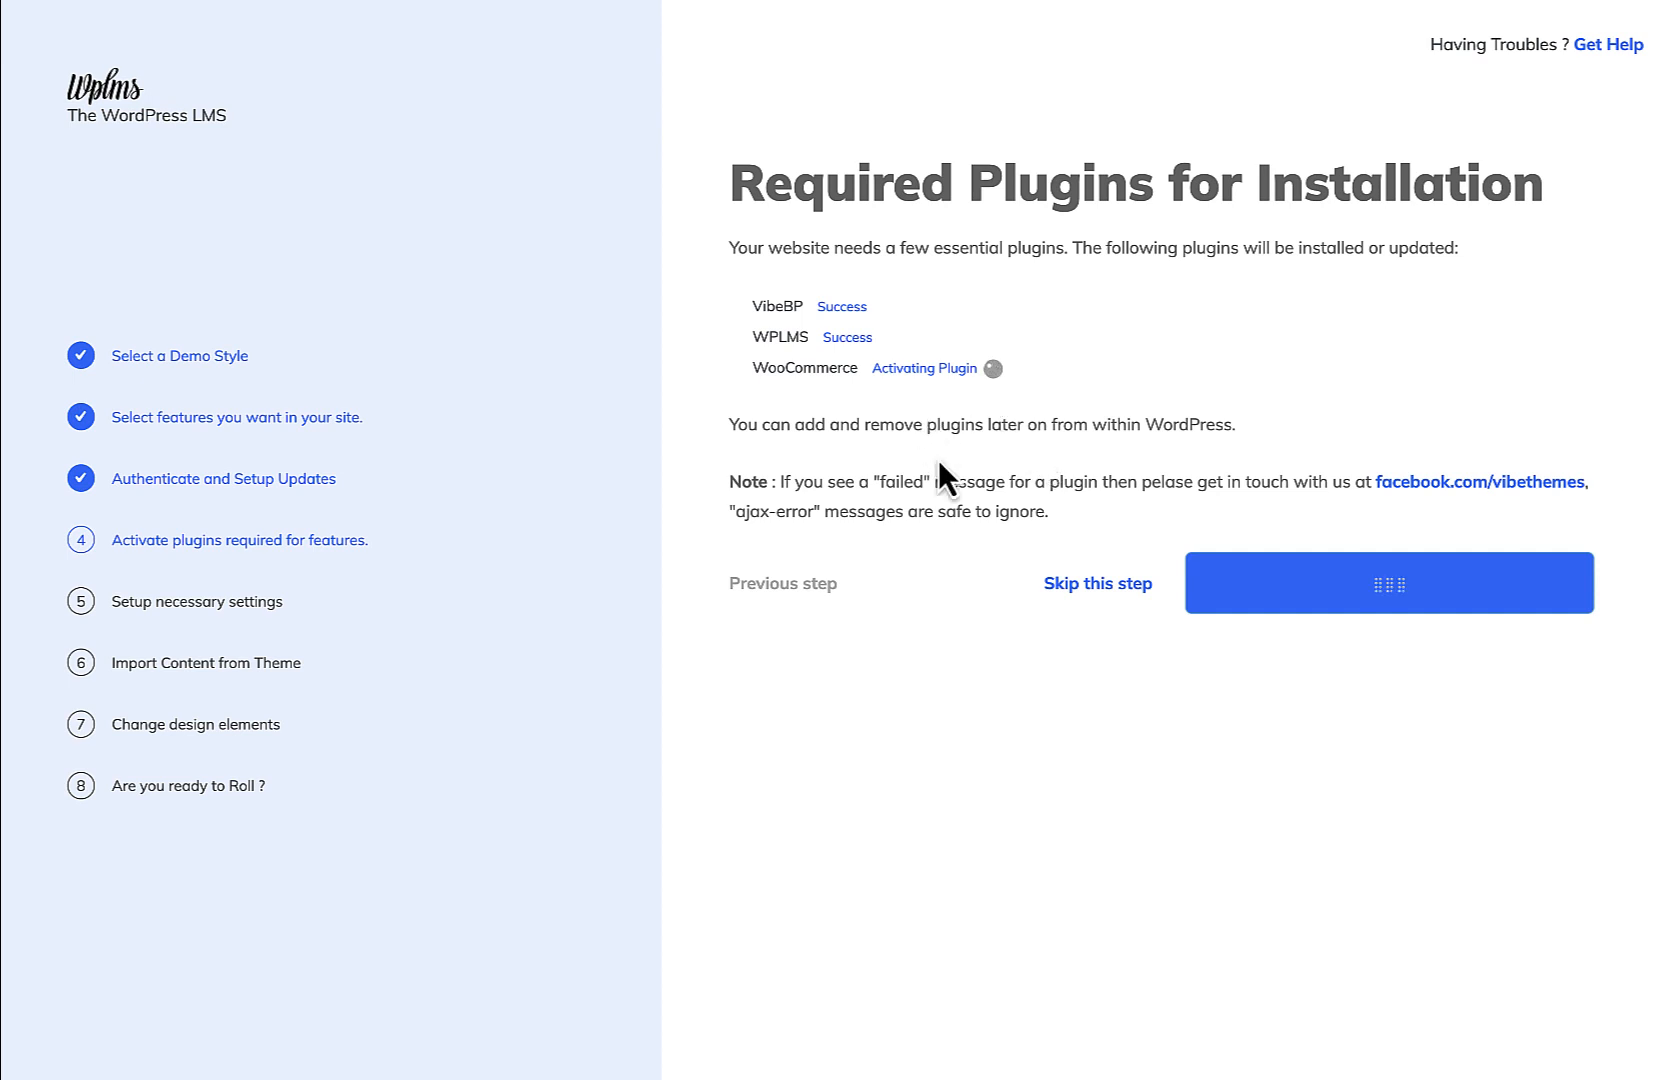
{"action": "mouse_move", "coordinate": [823, 371]}
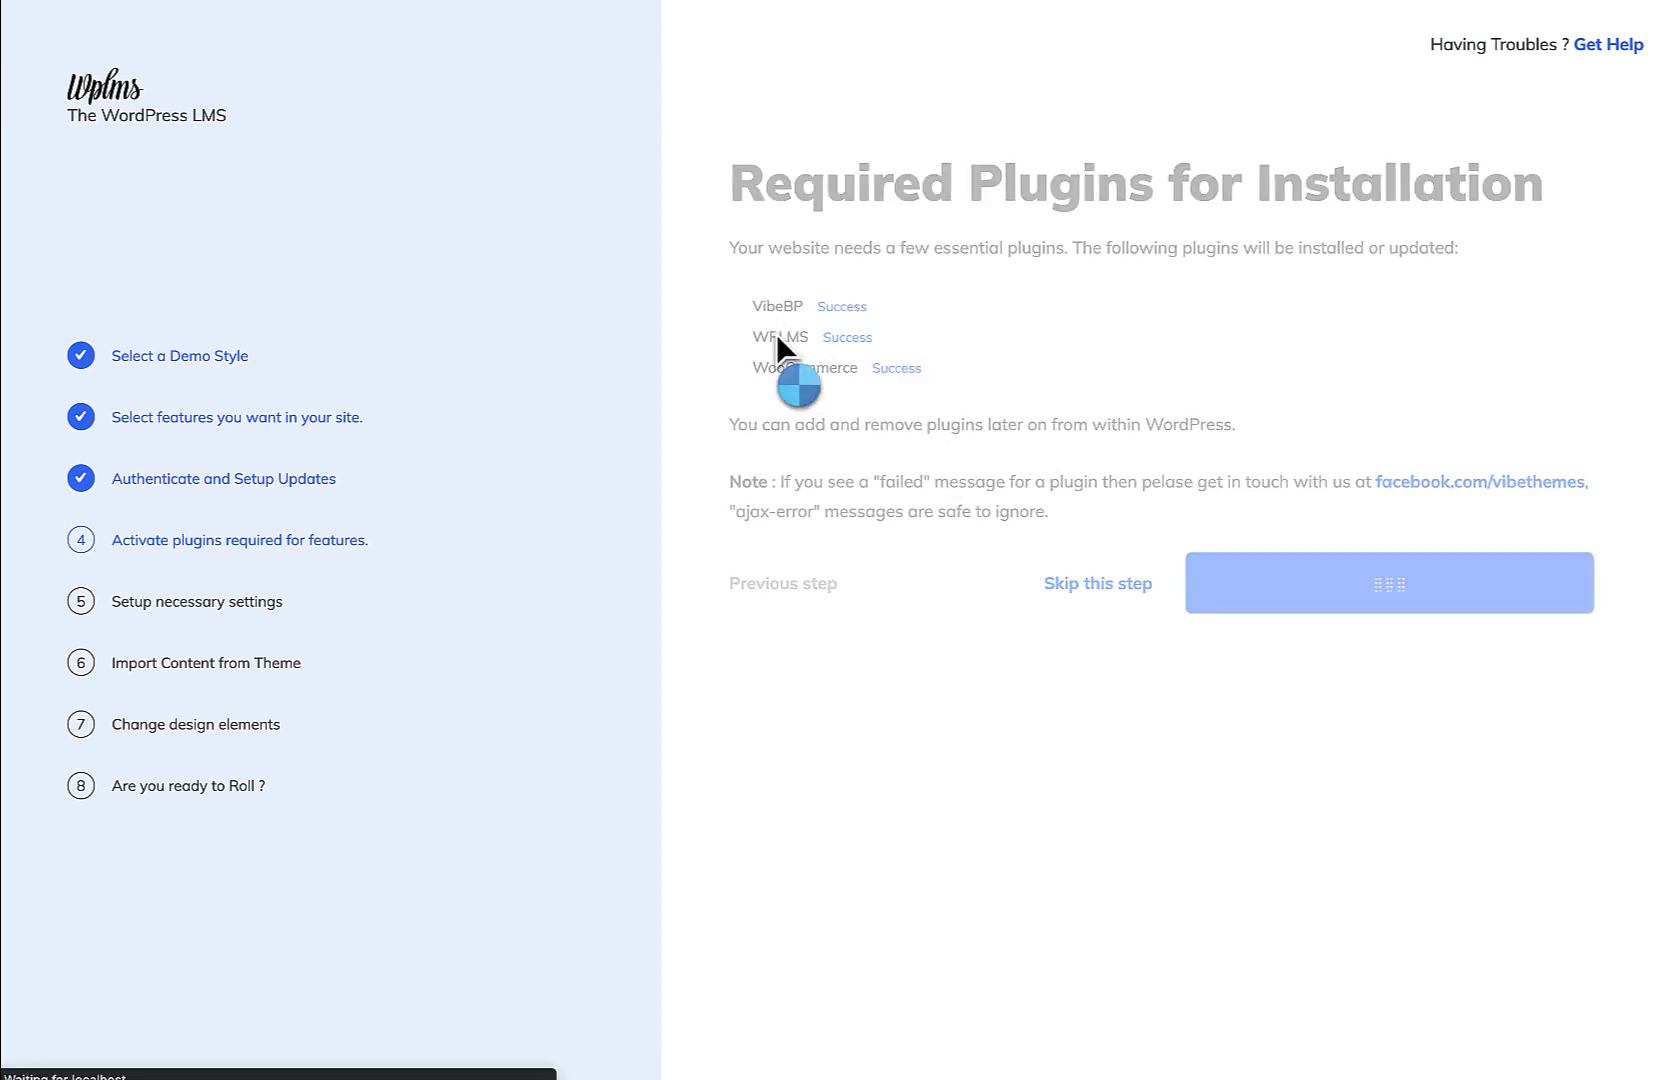
{"action": "left_click", "coordinate": [1388, 583]}
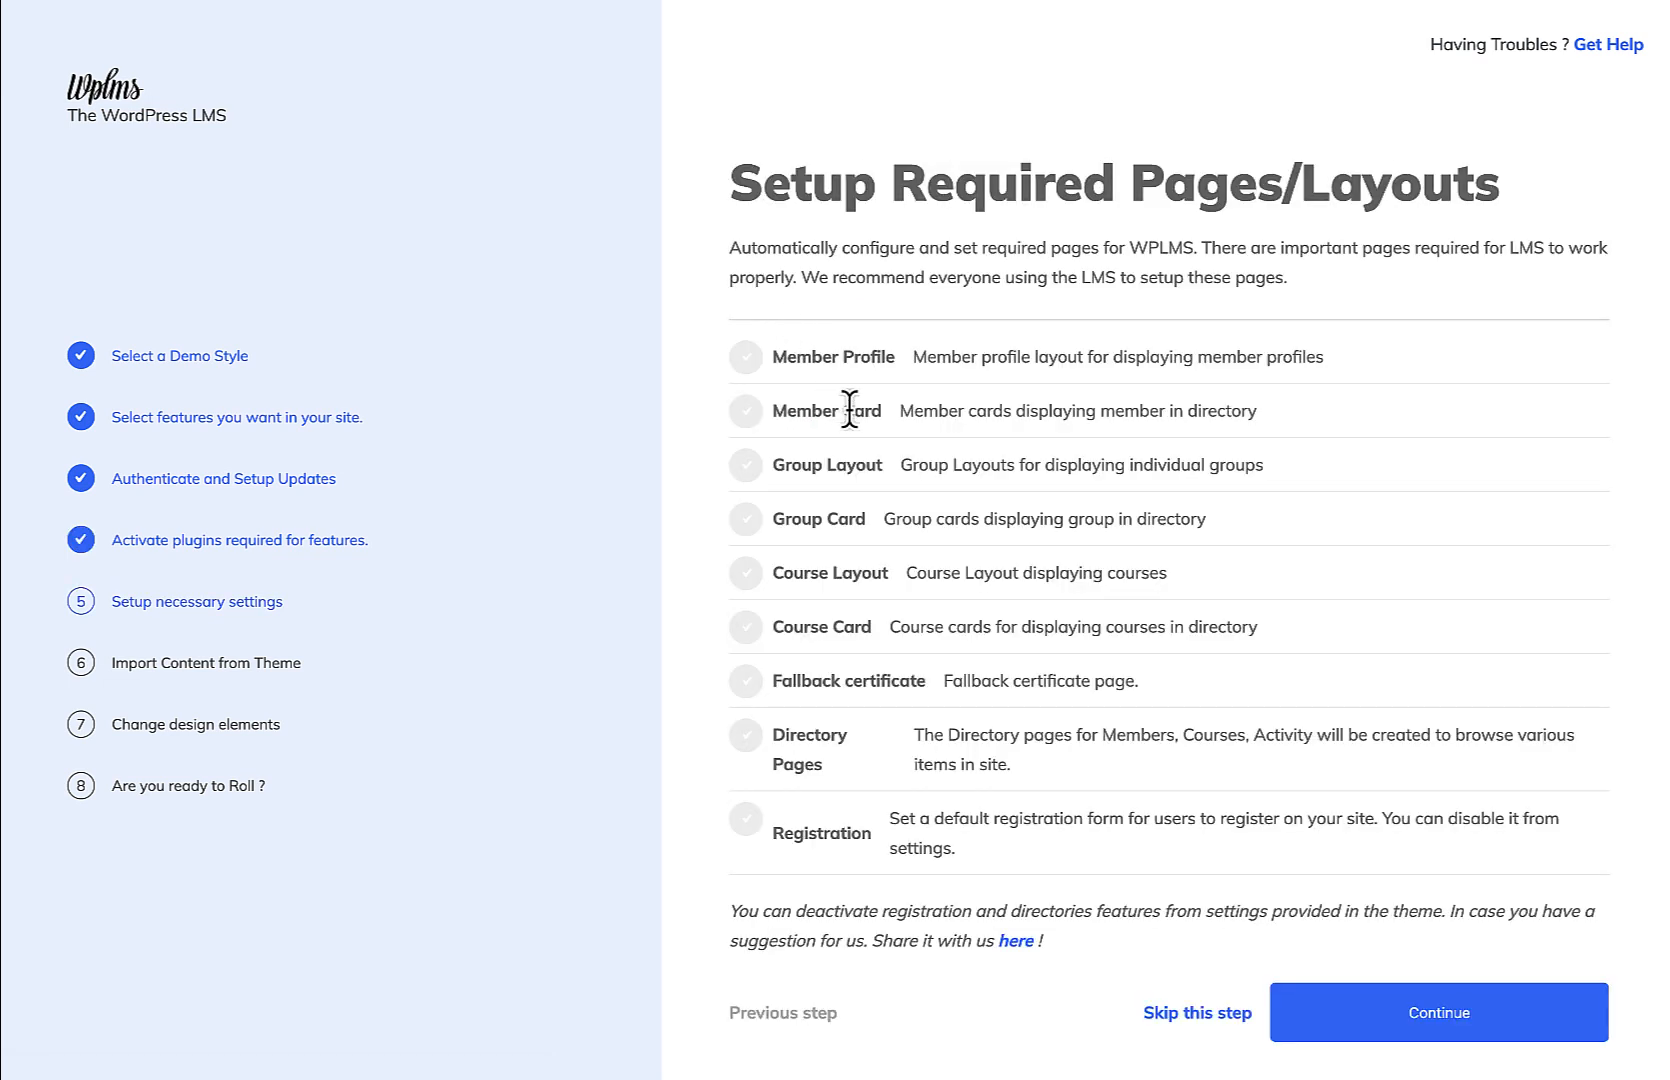
- Create the required LMS pages and layouts and advance to Import Demo Content
{"action": "left_click", "coordinate": [1437, 1012]}
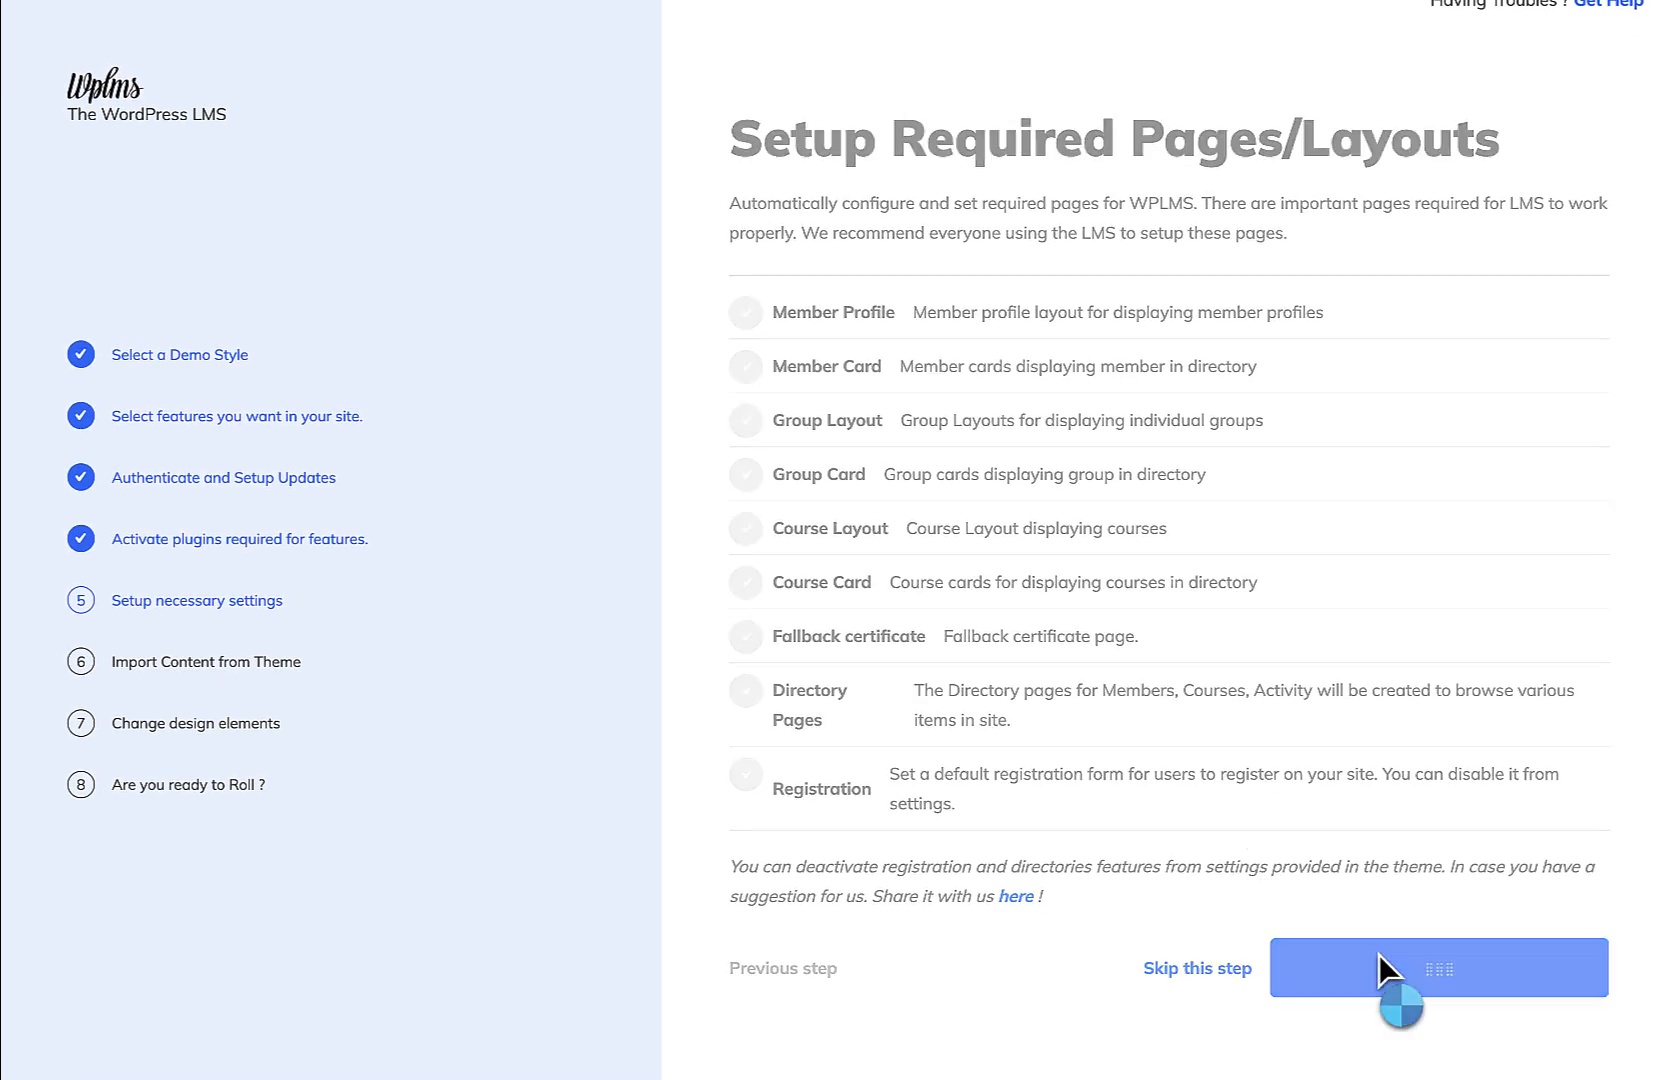
{"action": "left_click", "coordinate": [1437, 967]}
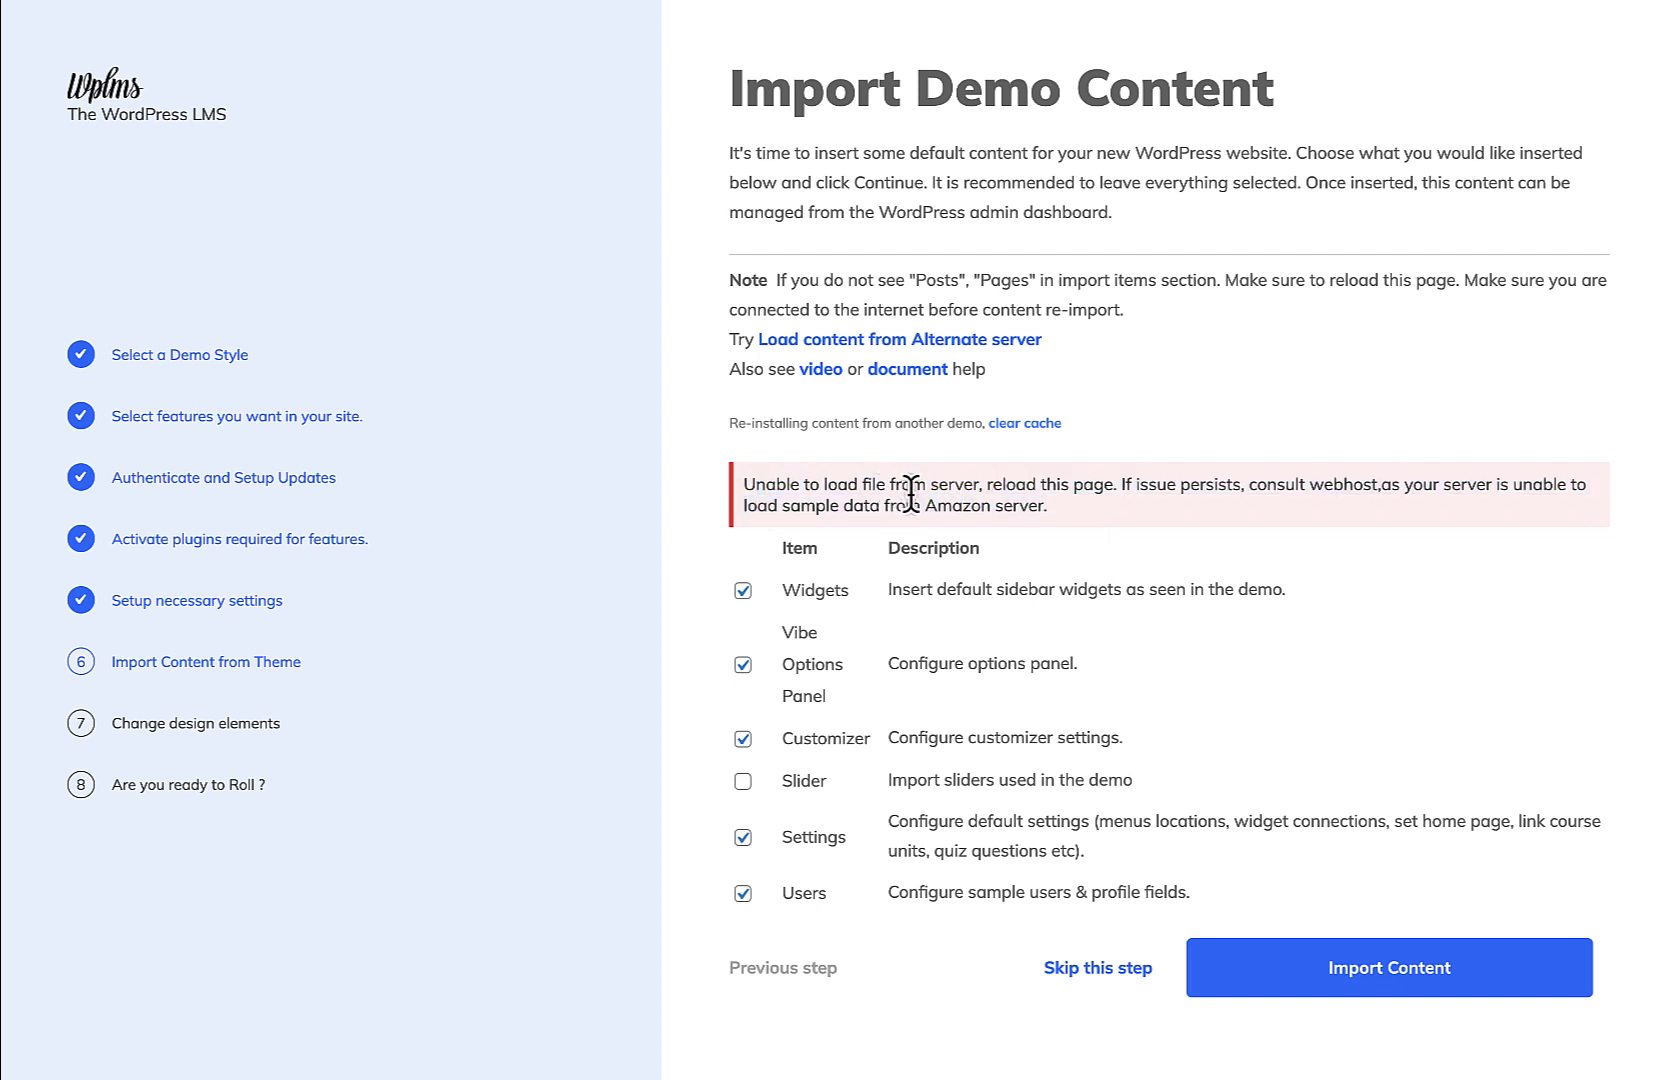
{"action": "mouse_move", "coordinate": [1145, 501]}
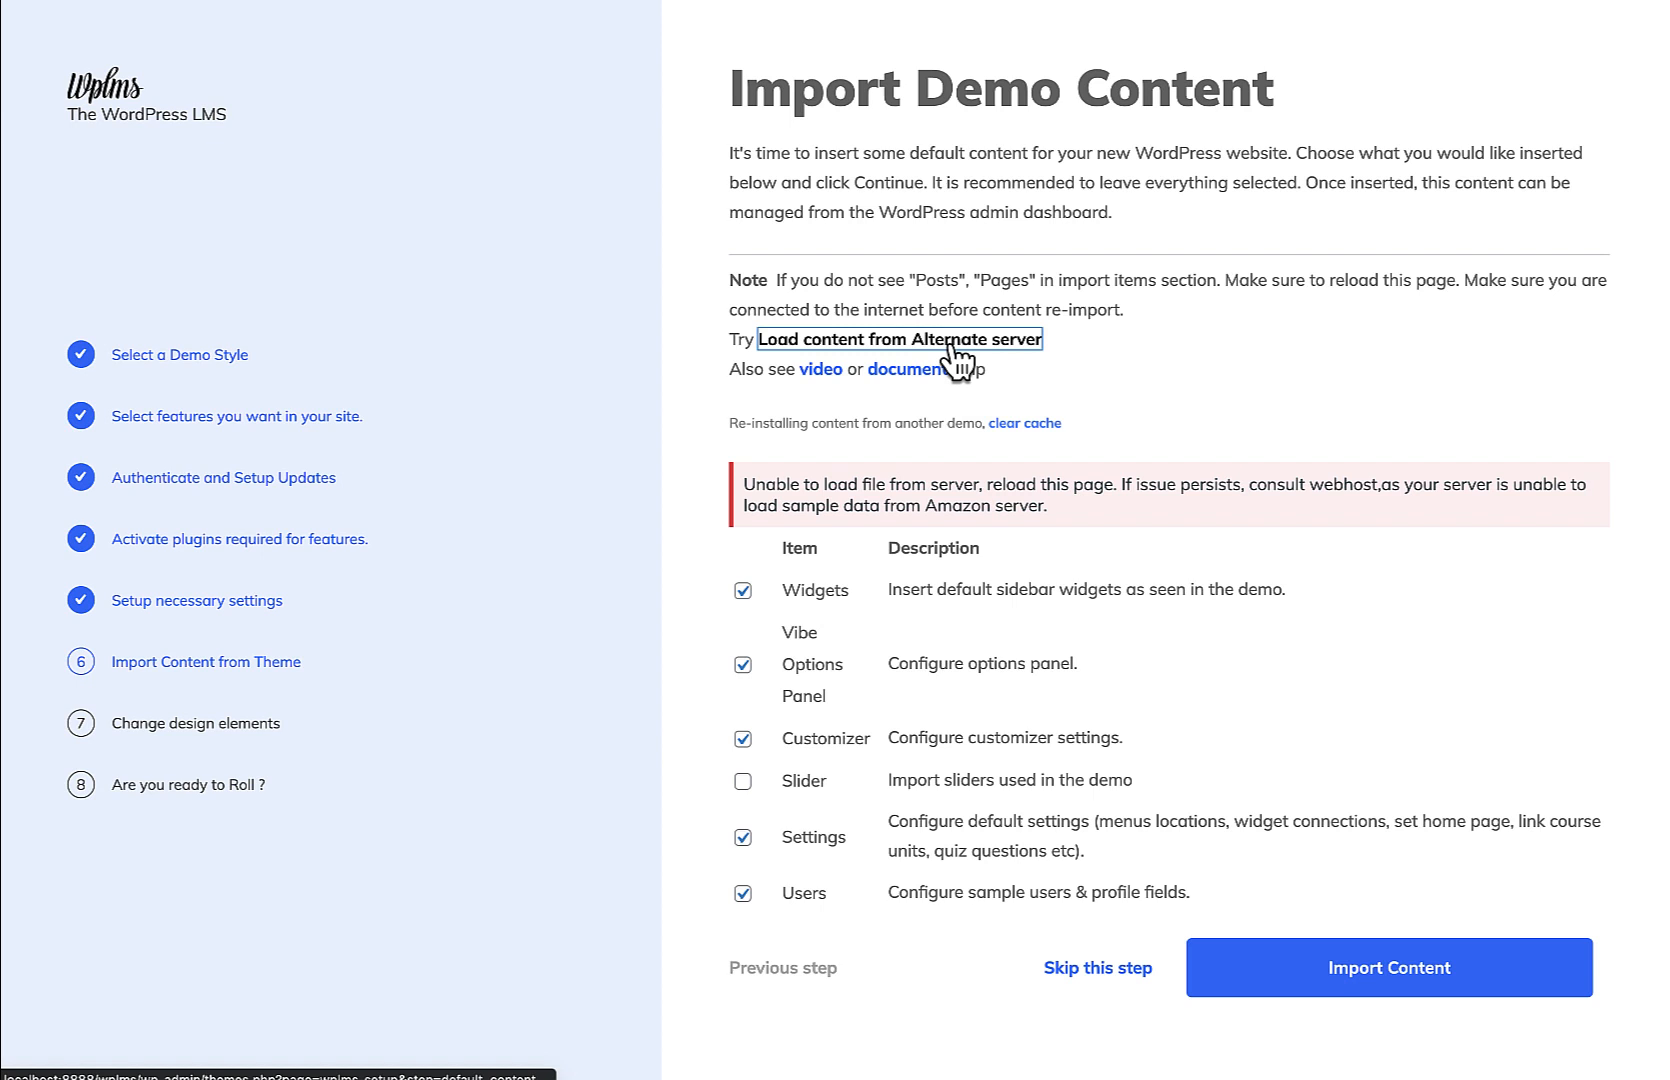
- Load demo content from the alternate server, retrying until the item list appears
{"action": "left_click", "coordinate": [899, 339]}
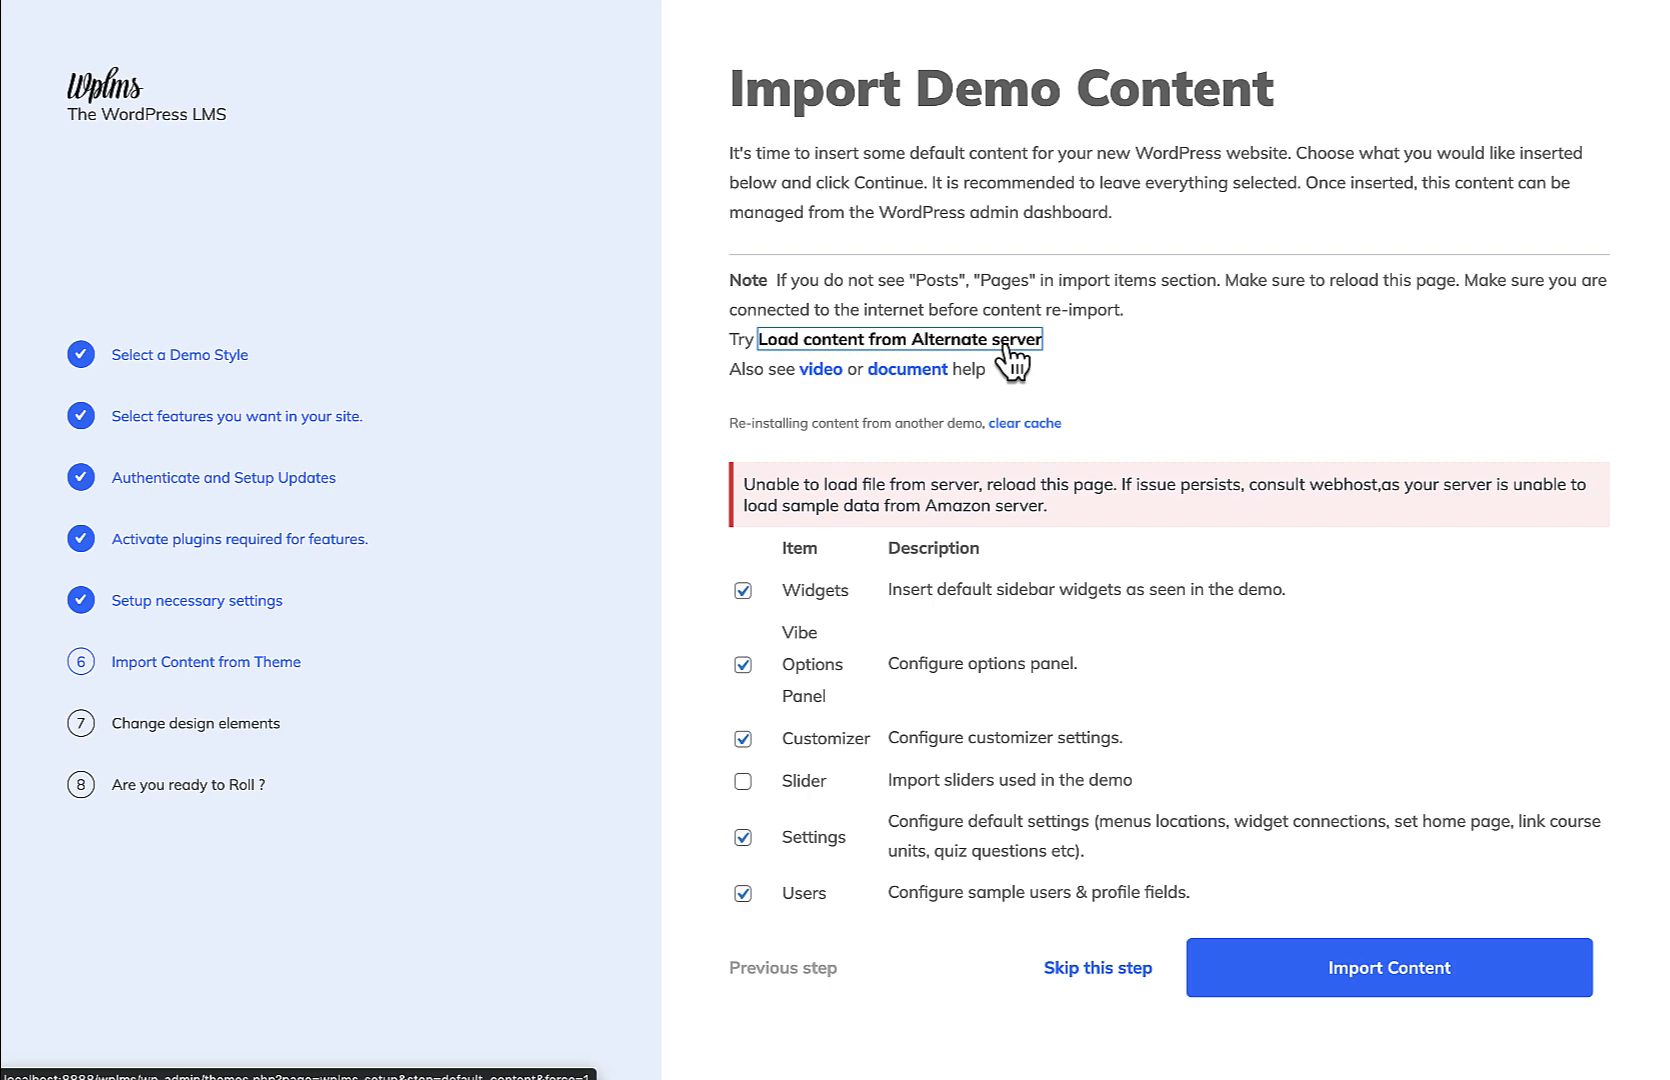
{"action": "left_click", "coordinate": [896, 339]}
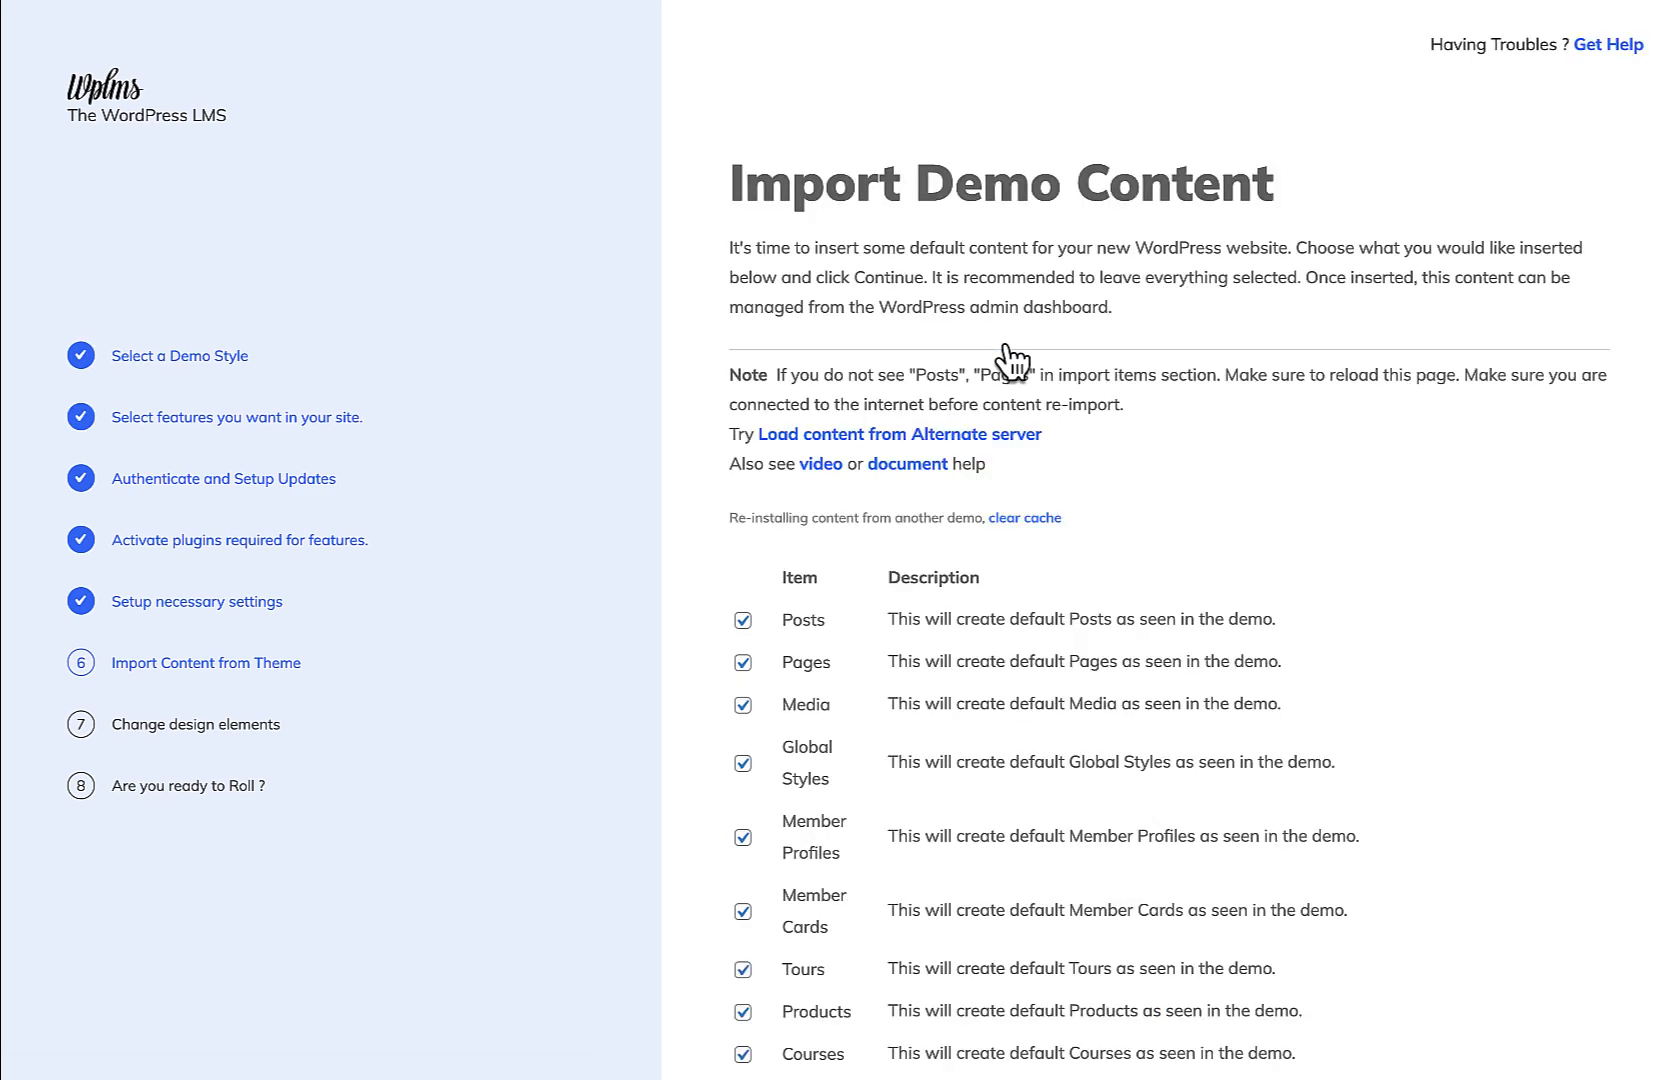
- Import the checked demo items (Posts, Pages, Media, Courses) with Slider left unchecked
{"action": "scroll", "scroll_direction": "down", "scroll_amount": 3}
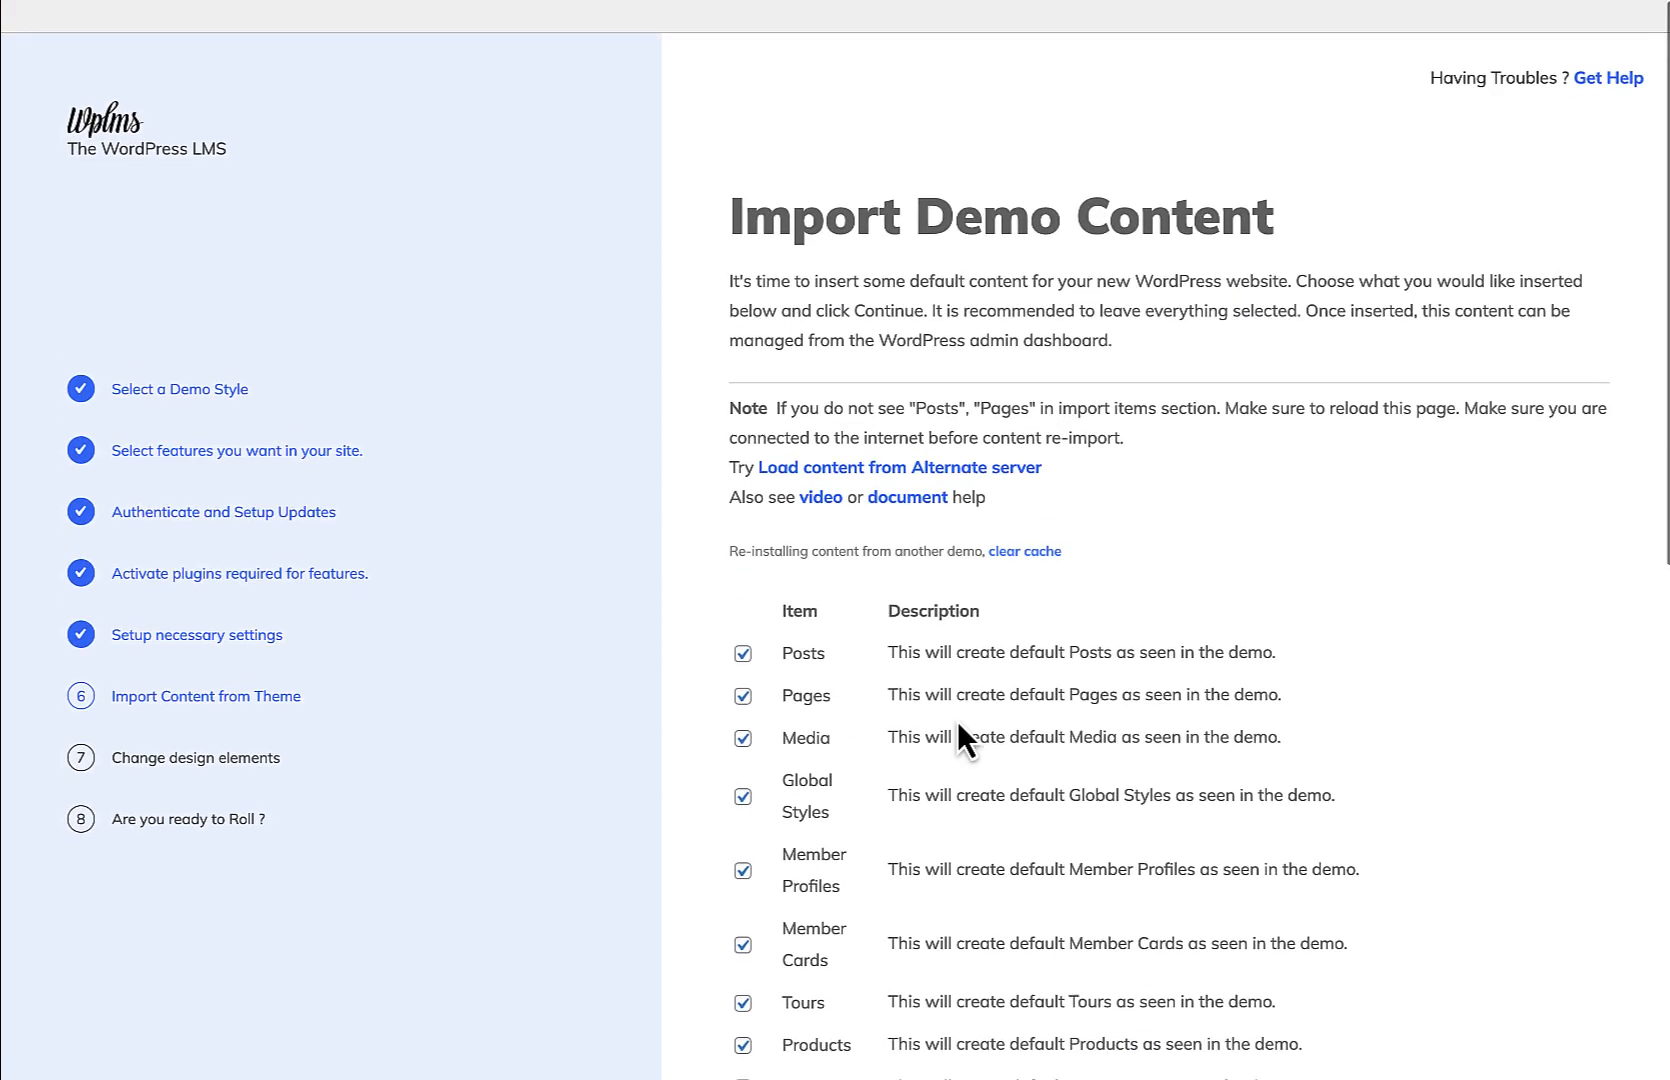
{"action": "scroll", "scroll_direction": "down", "scroll_amount": 3}
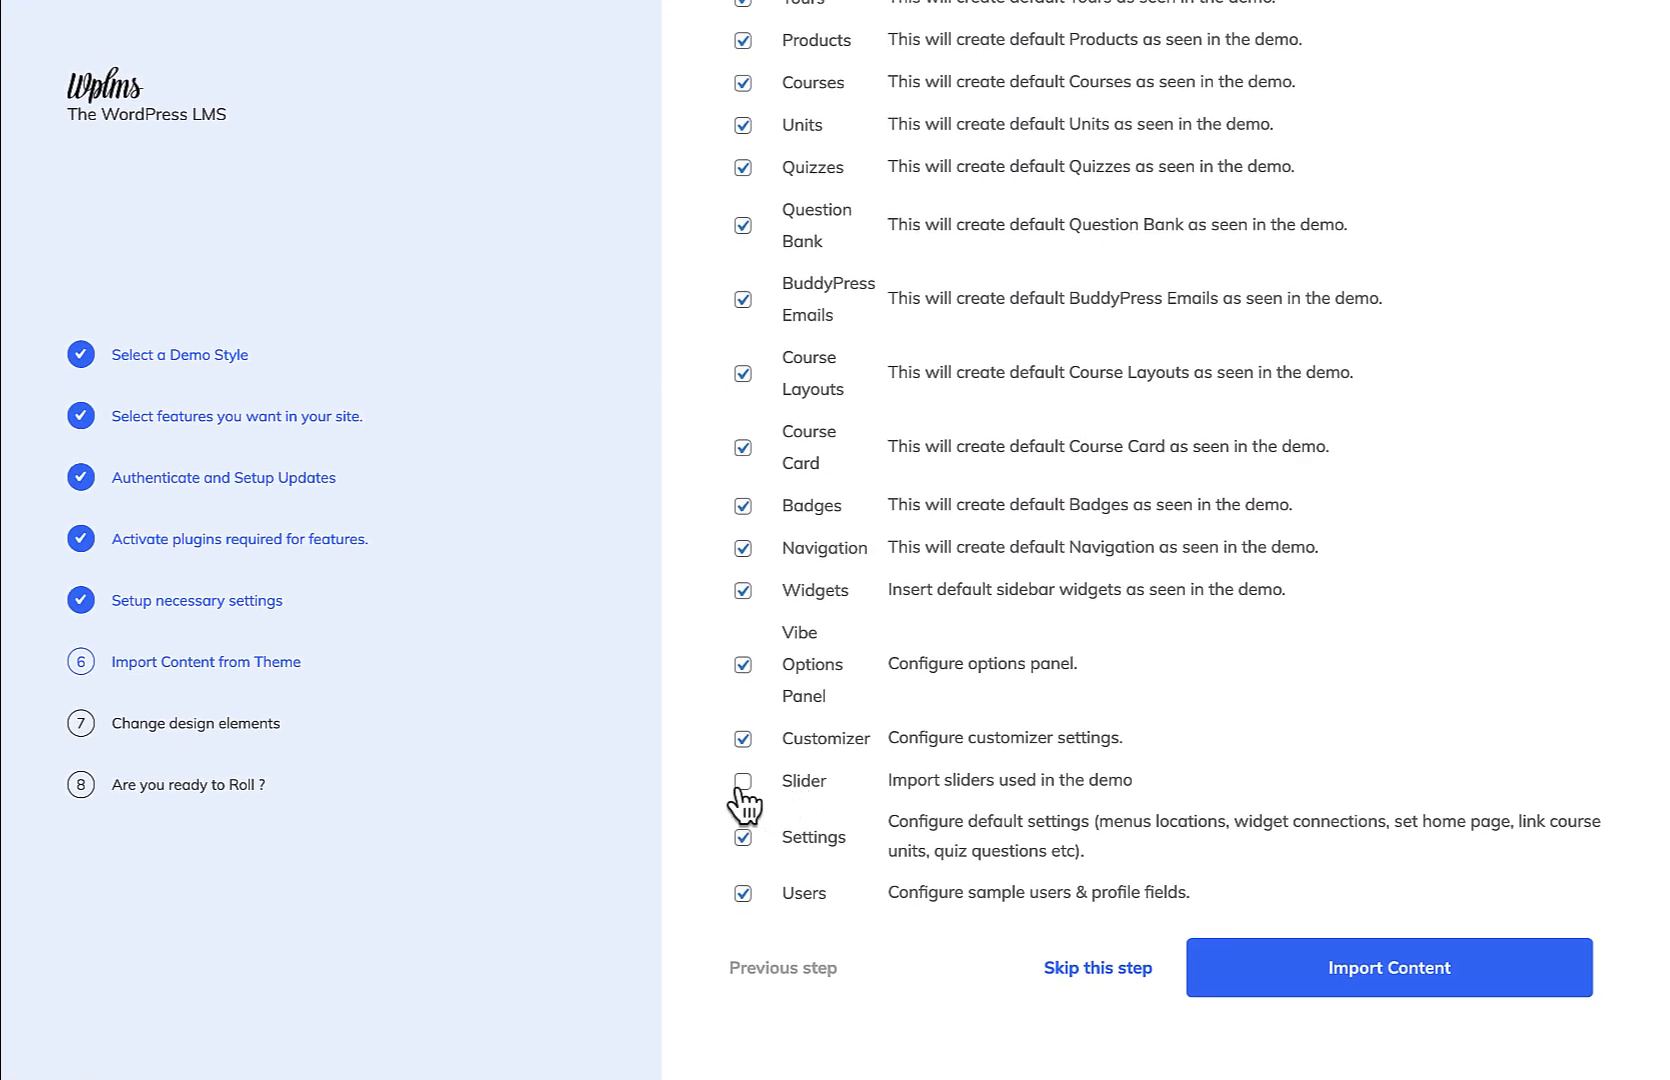
{"action": "left_click", "coordinate": [1388, 967]}
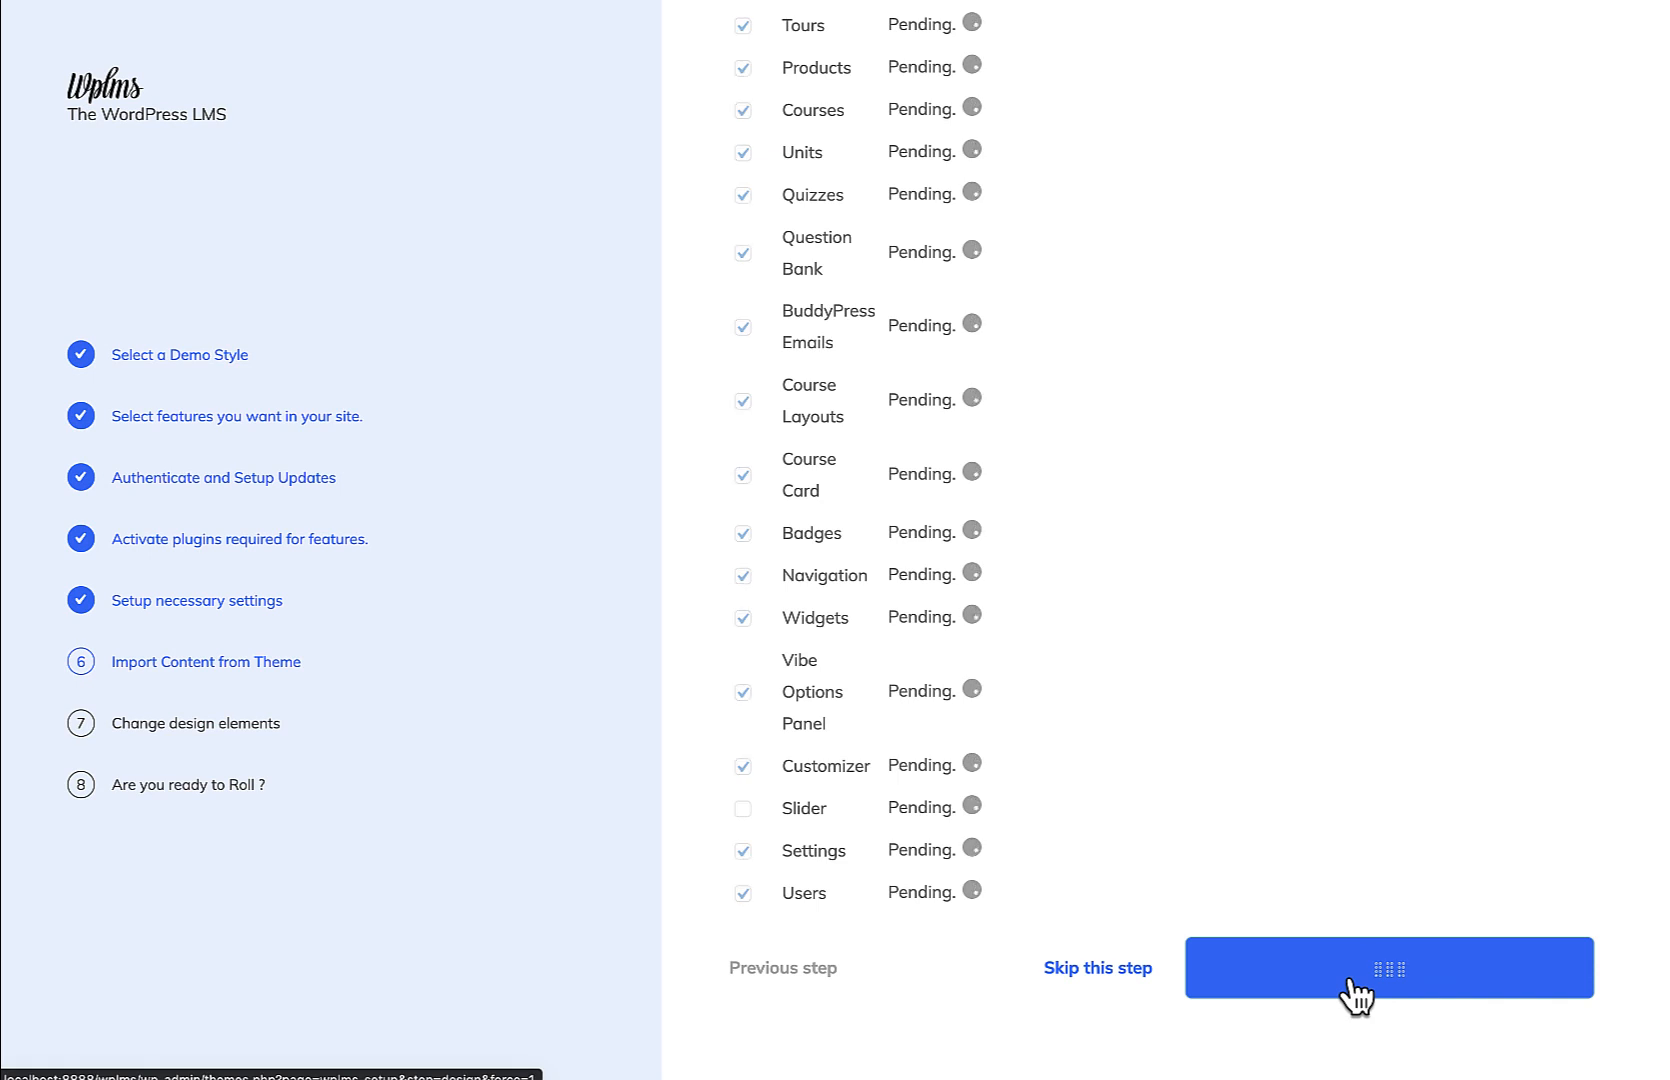
{"action": "left_click", "coordinate": [1387, 967]}
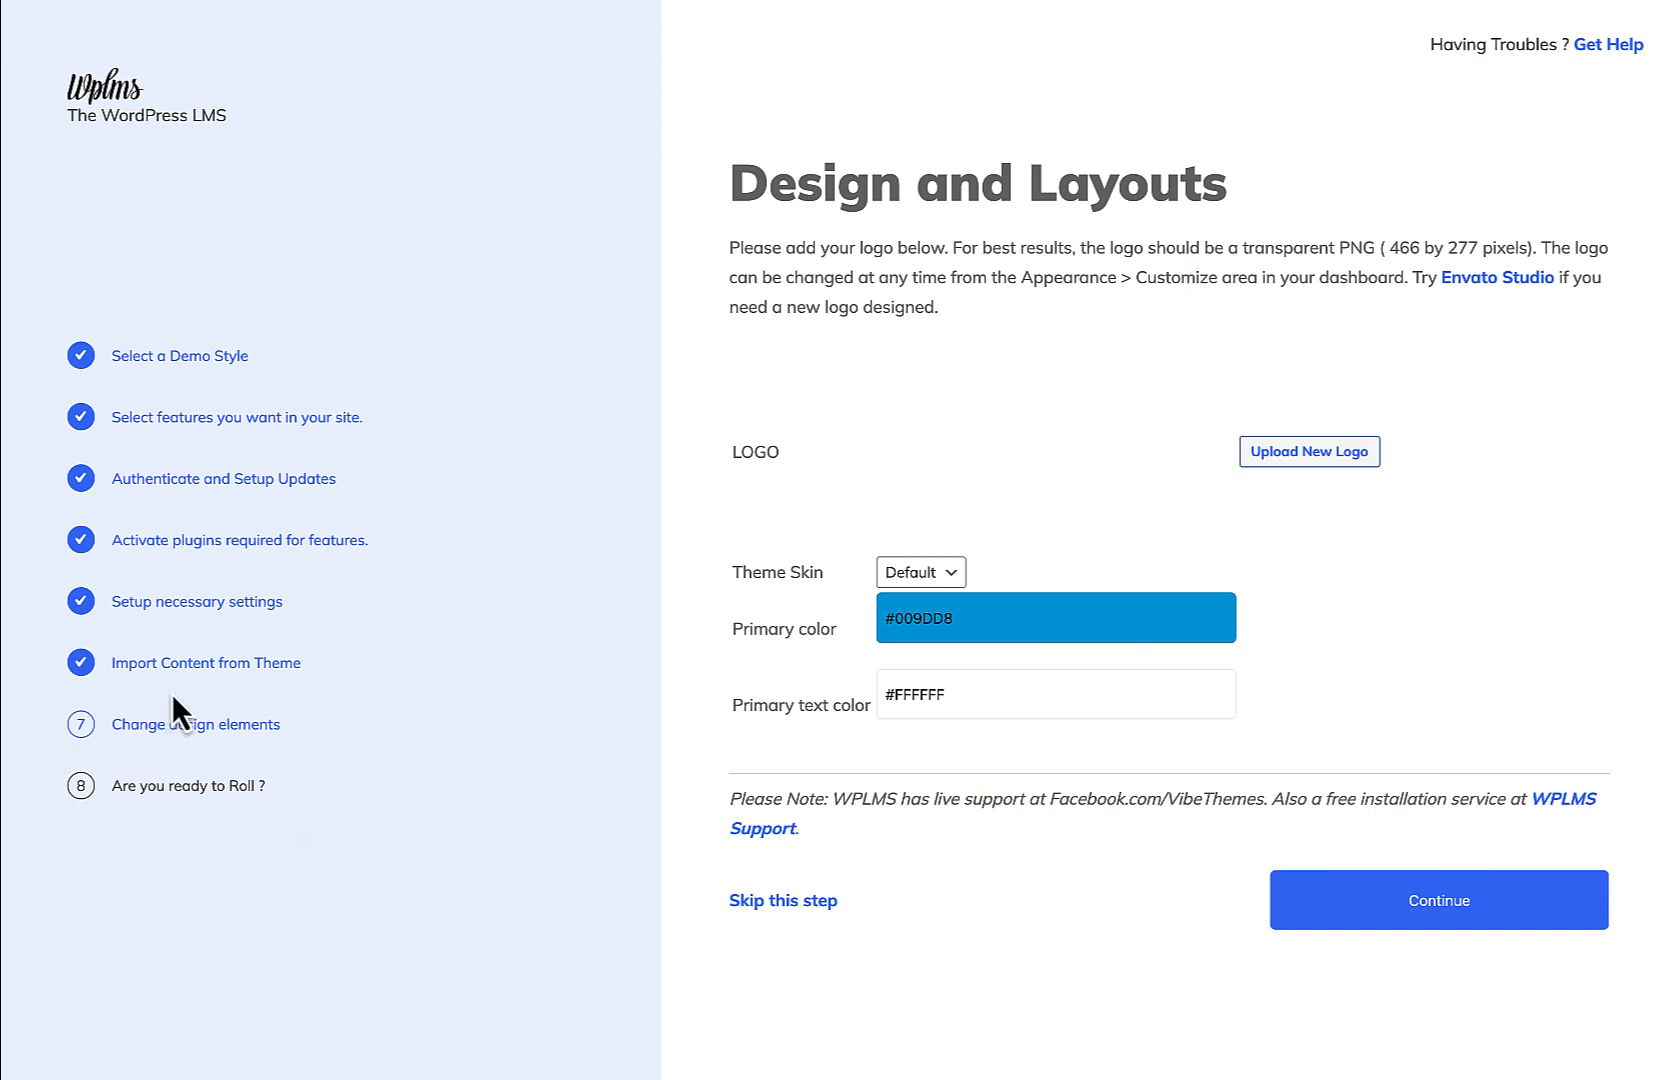
{"action": "mouse_move", "coordinate": [845, 435]}
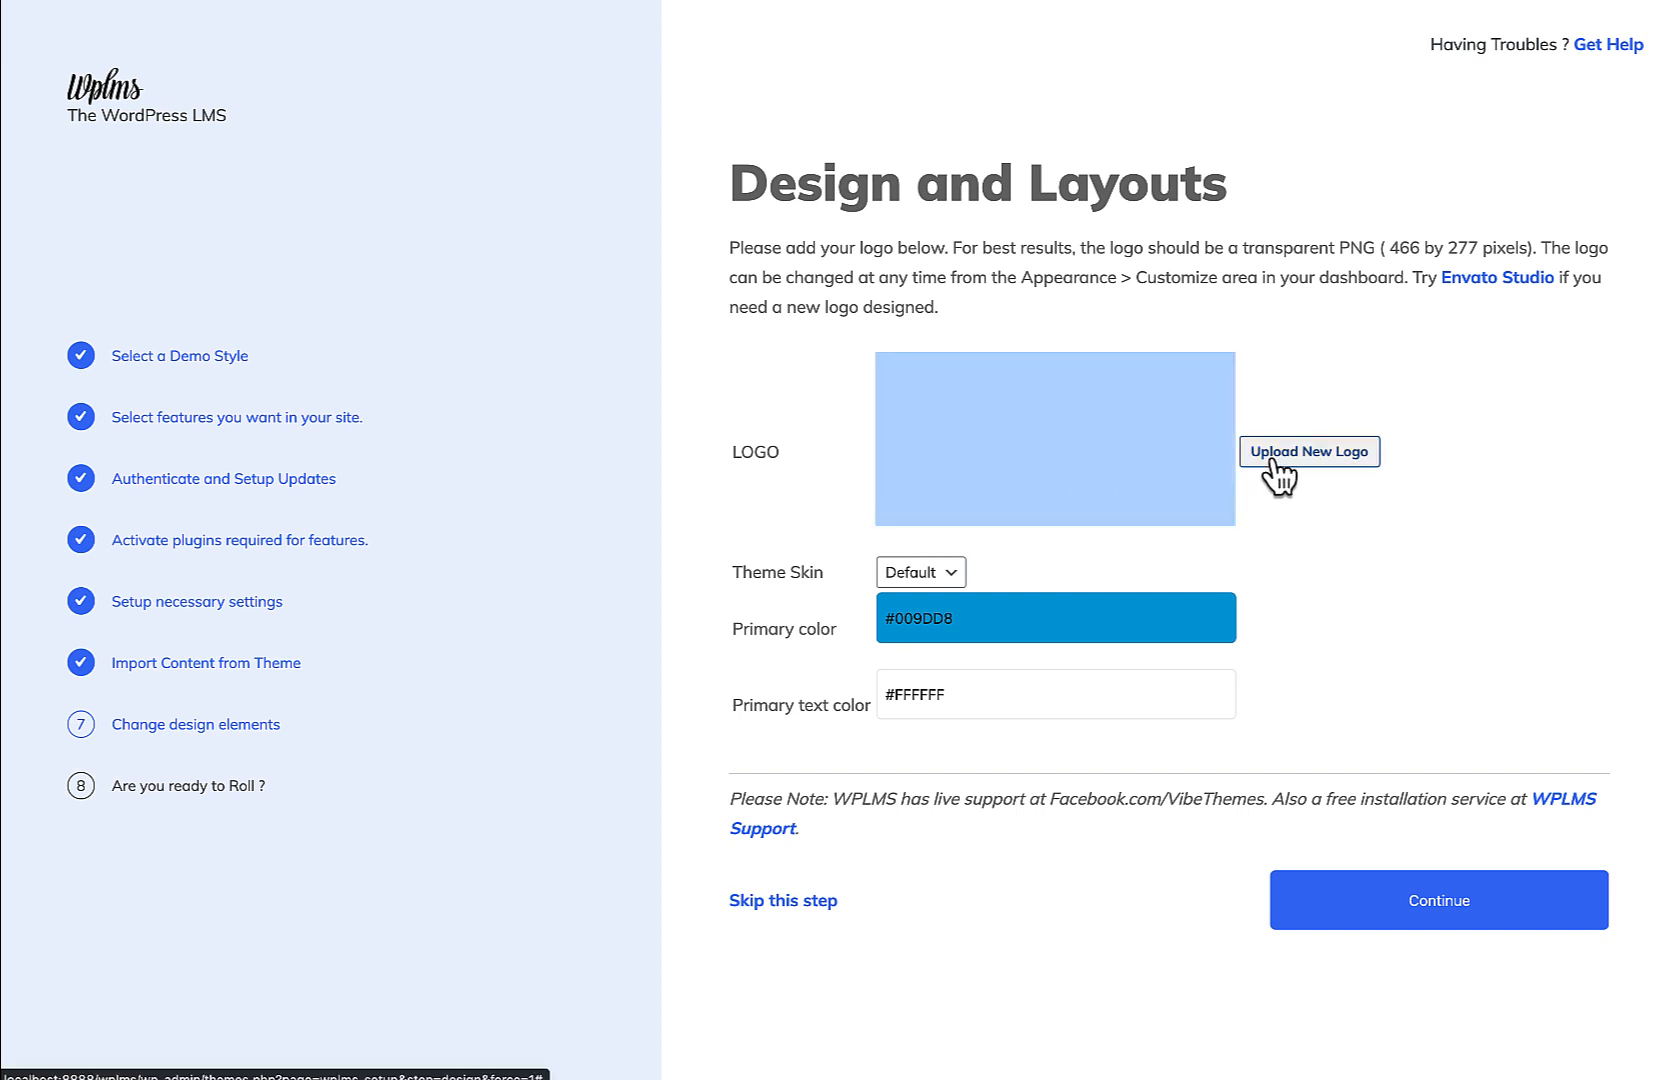
- Keep the default logo and colors, finish the wizard, and view the new WPLMS homepage
{"action": "left_click", "coordinate": [1309, 451]}
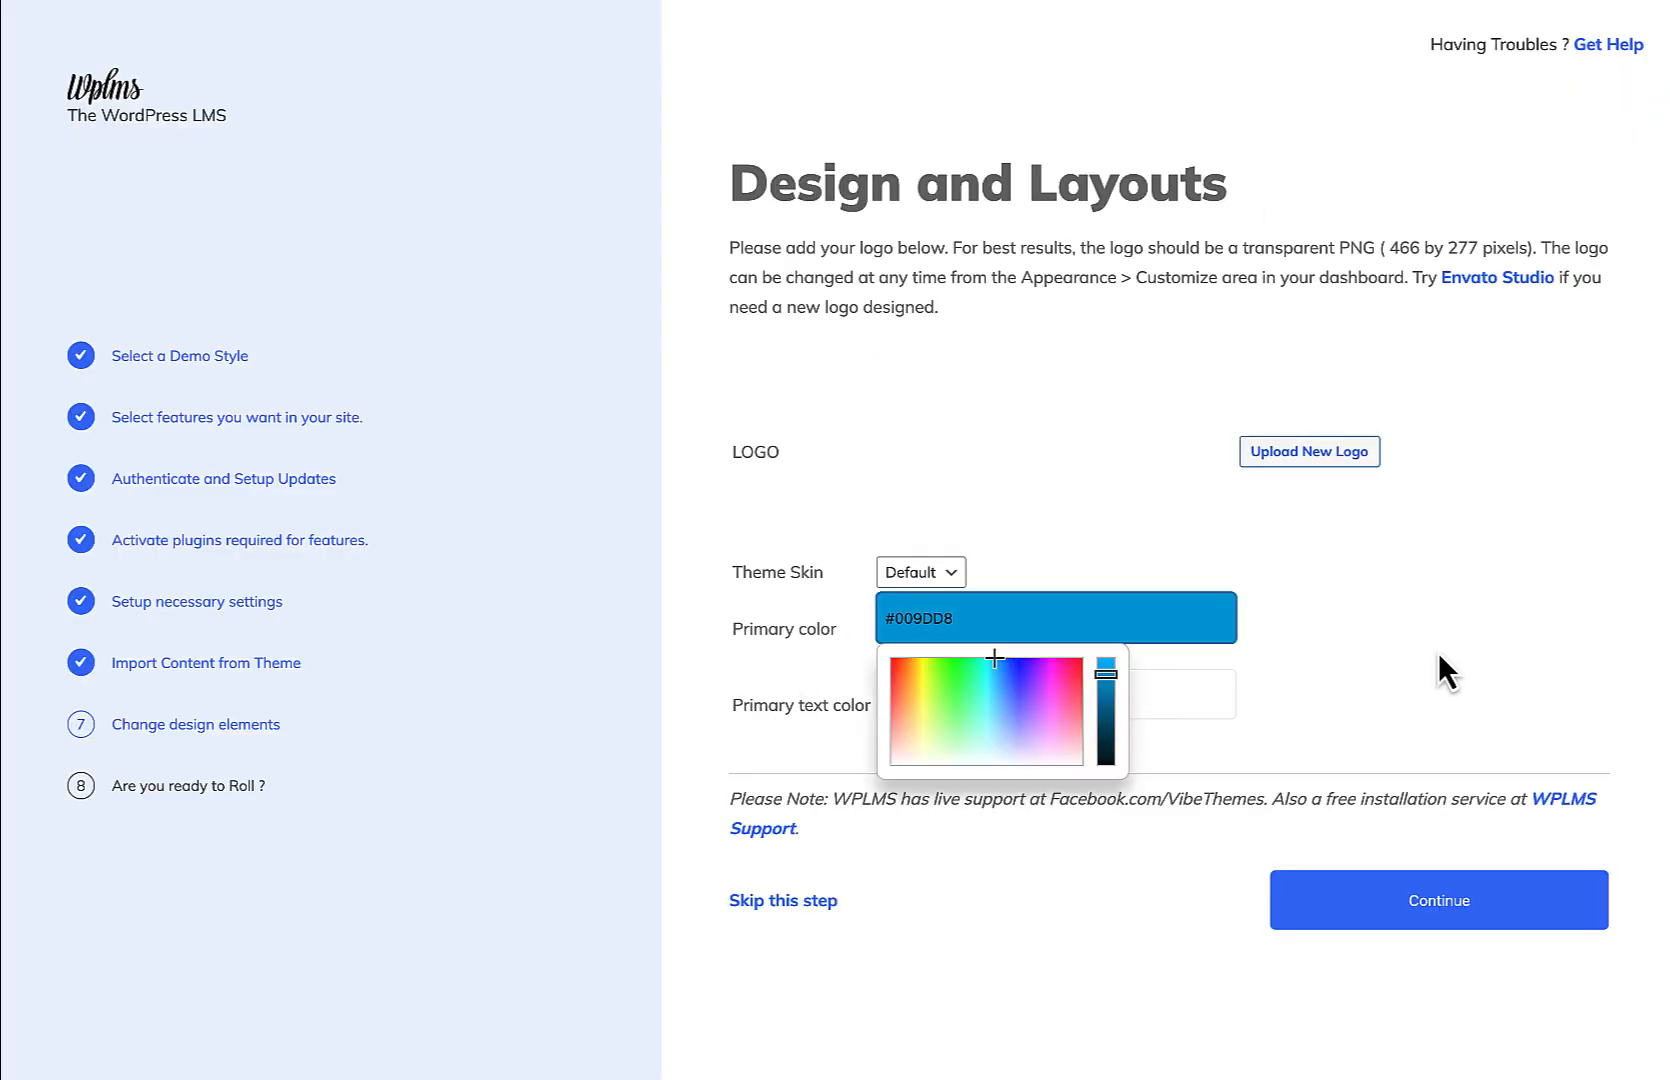
{"action": "left_click", "coordinate": [1437, 899]}
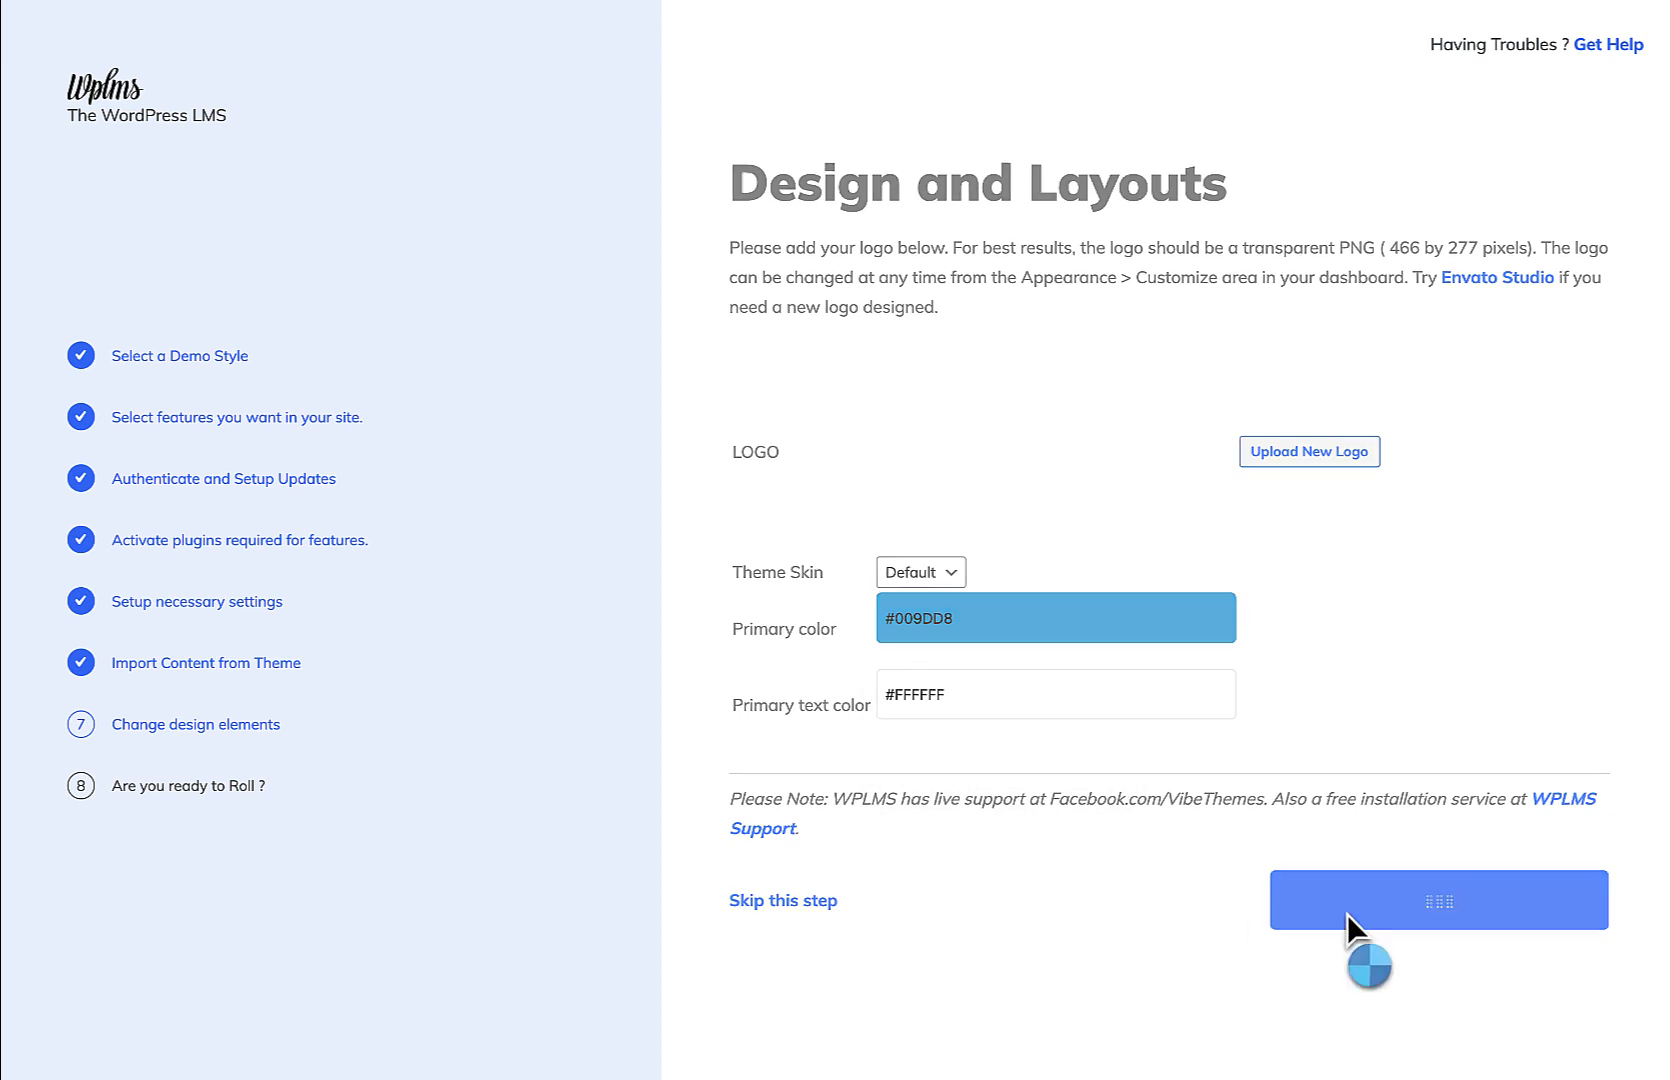
{"action": "left_click", "coordinate": [1437, 899]}
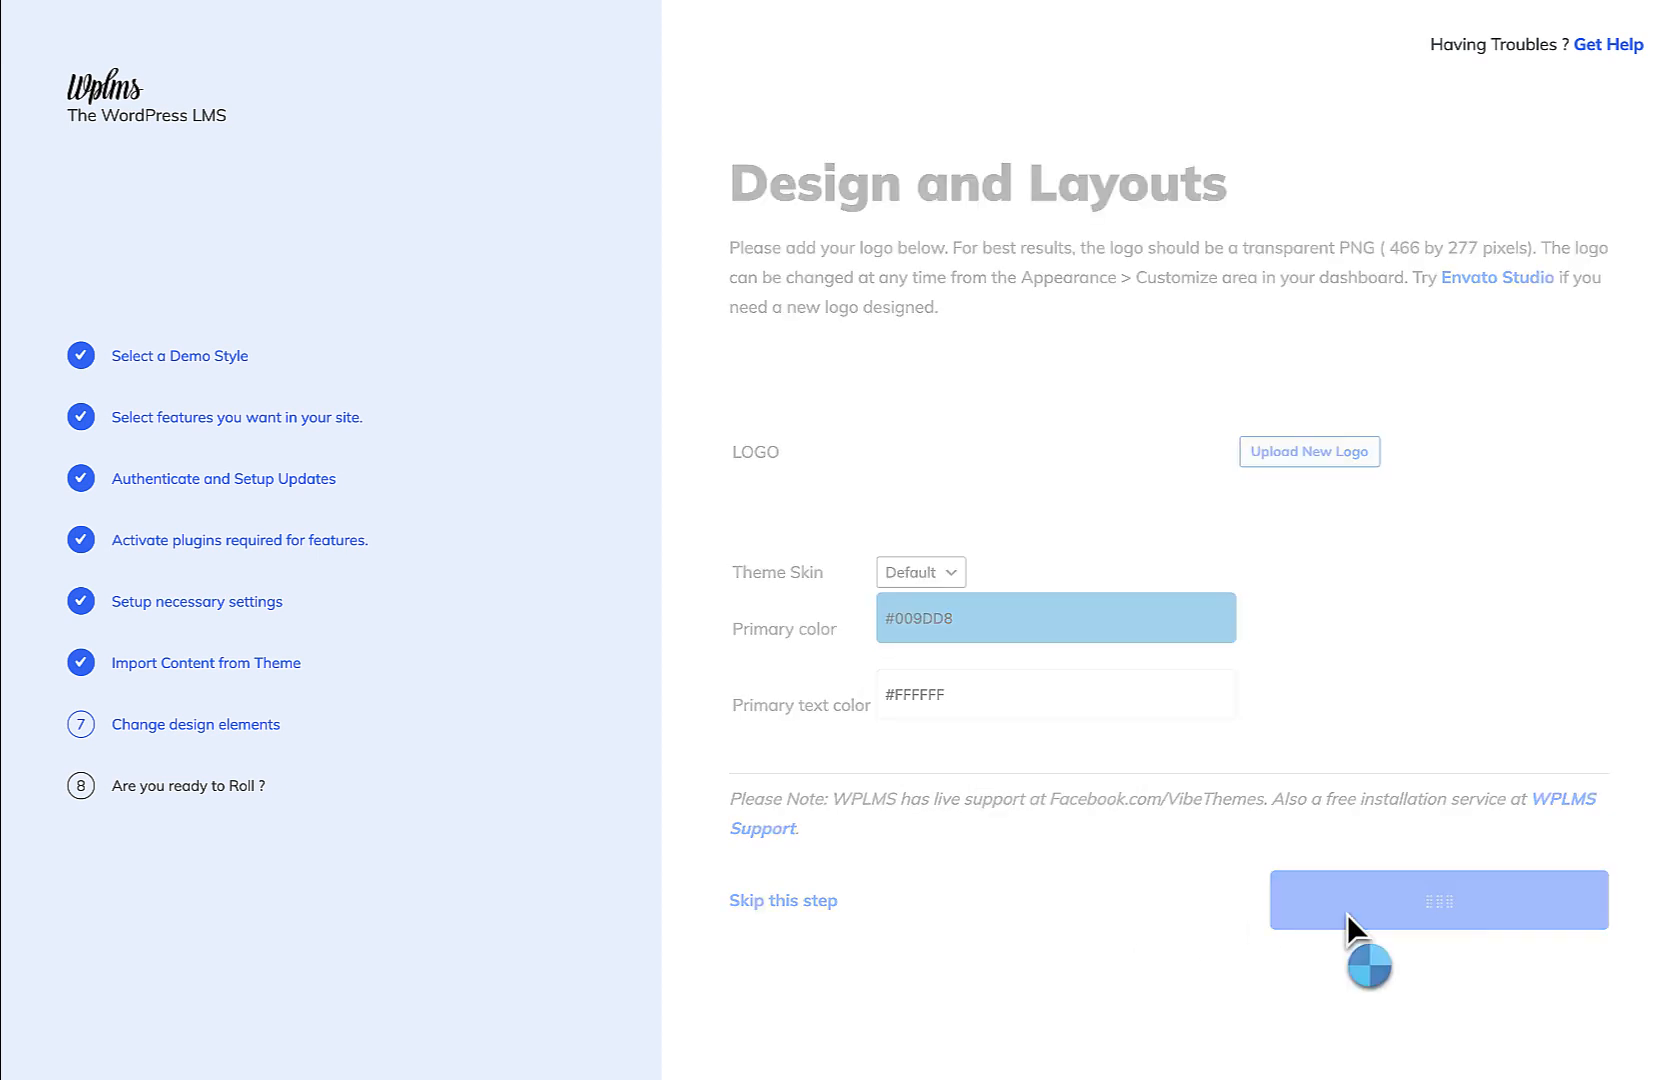
{"action": "left_click", "coordinate": [1438, 900]}
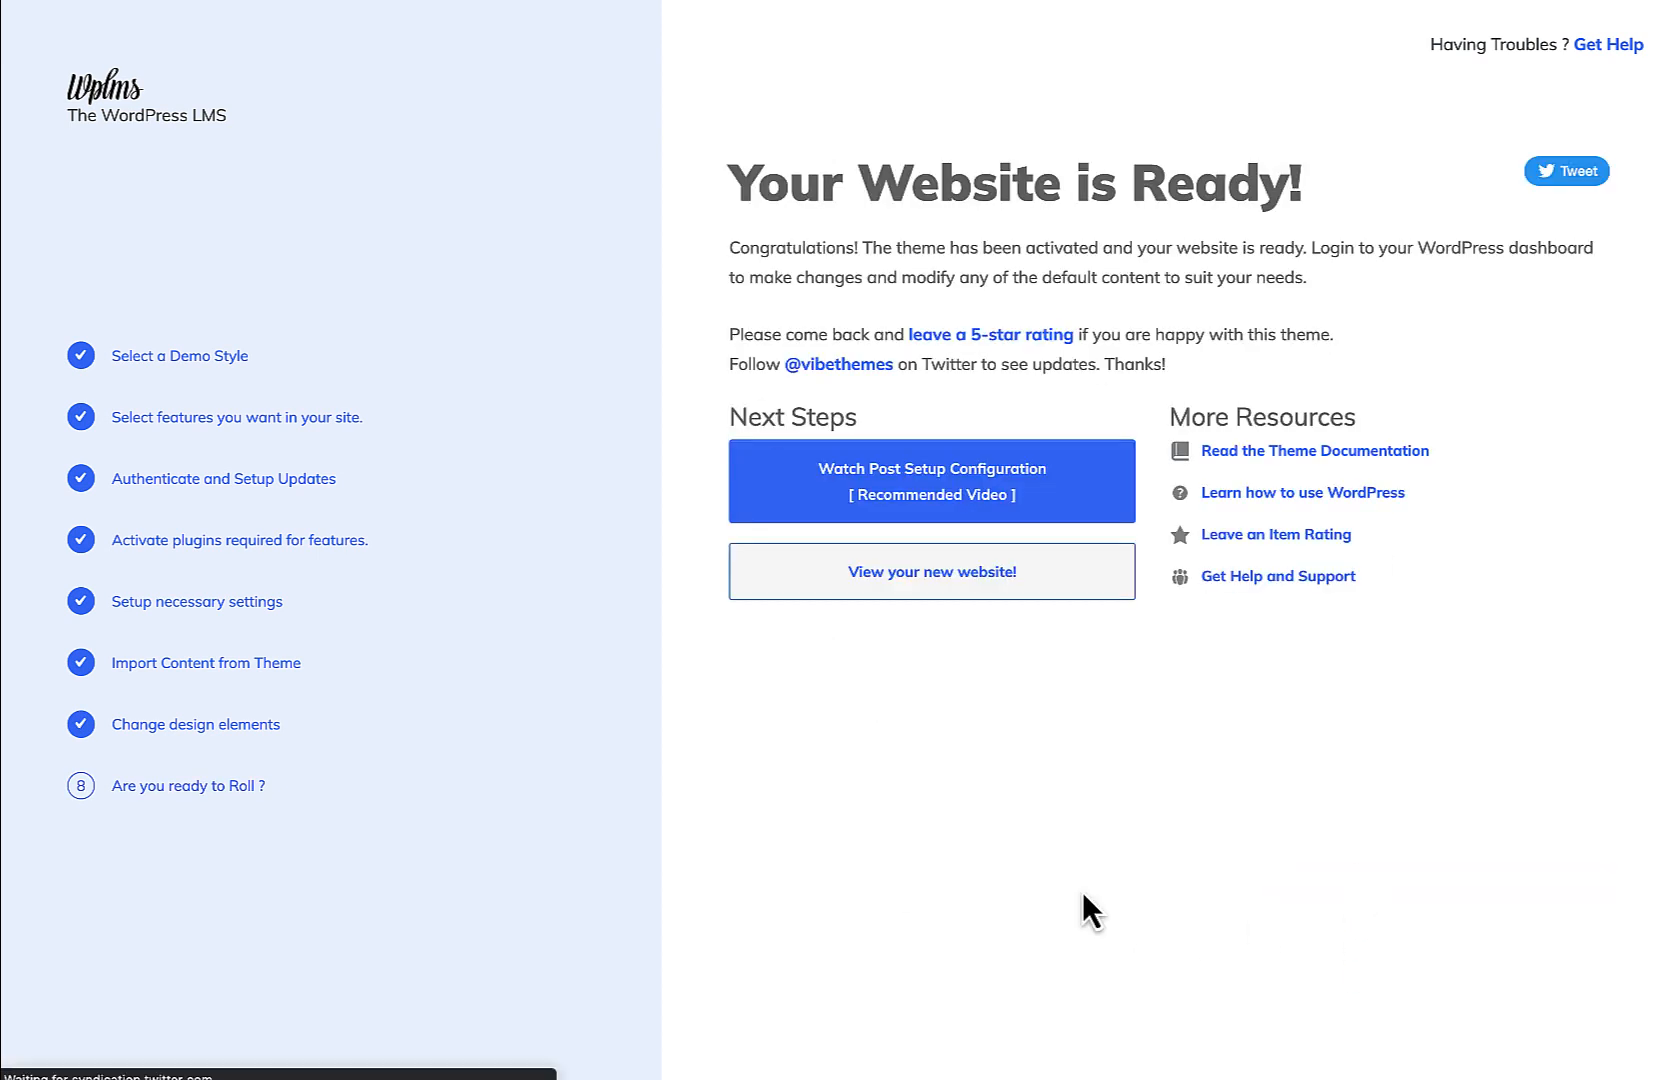
{"action": "left_click", "coordinate": [932, 572]}
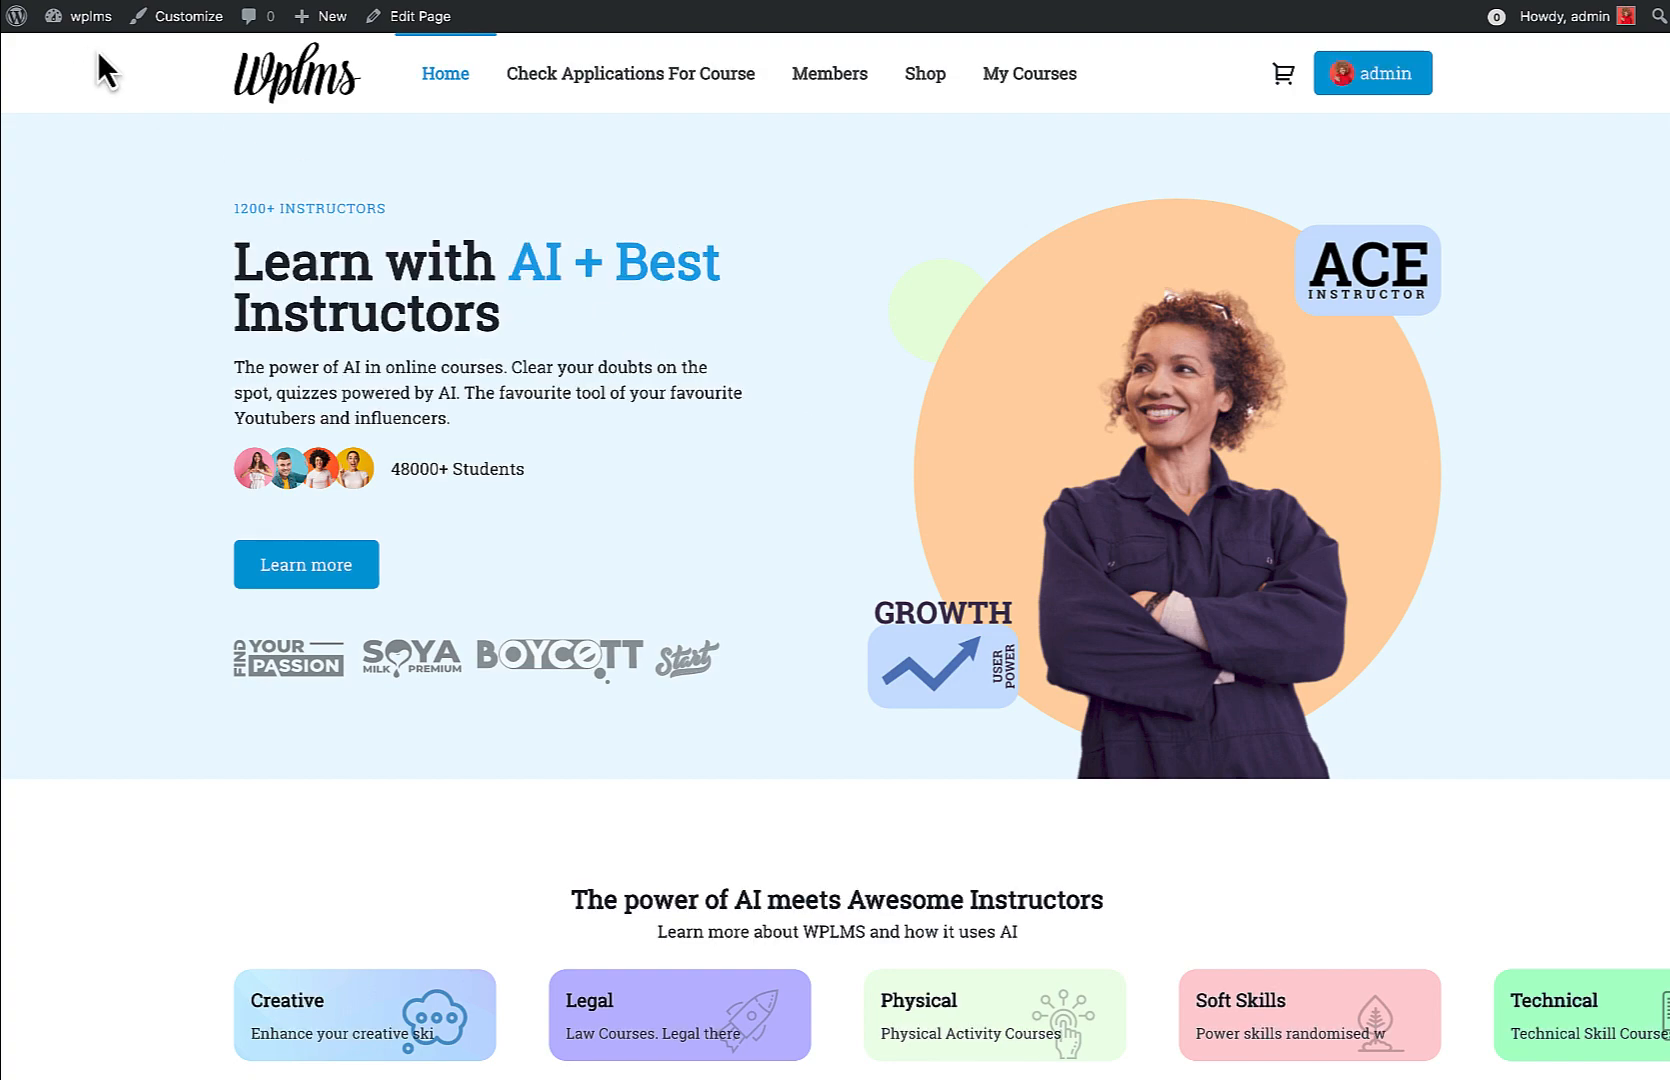
{"action": "scroll", "scroll_direction": "down", "scroll_amount": 3}
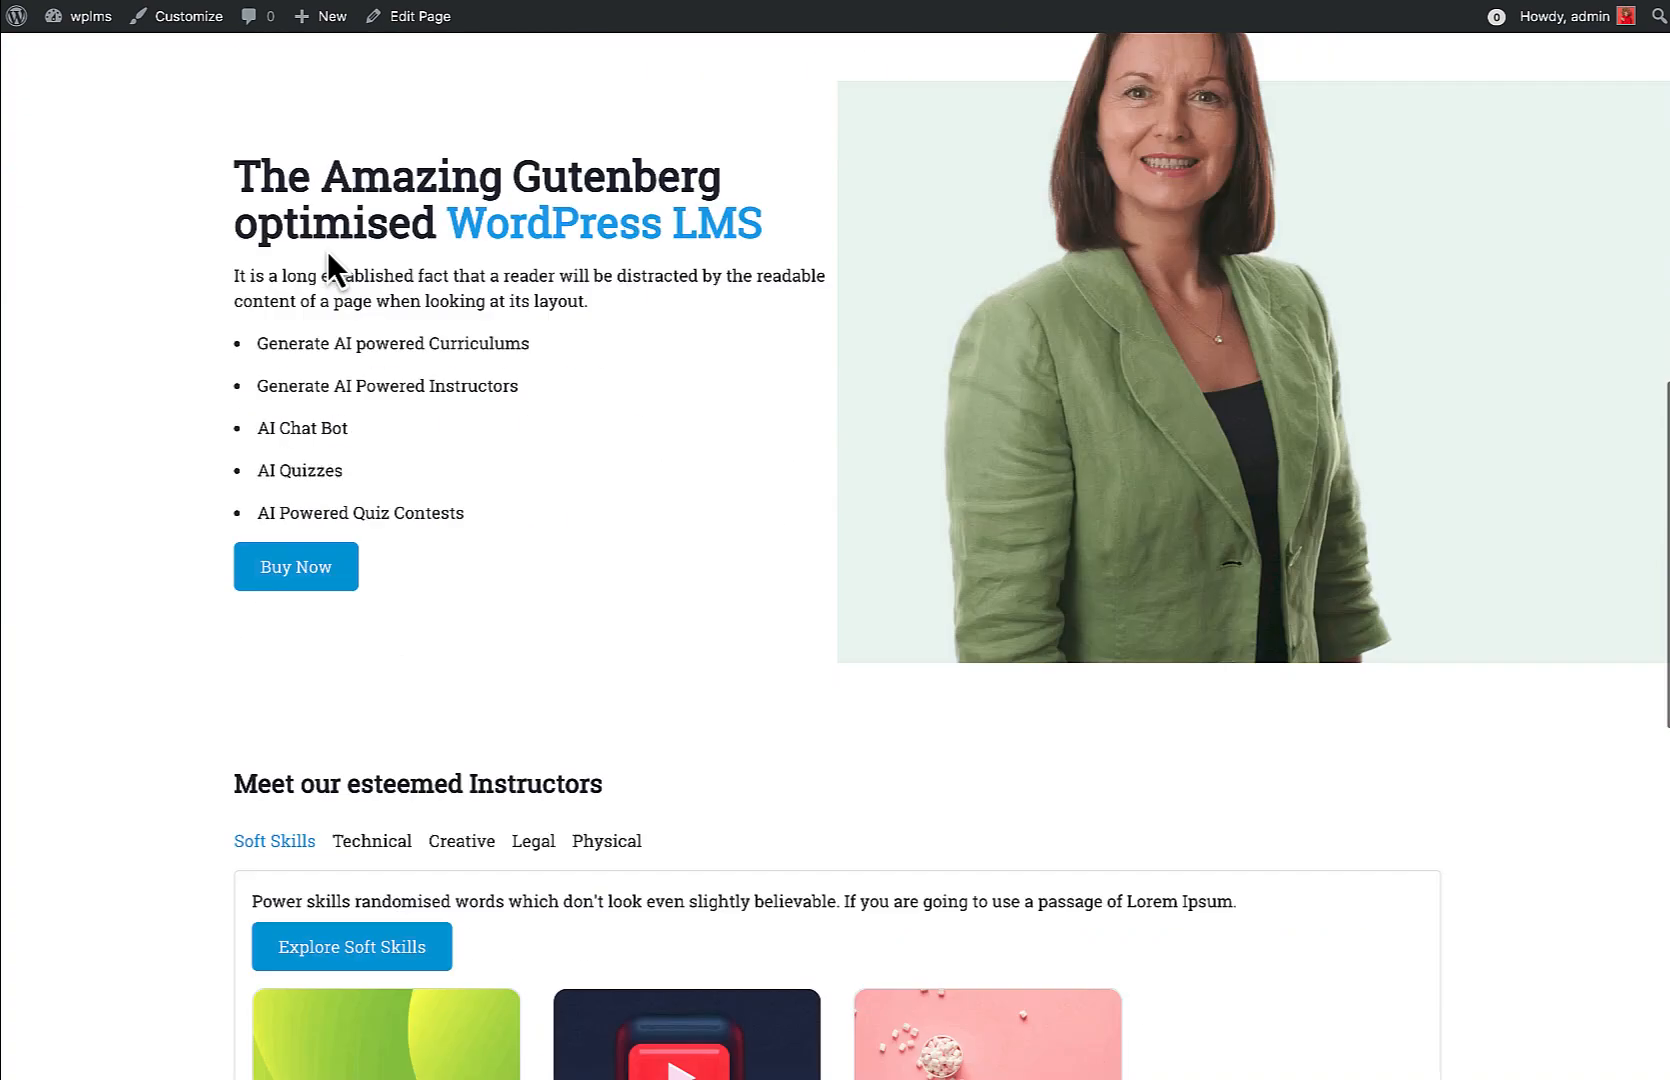